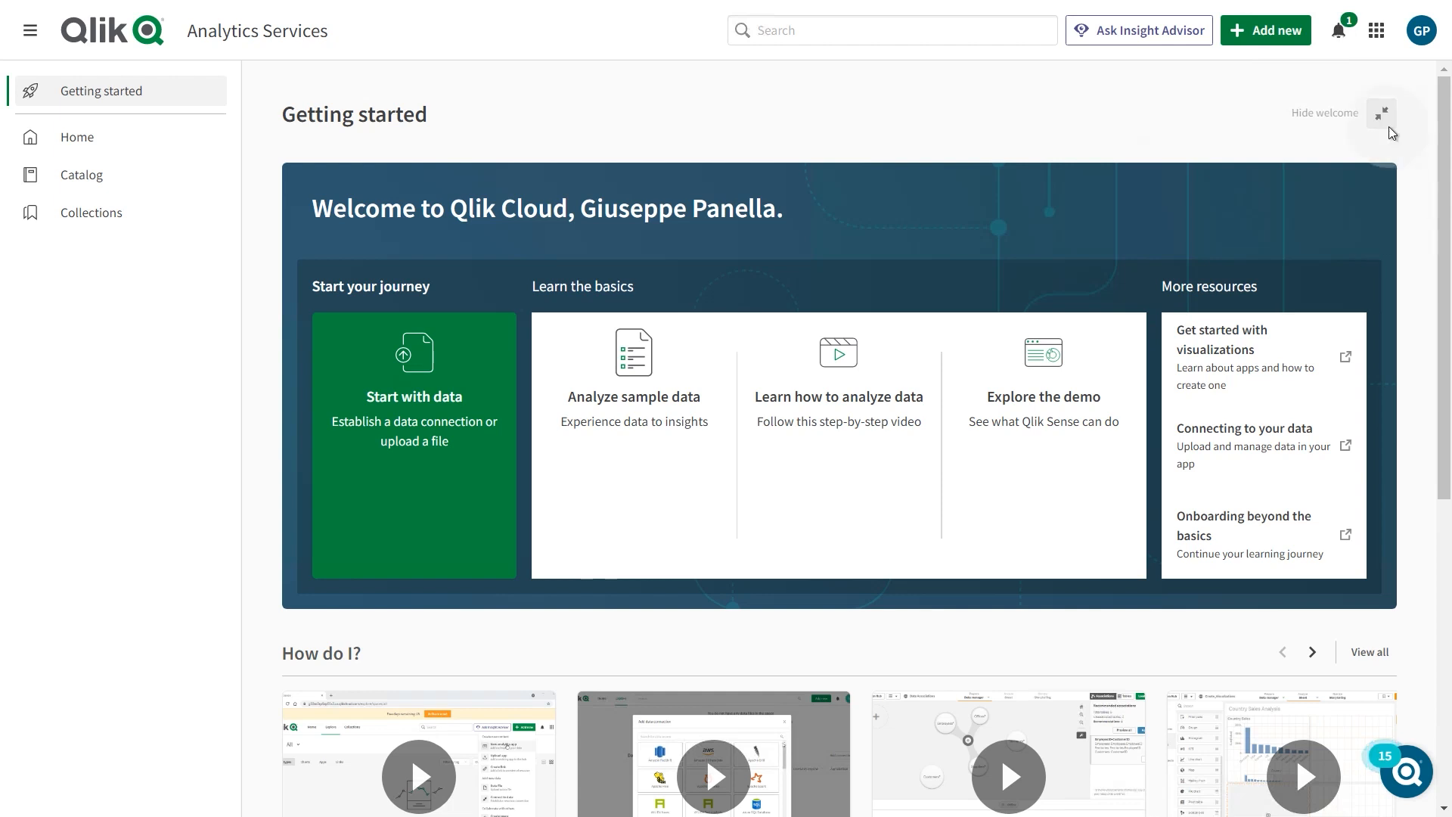
Step: From Management Console's Data gateways page, accept the Qlik Customer Agreement and download the Direct Access installer
left_click(1375, 29)
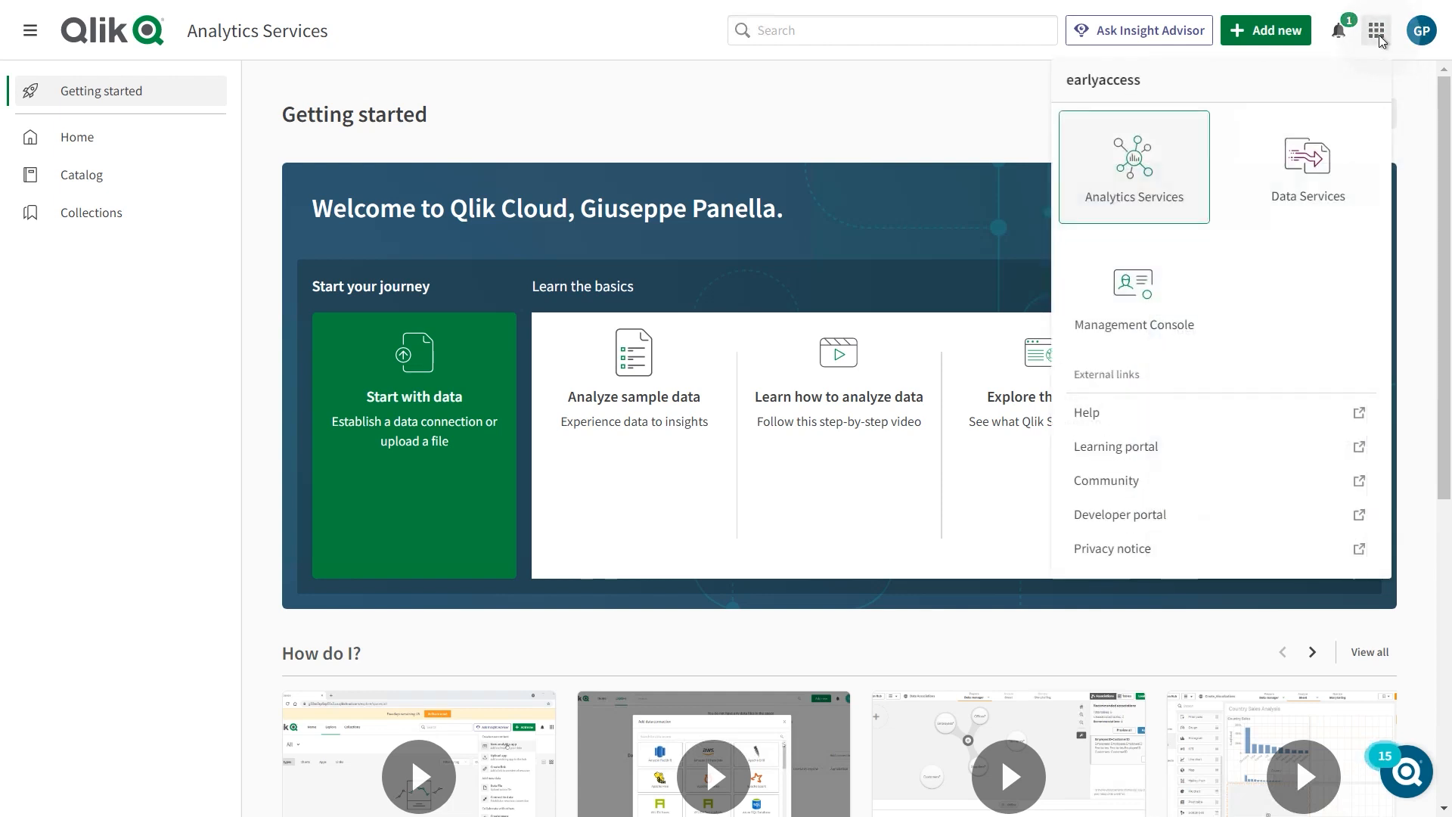
left_click(1376, 30)
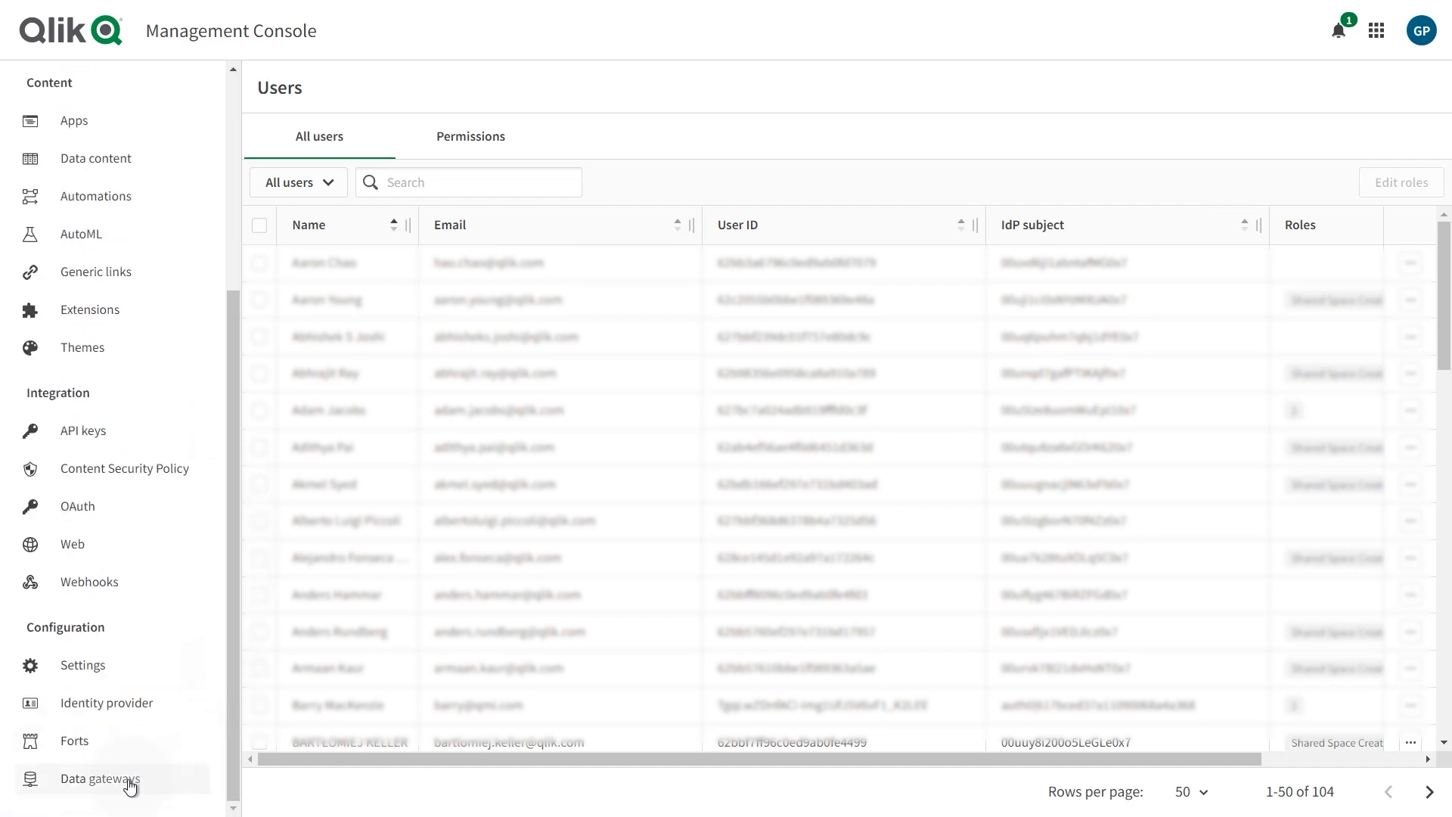
left_click(100, 778)
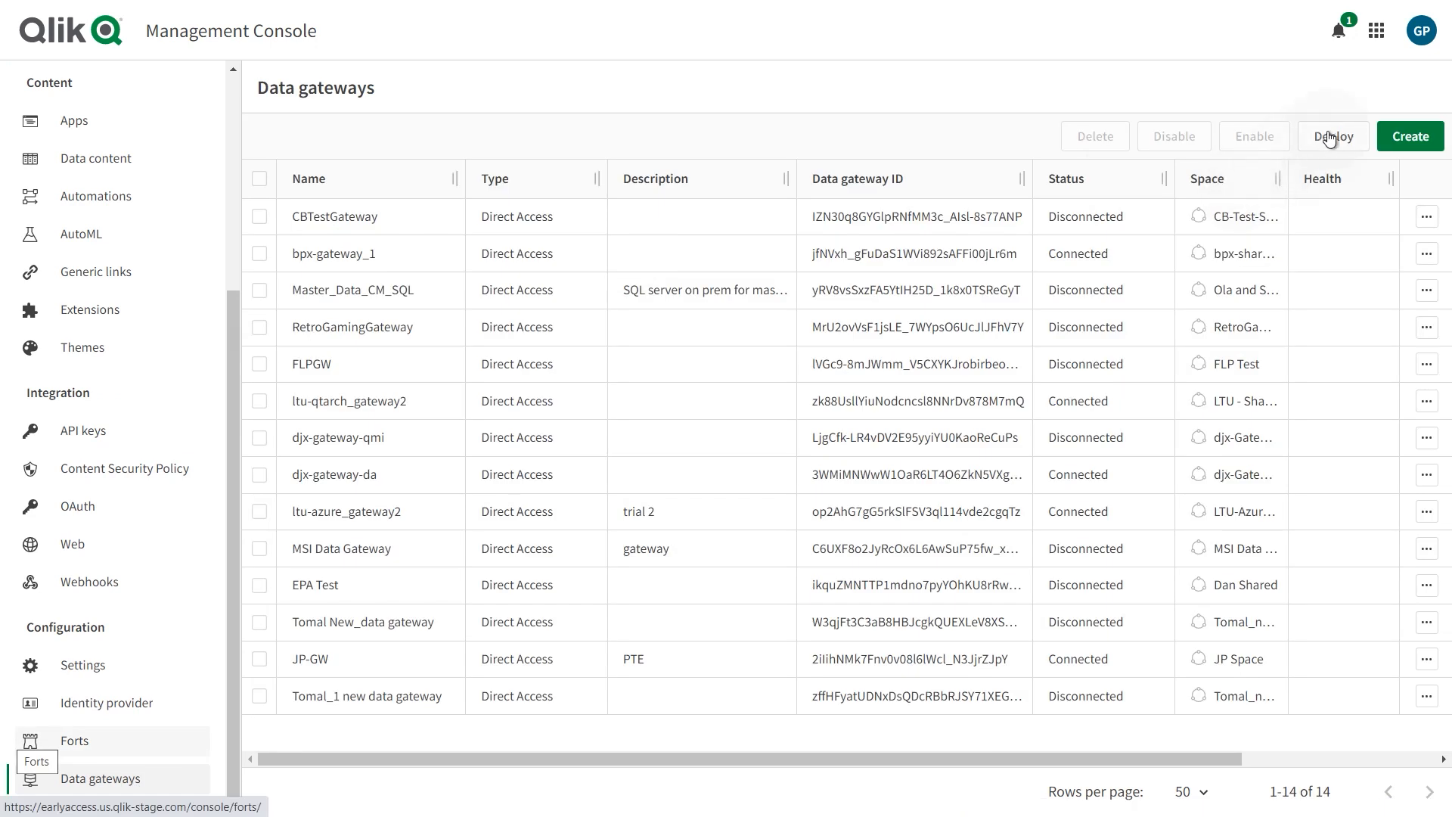
left_click(1332, 136)
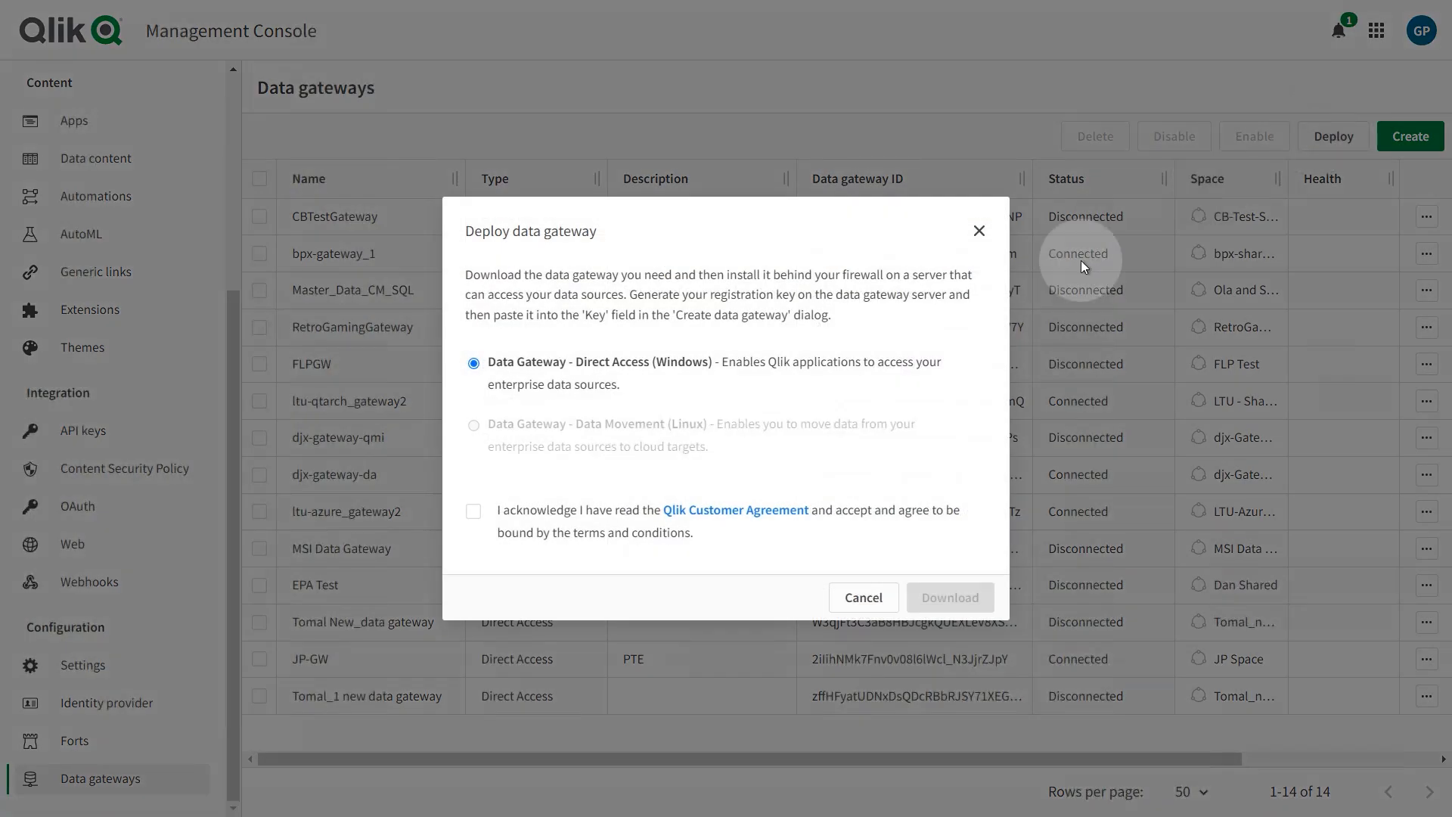
mouse_move(520, 560)
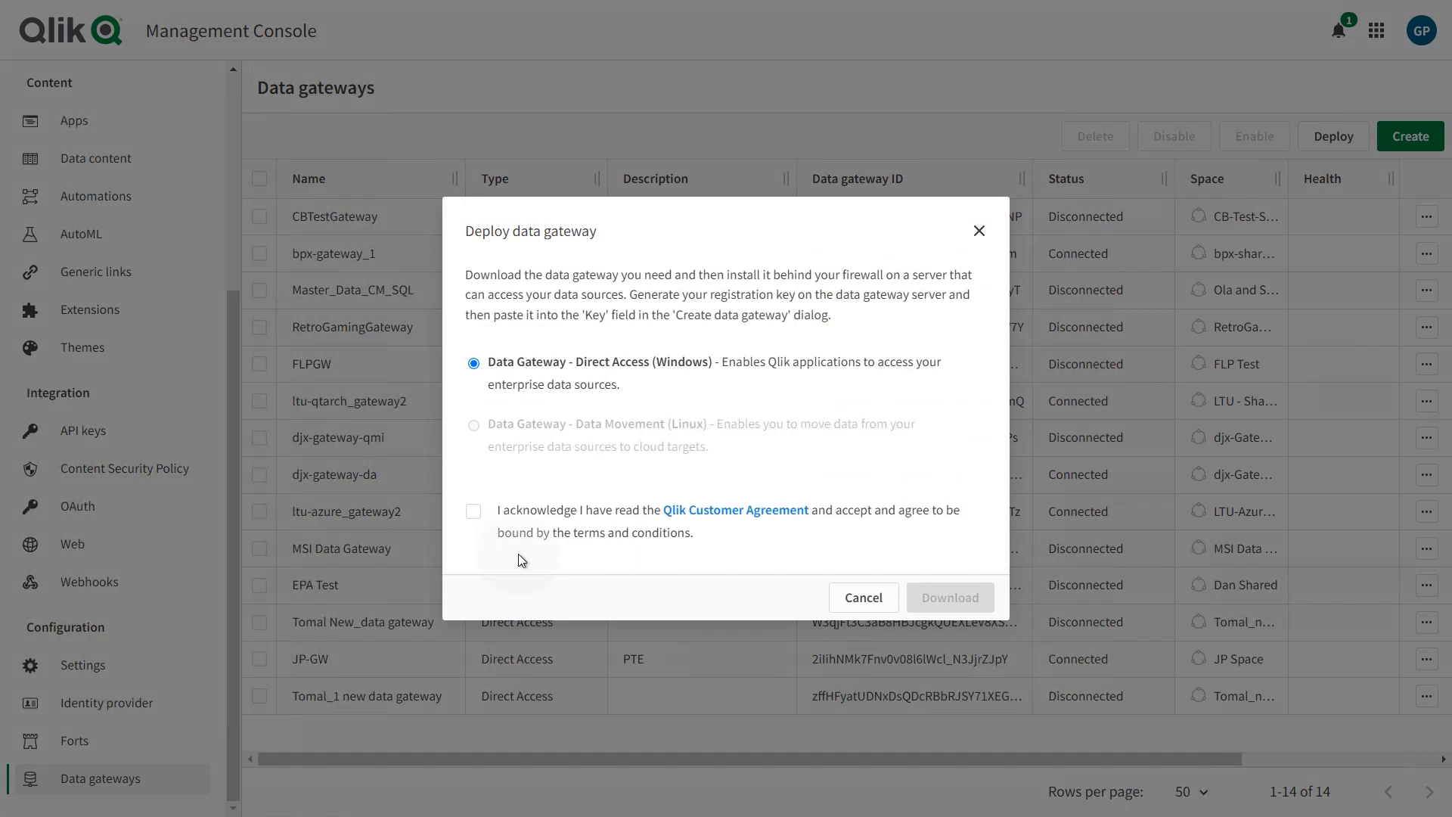
left_click(474, 511)
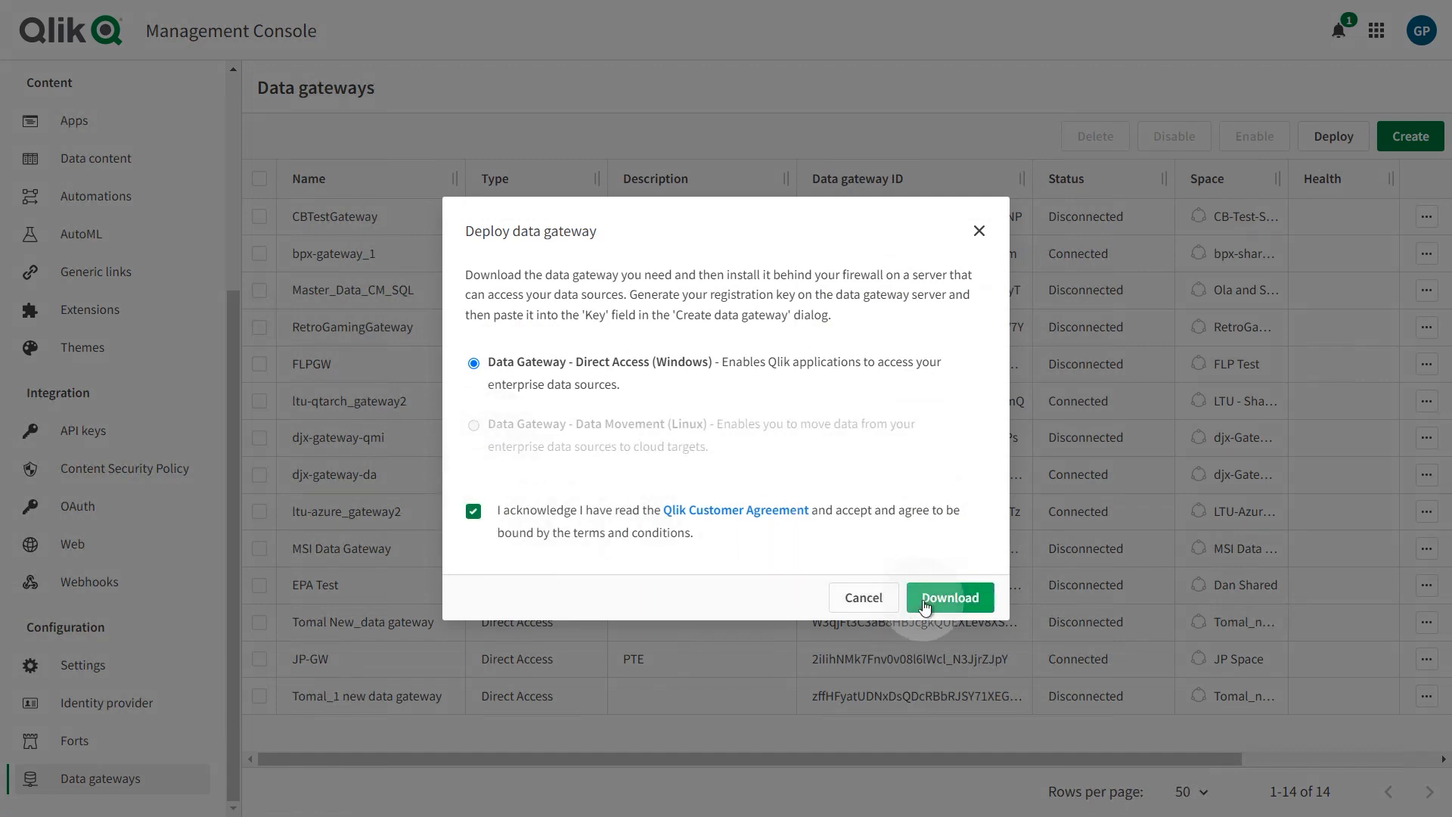
left_click(949, 597)
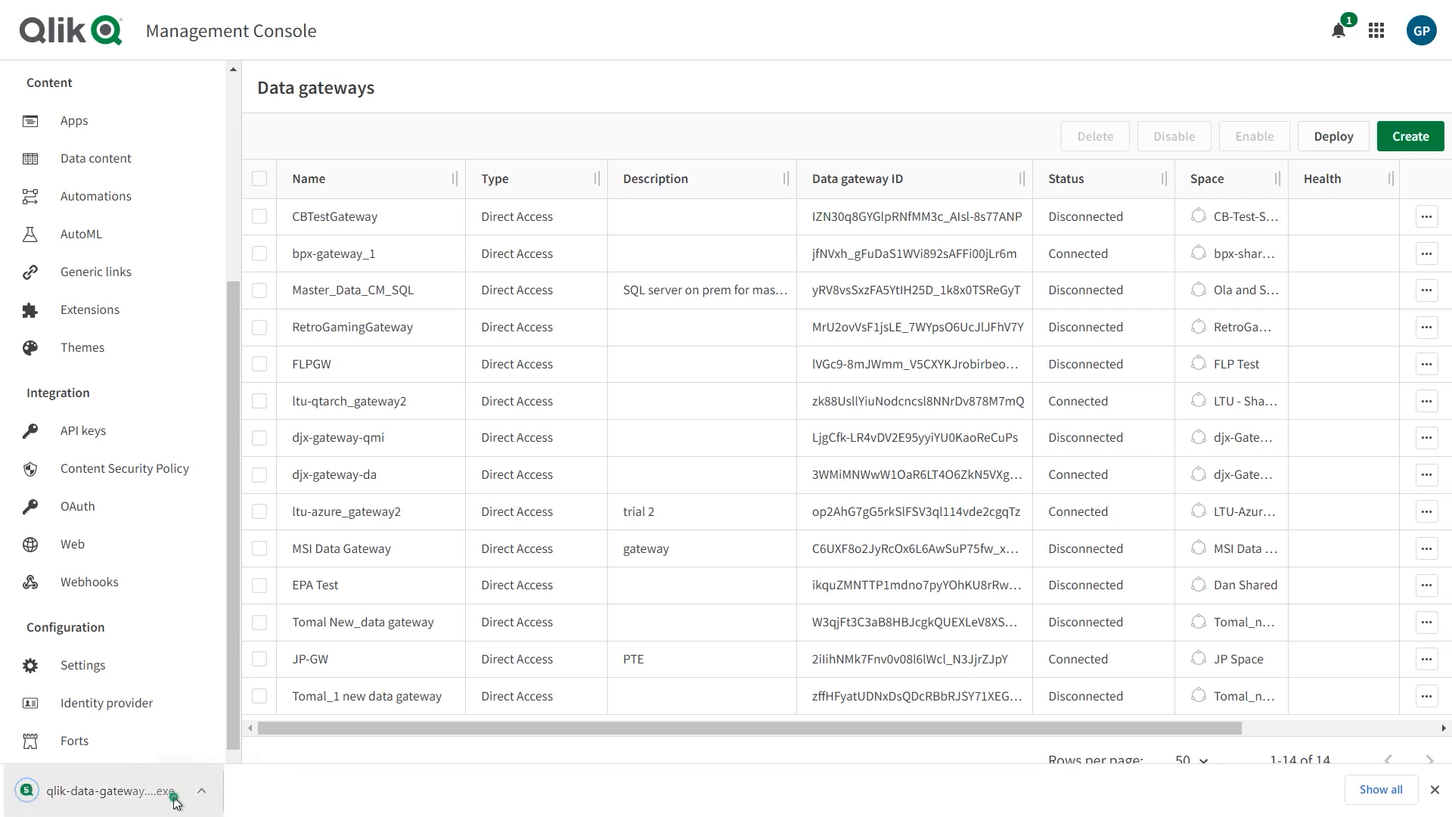
Step: Run the gateway installer to complete ASP.NET Core 6.0.5 setup, then dismiss the restart notice
left_click(111, 789)
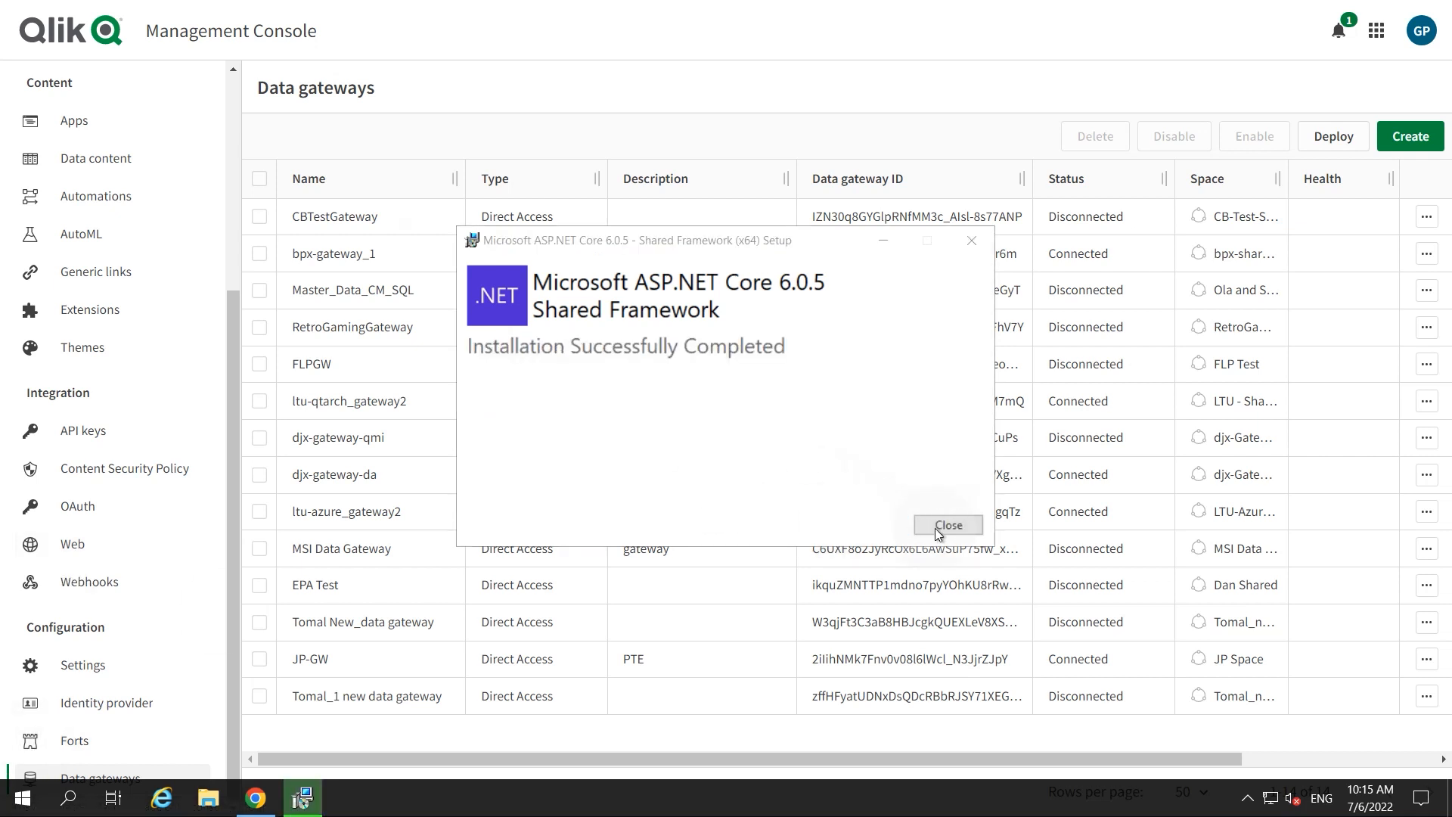
left_click(946, 525)
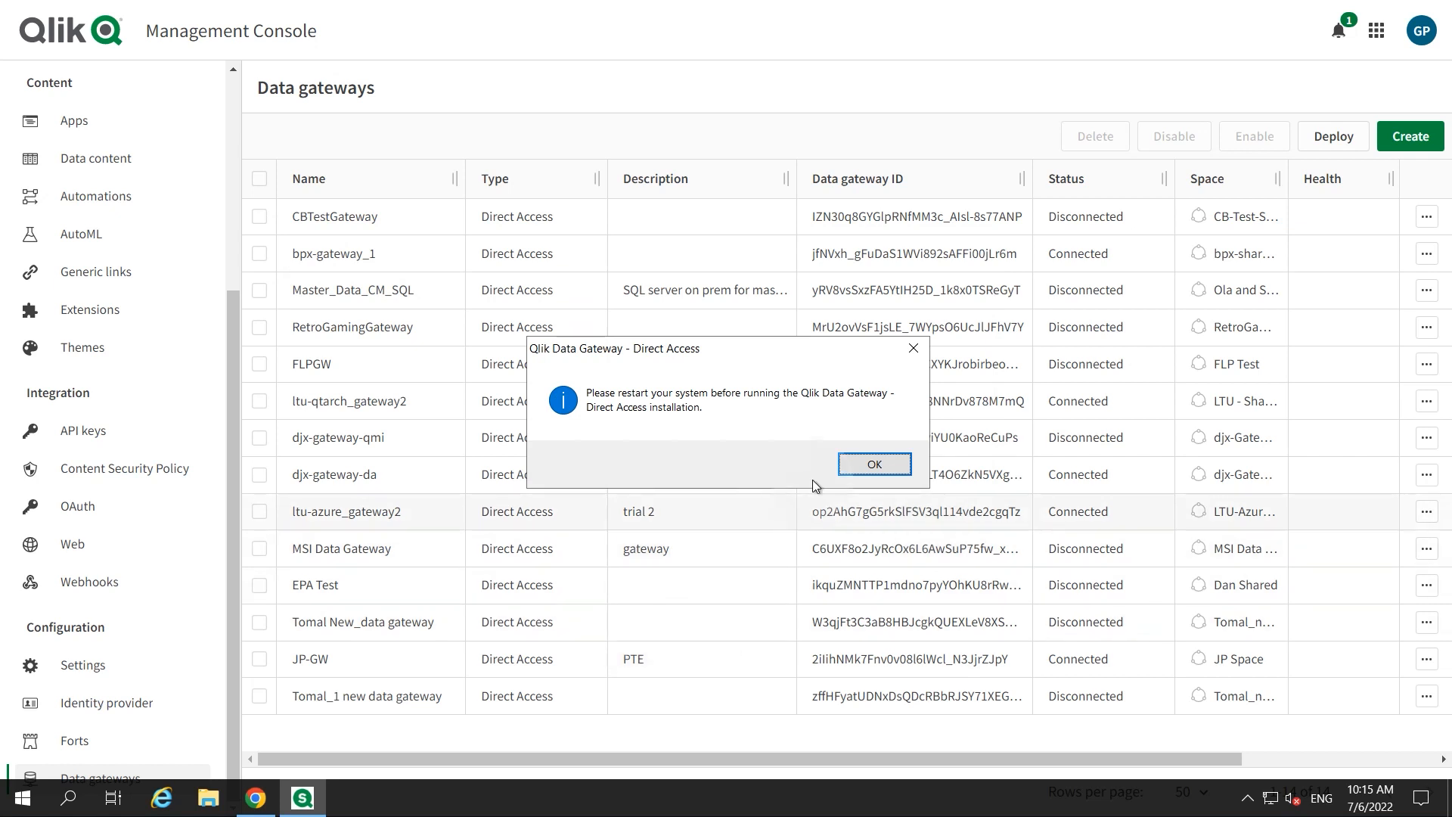
left_click(872, 463)
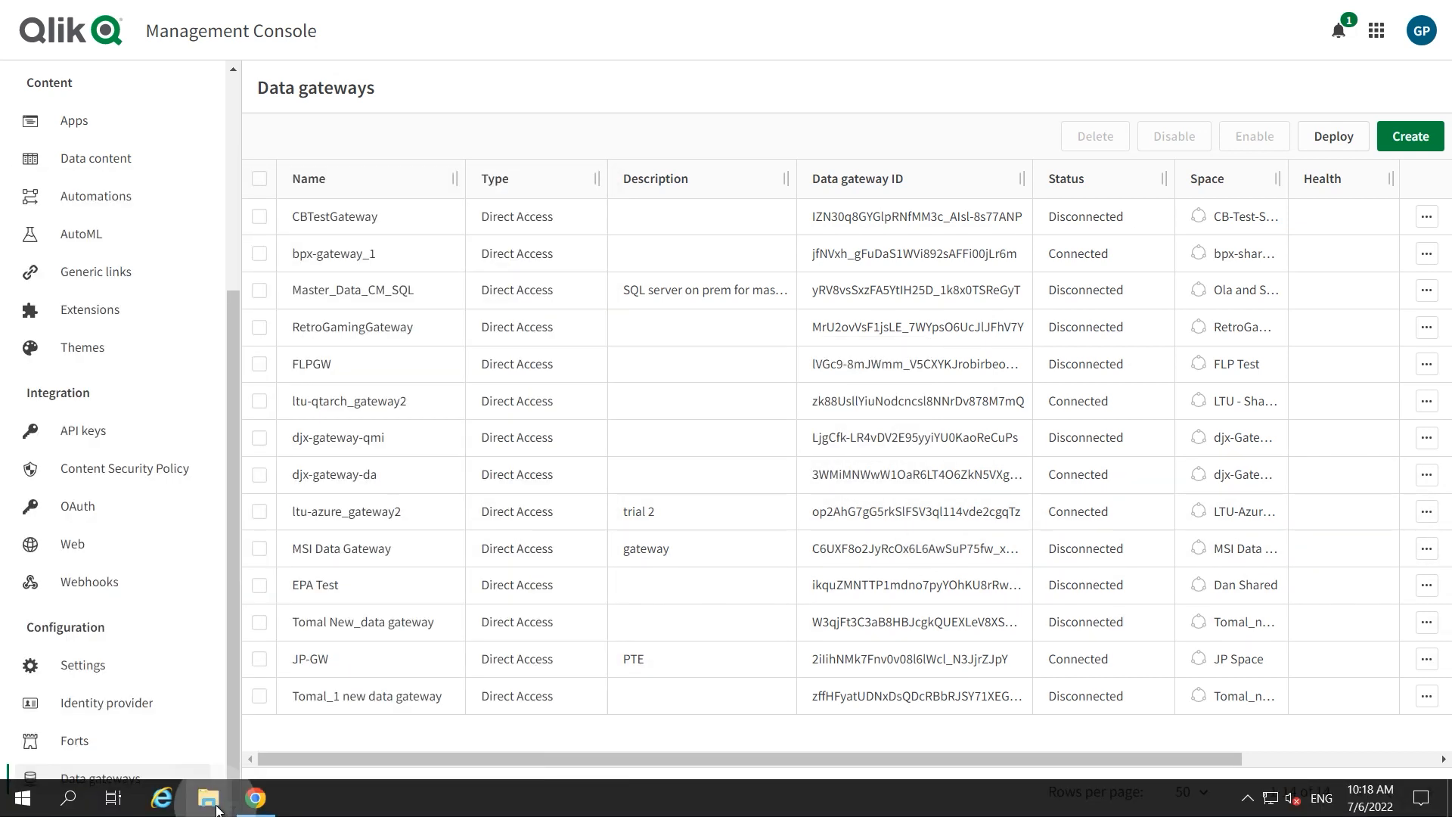
Step: Install Qlik Data Gateway - Direct Access from Downloads with the default ConnectorAgent destination folder
left_click(208, 796)
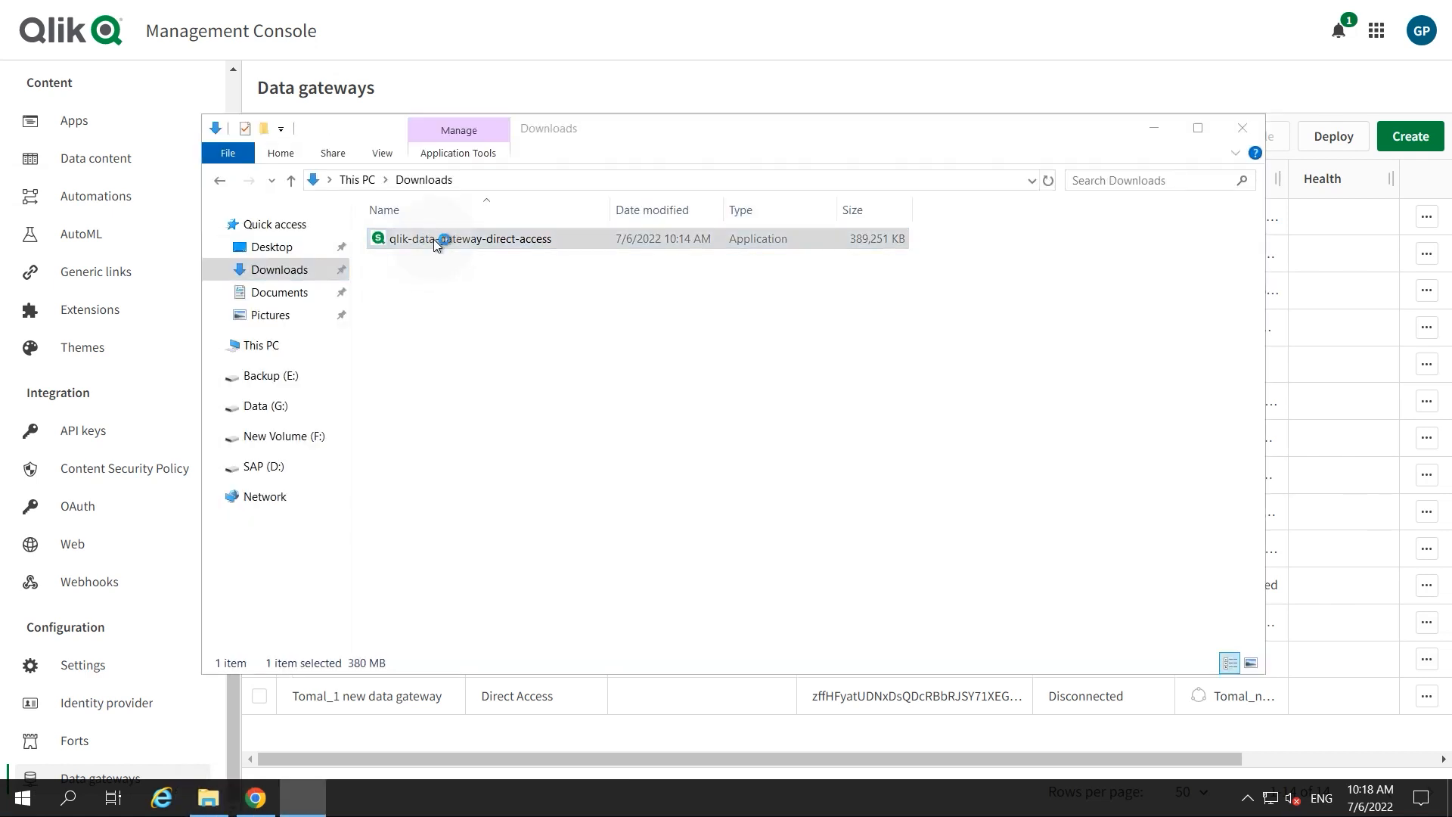
double_click(468, 238)
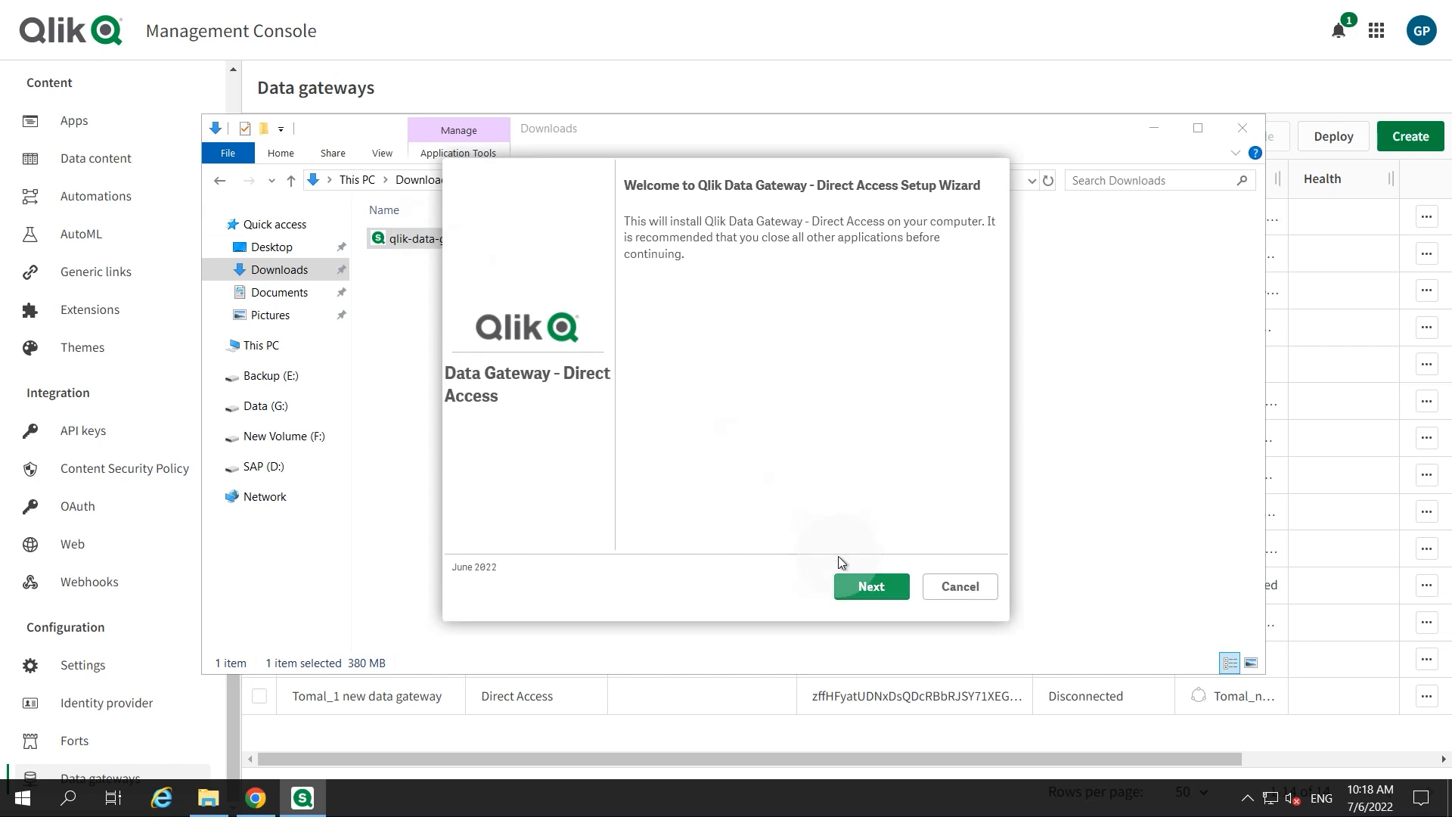
left_click(870, 586)
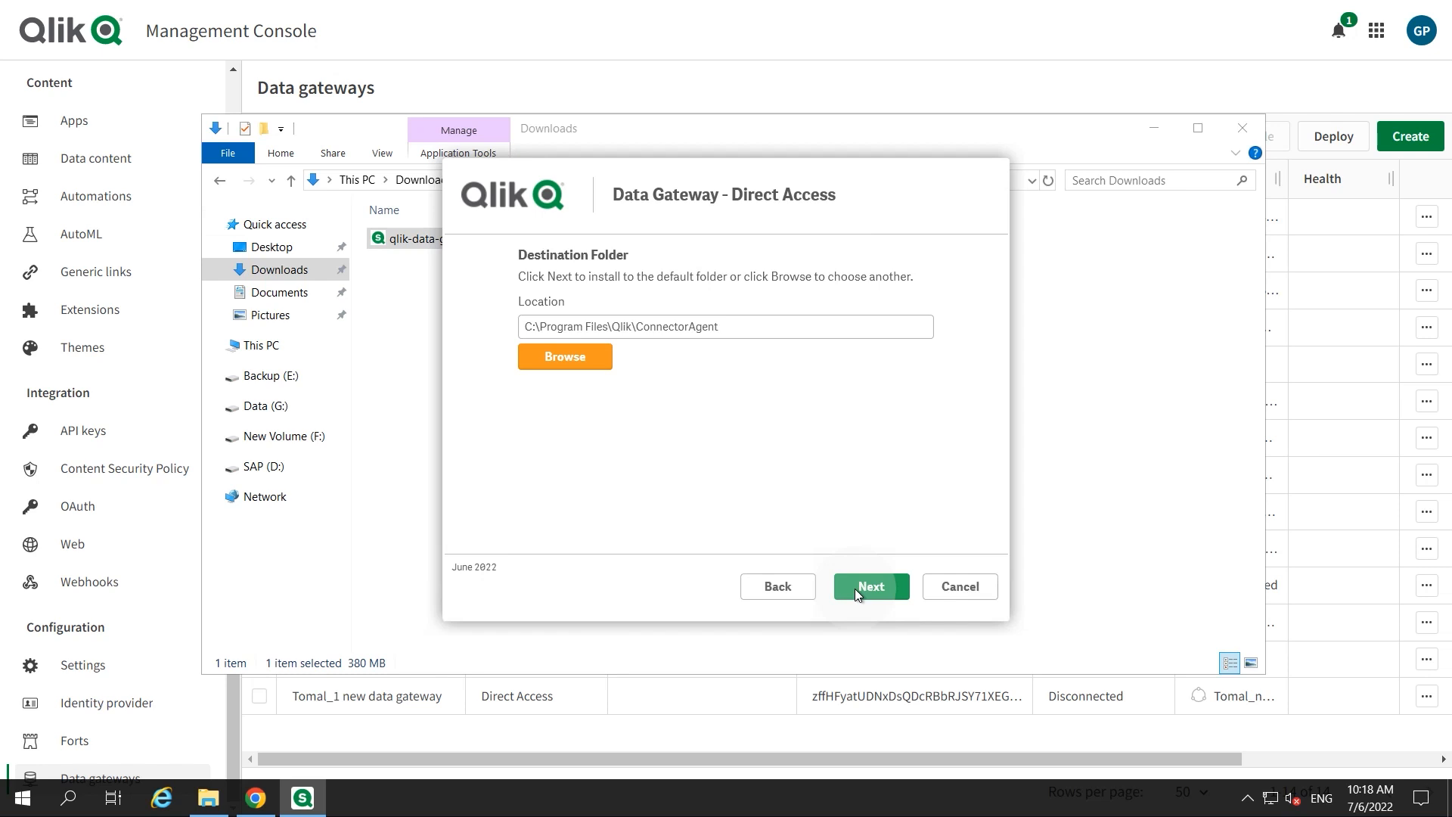
mouse_move(824, 540)
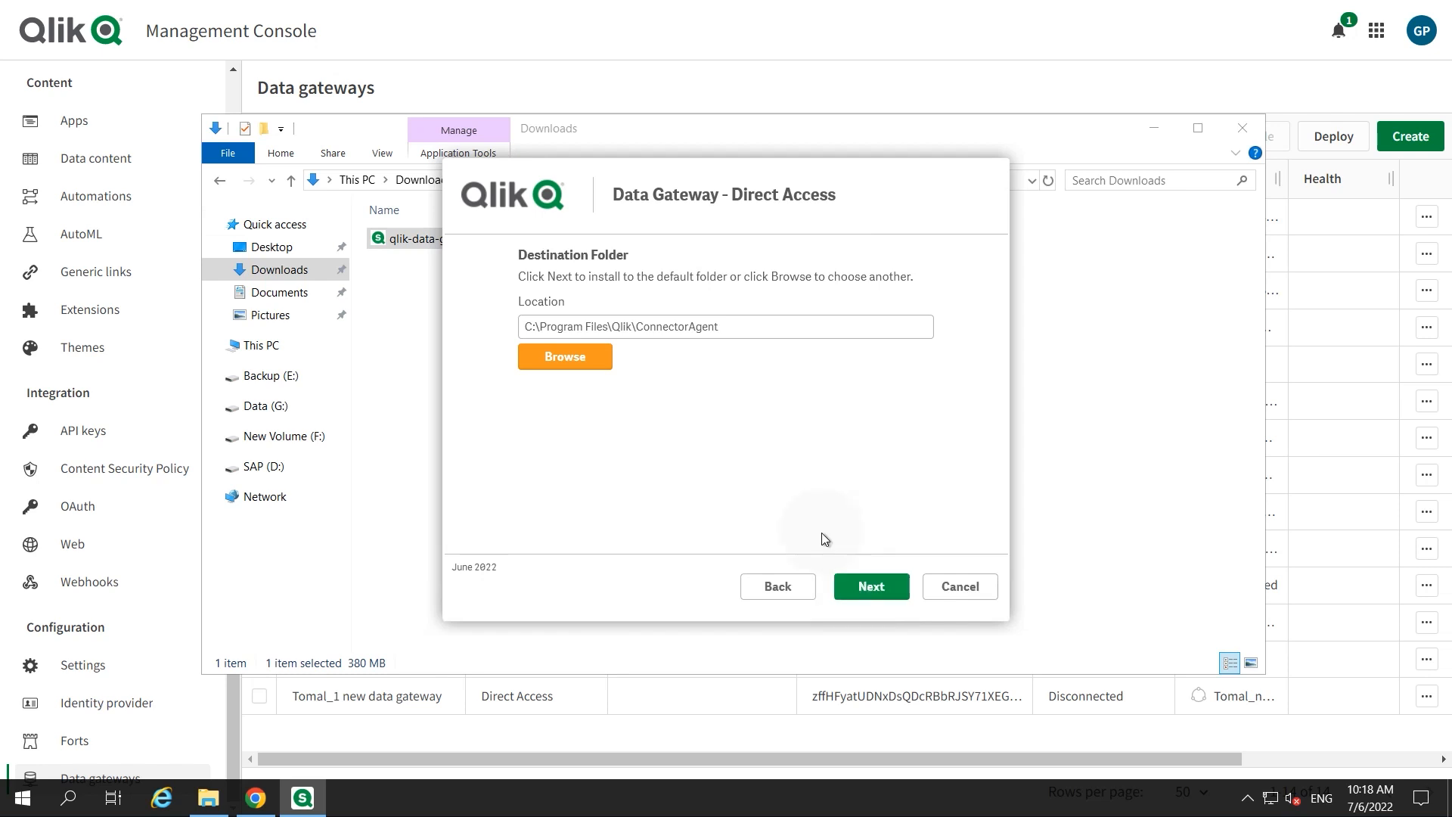
left_click(870, 587)
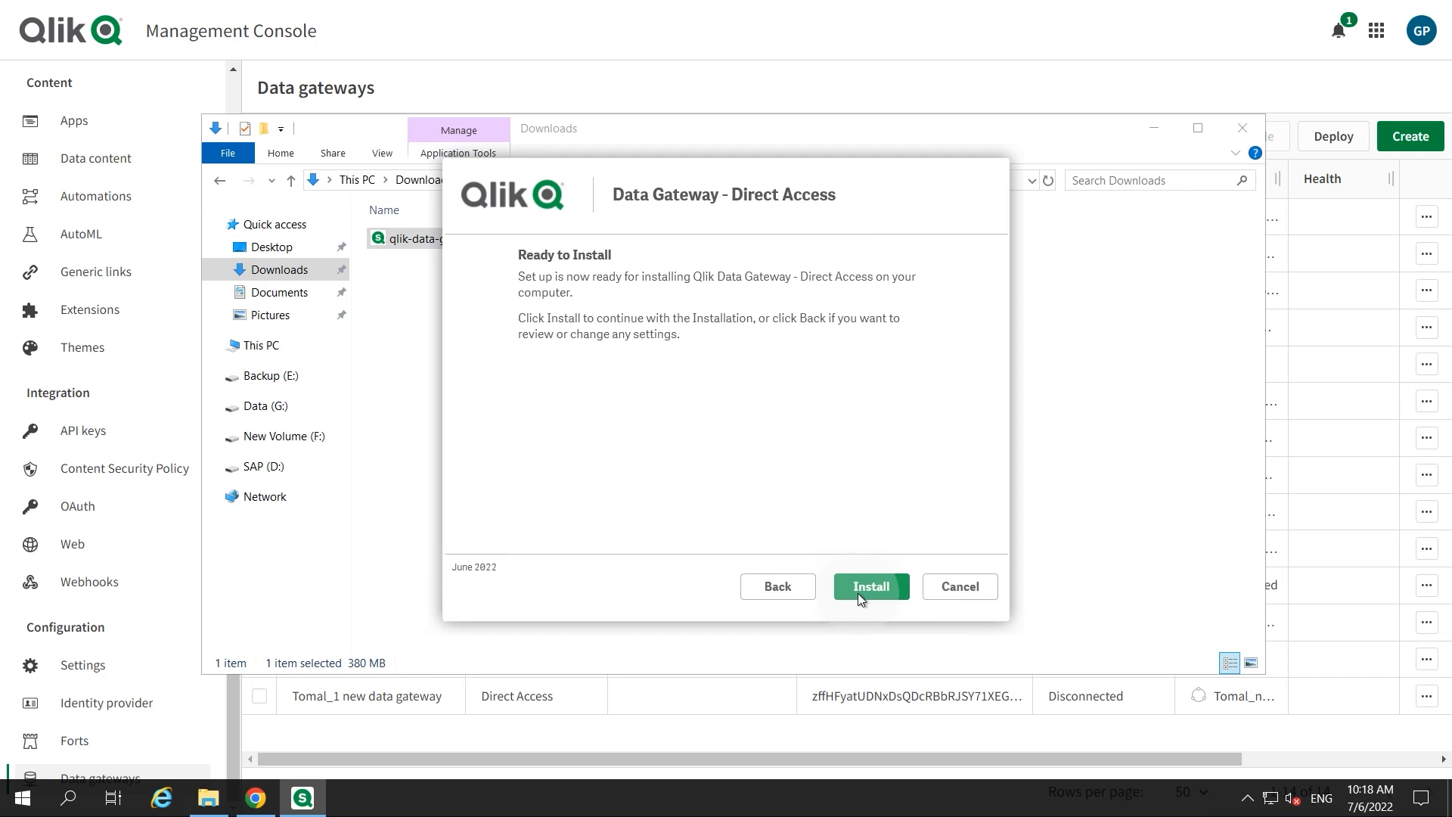
left_click(869, 587)
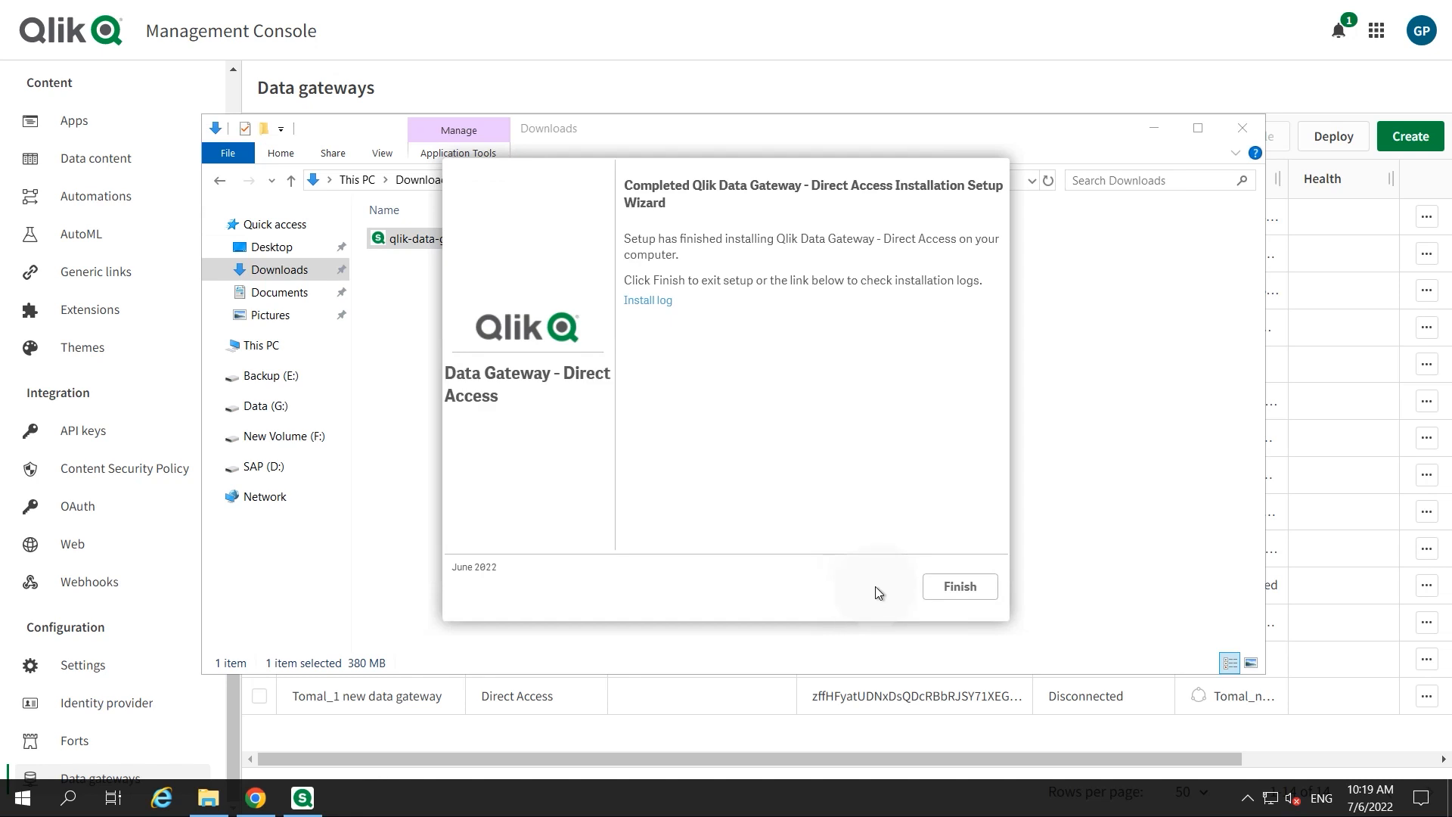
left_click(959, 587)
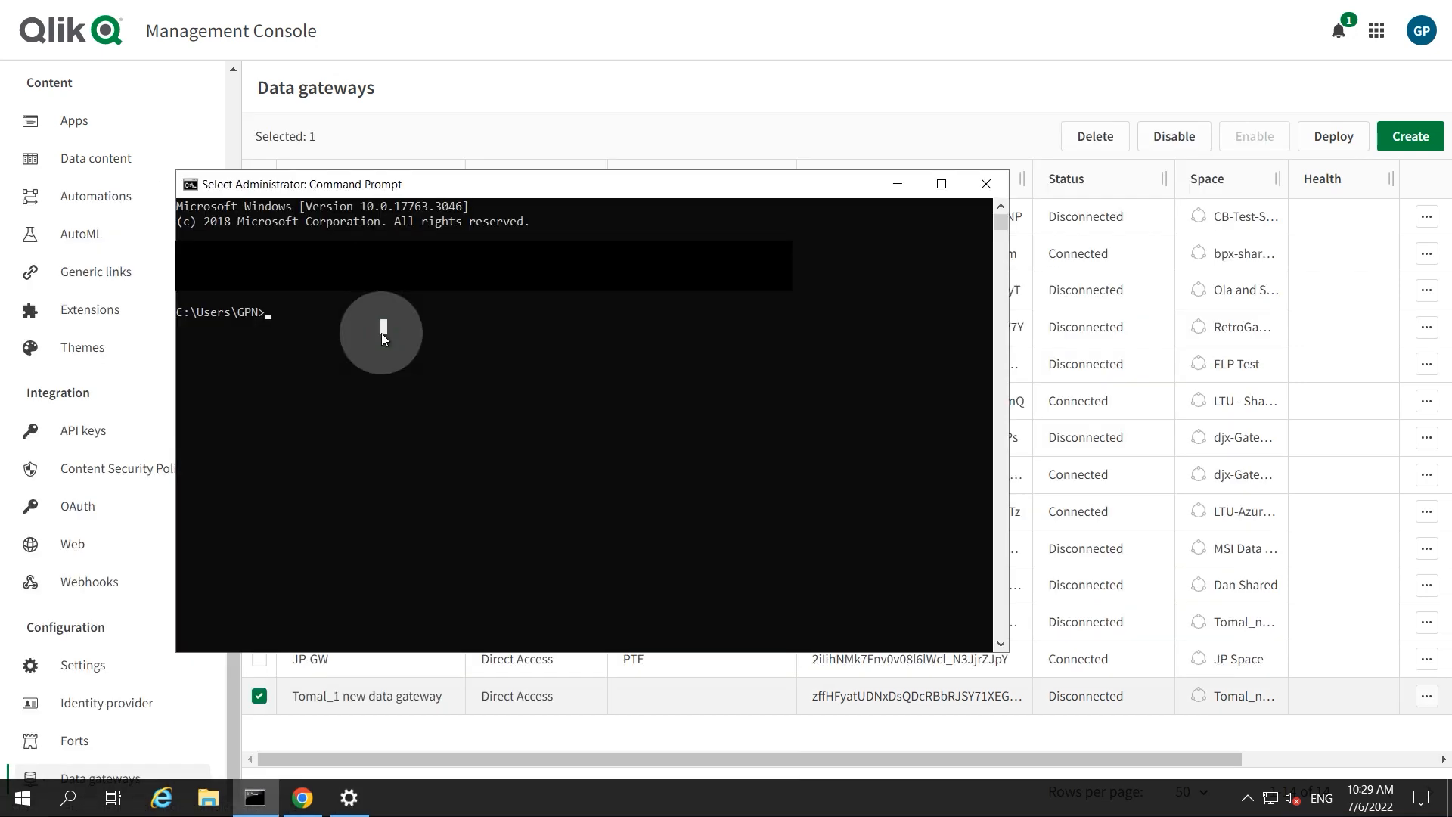
Step: From the ConnectorAgent folder, run connectoragent qcs set_config with tenant URL earlyaccess.us.qlik-stage.com
type("cd C:\\Program Files\\Qlik\\ConnectorAgent\\ConnectorAgent")
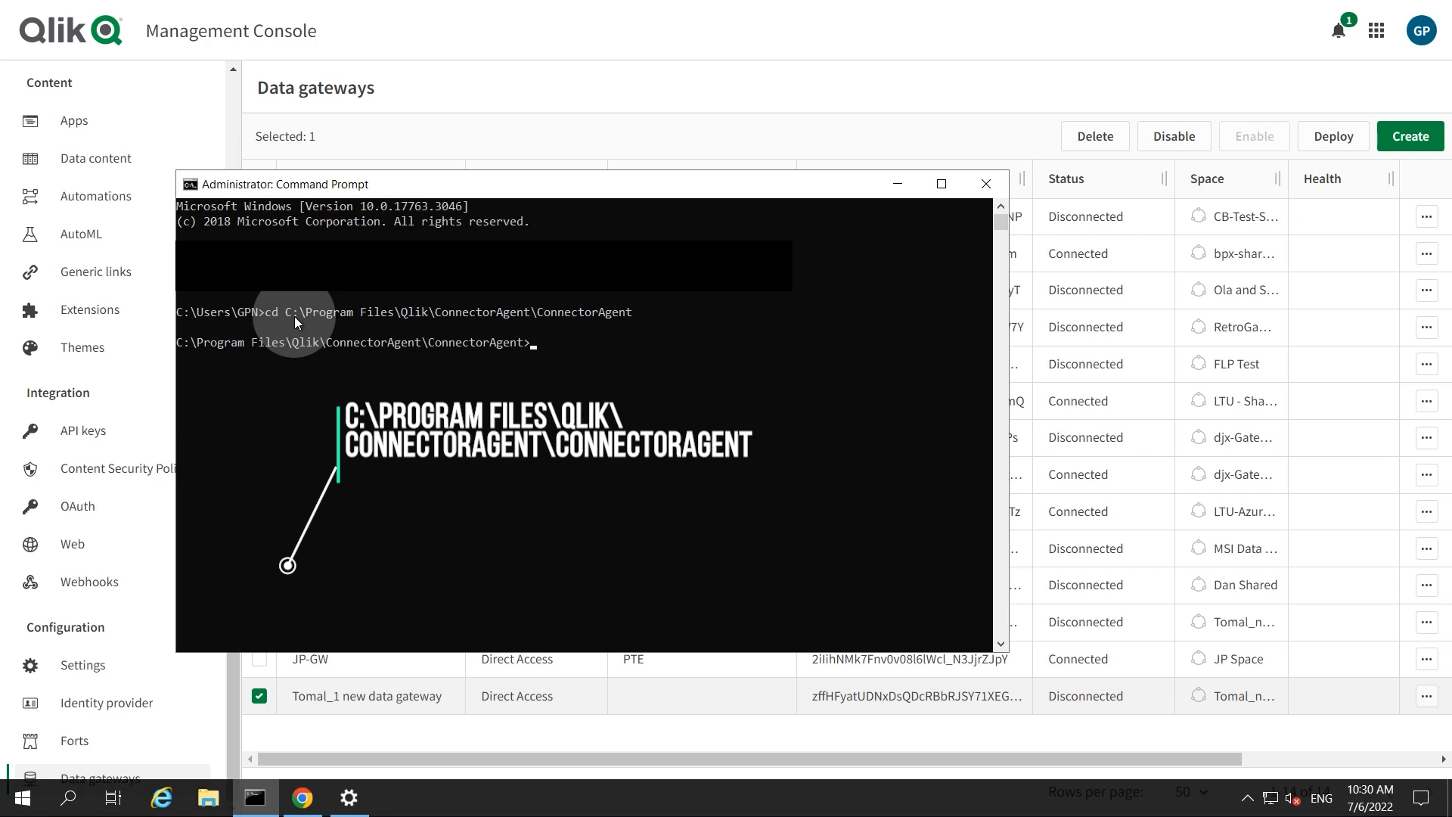
type("connectoragent qcs set_config --te")
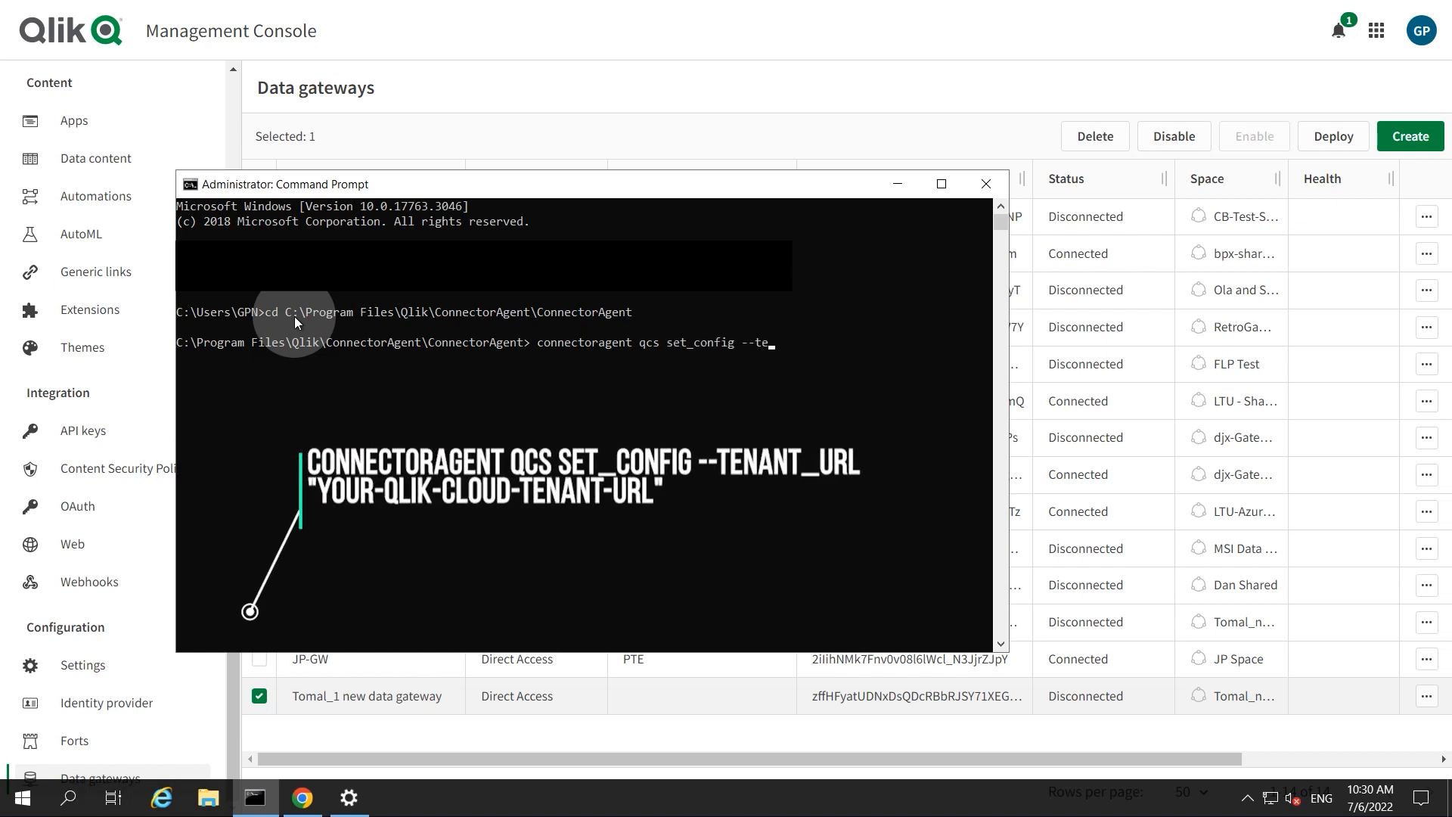
type("nant_url")
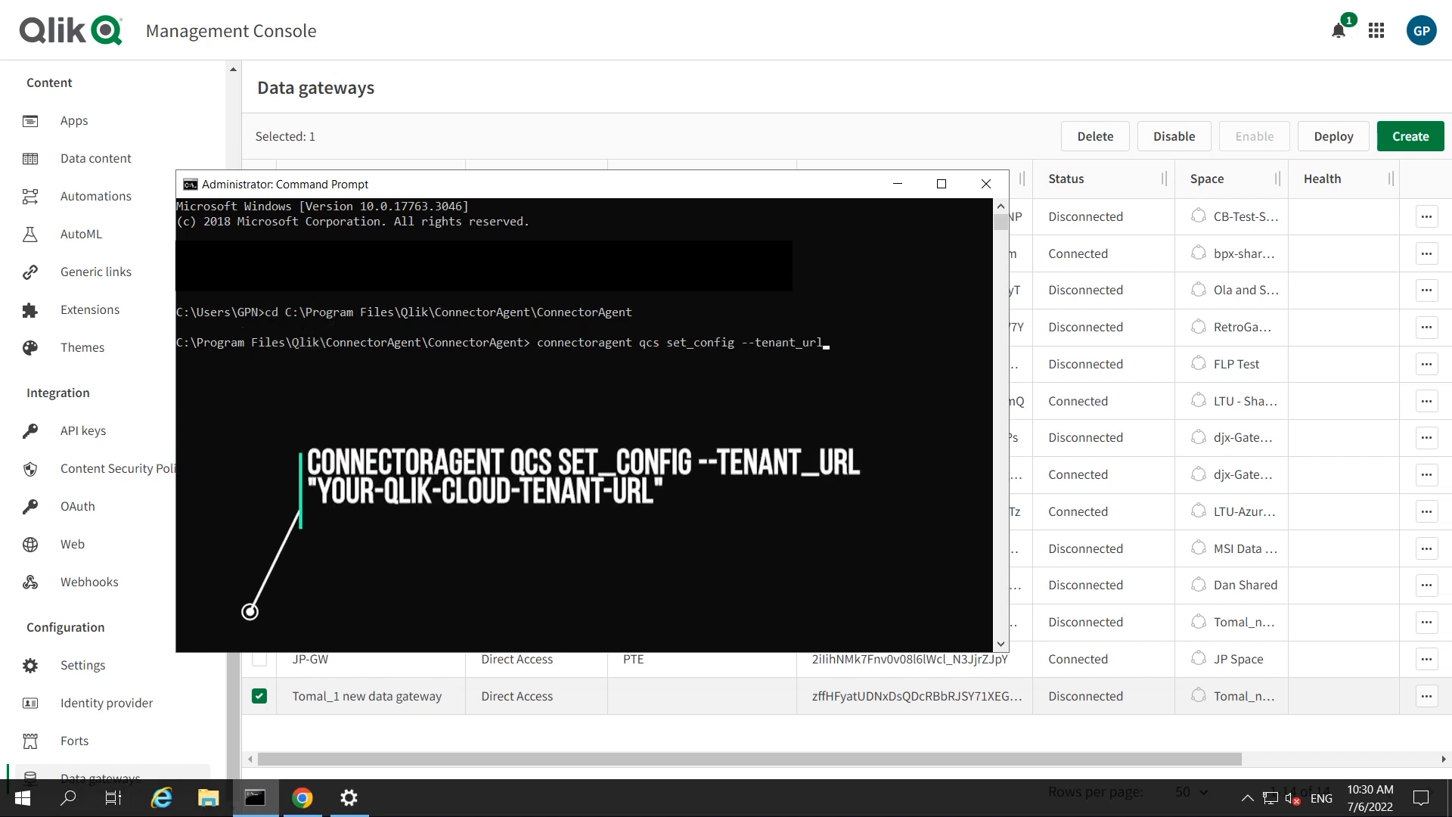
type("earlyaccess.us.qlik-stage.com/")
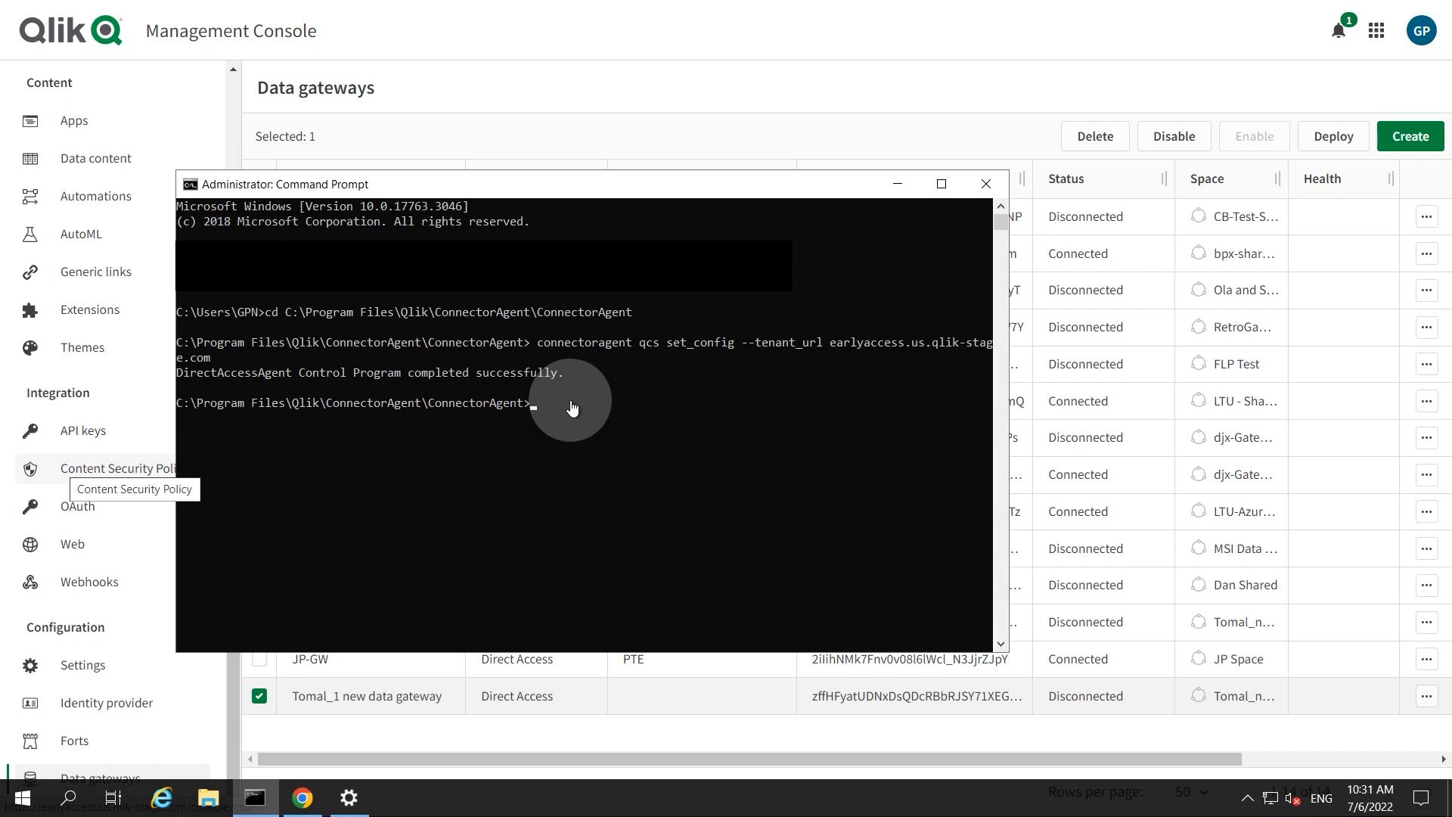
Step: Generate the connector agent keys with connectoragent qcs generate_keys
type("connector")
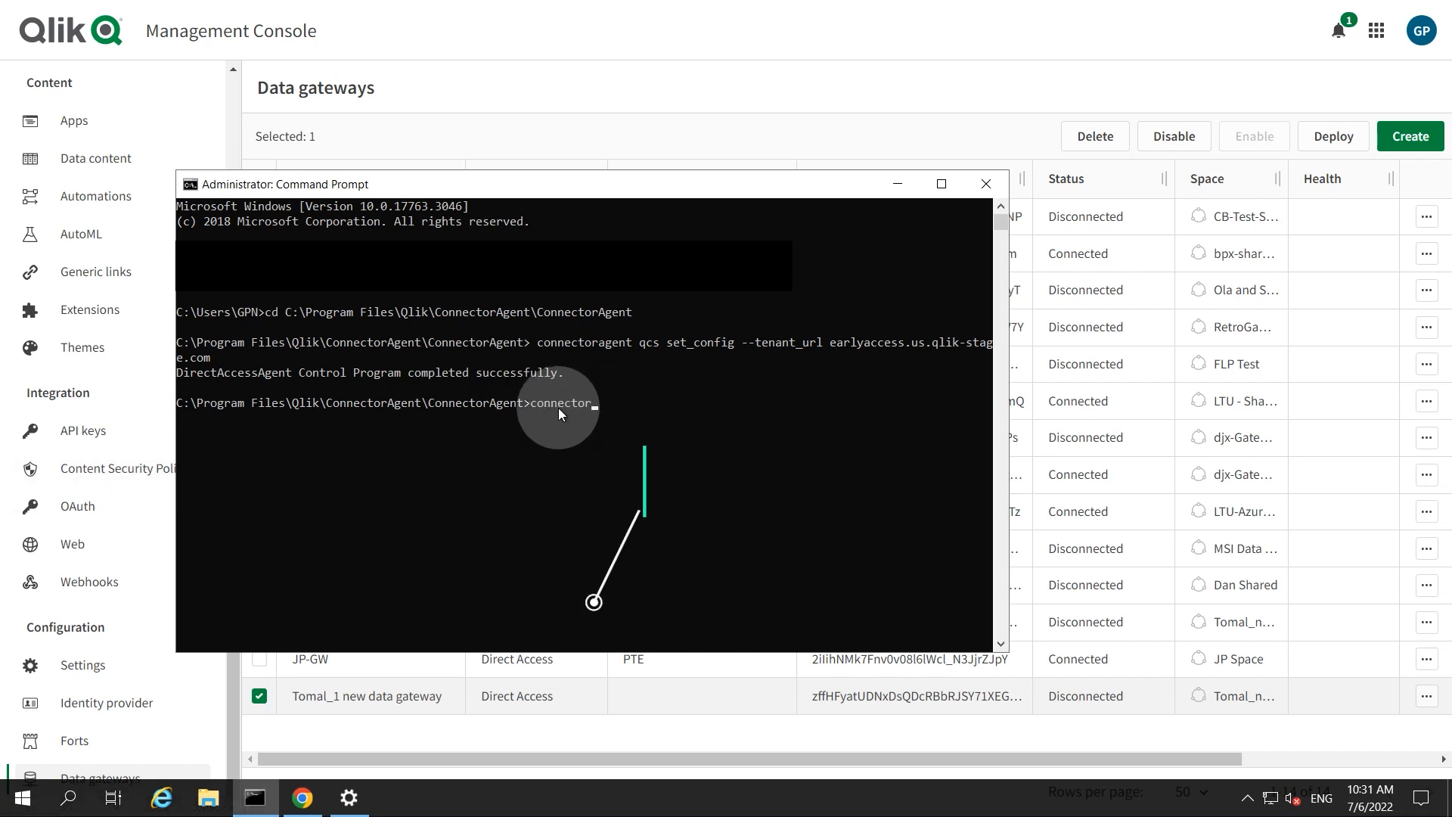
type("qcs generate_keys")
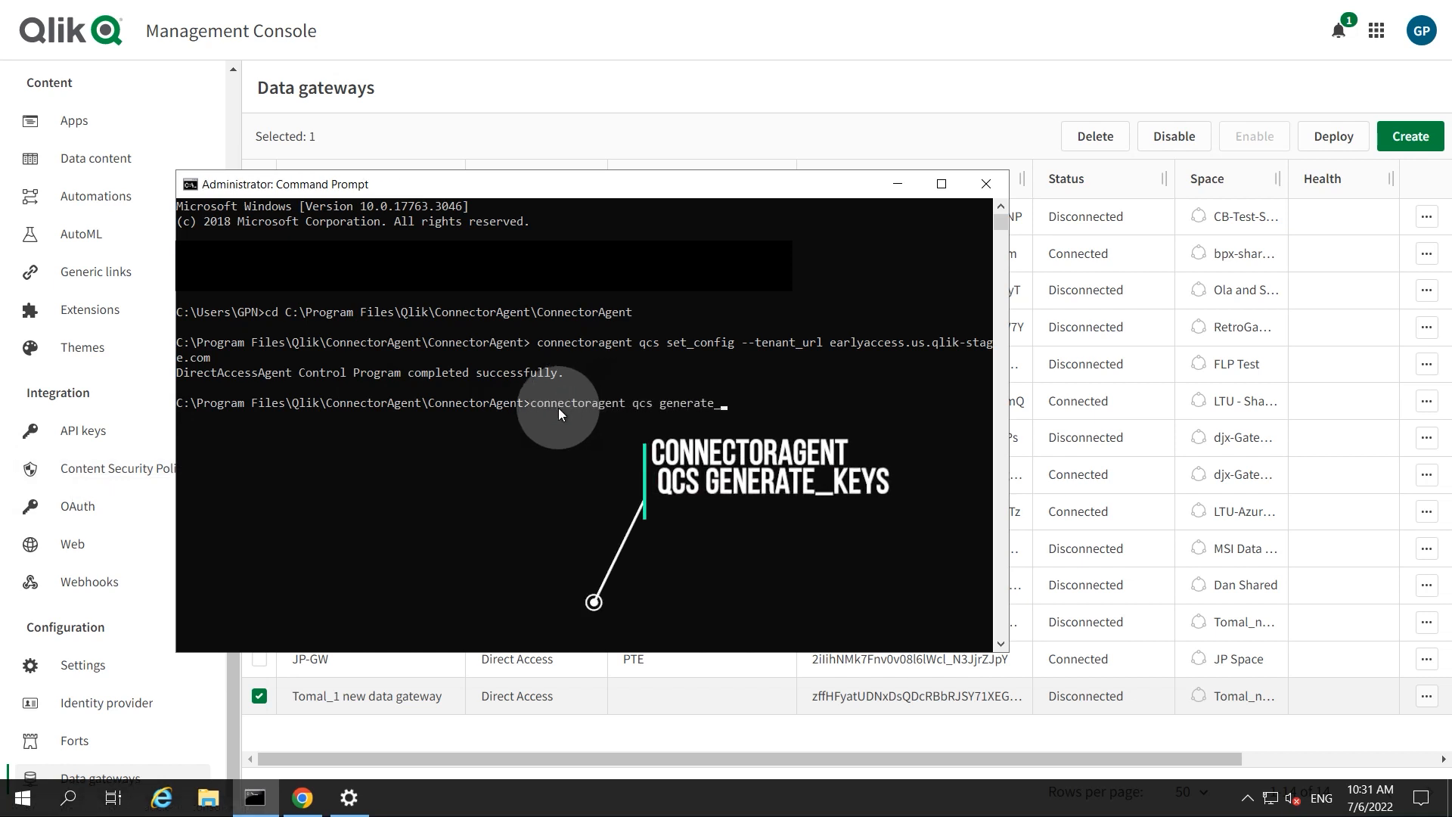
key("enter")
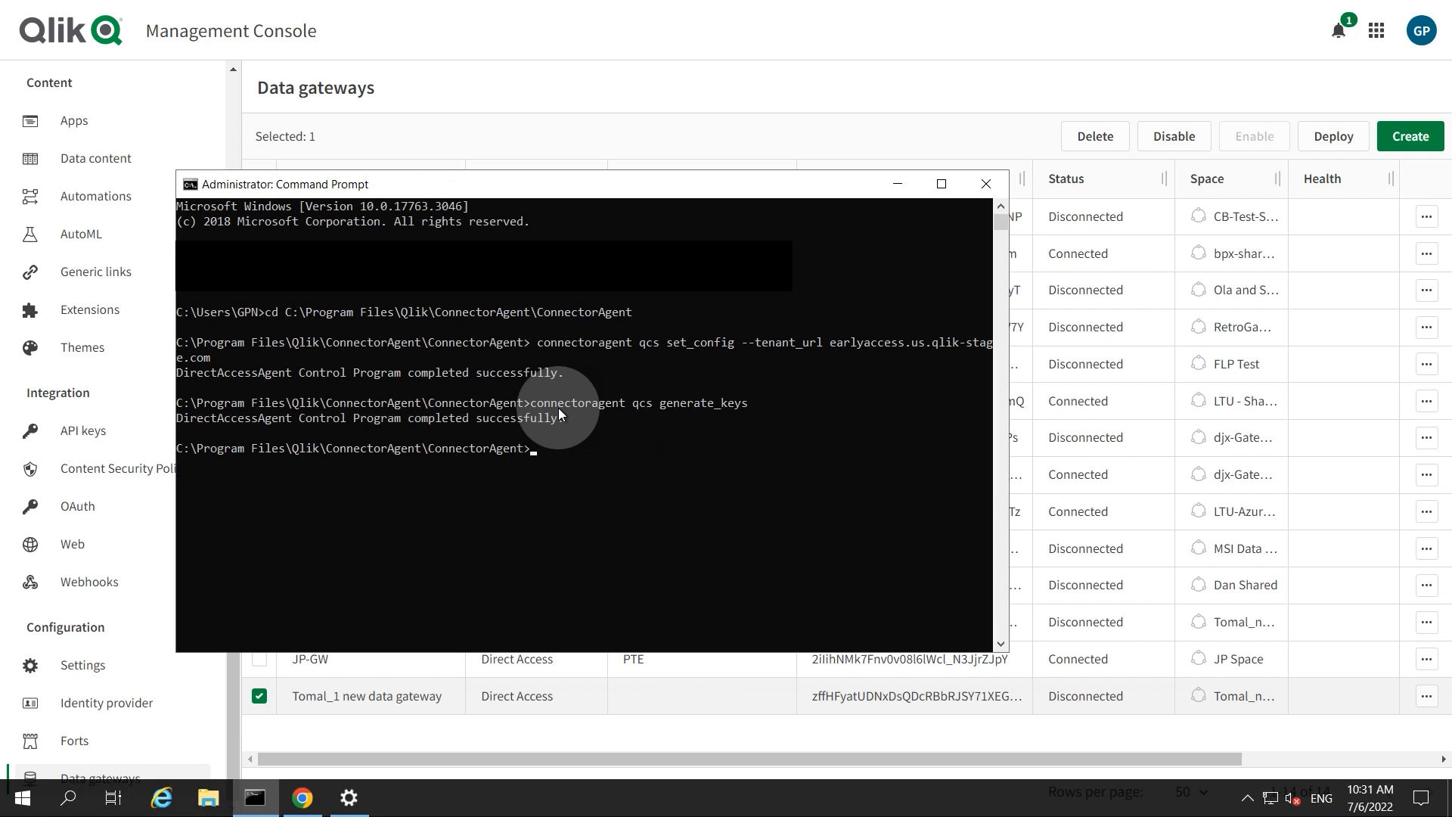
Step: Print the registration key and public certificate with qcs get_registration, and copy it
type("connectoragent")
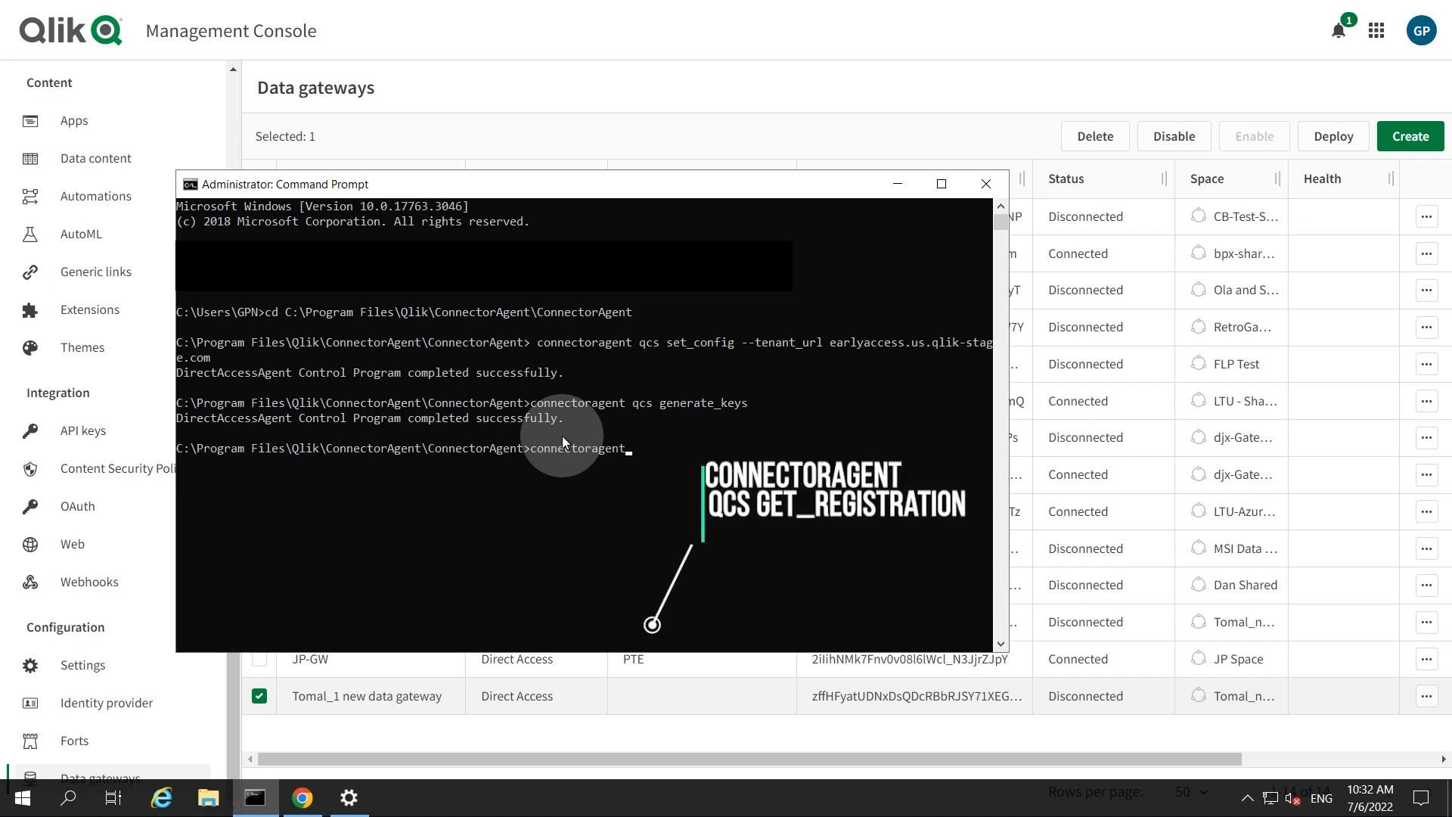
type("qcs")
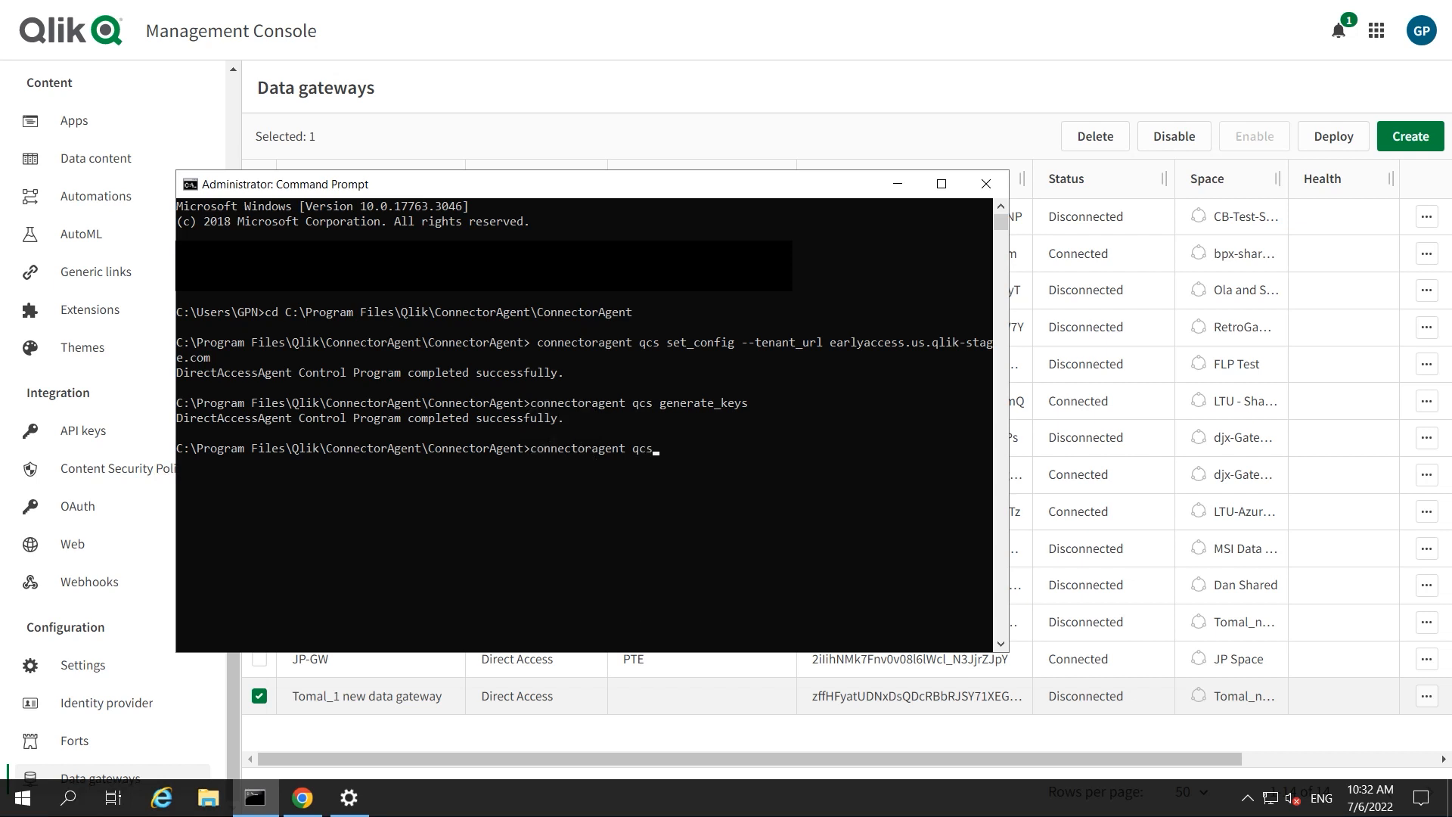
type("get")
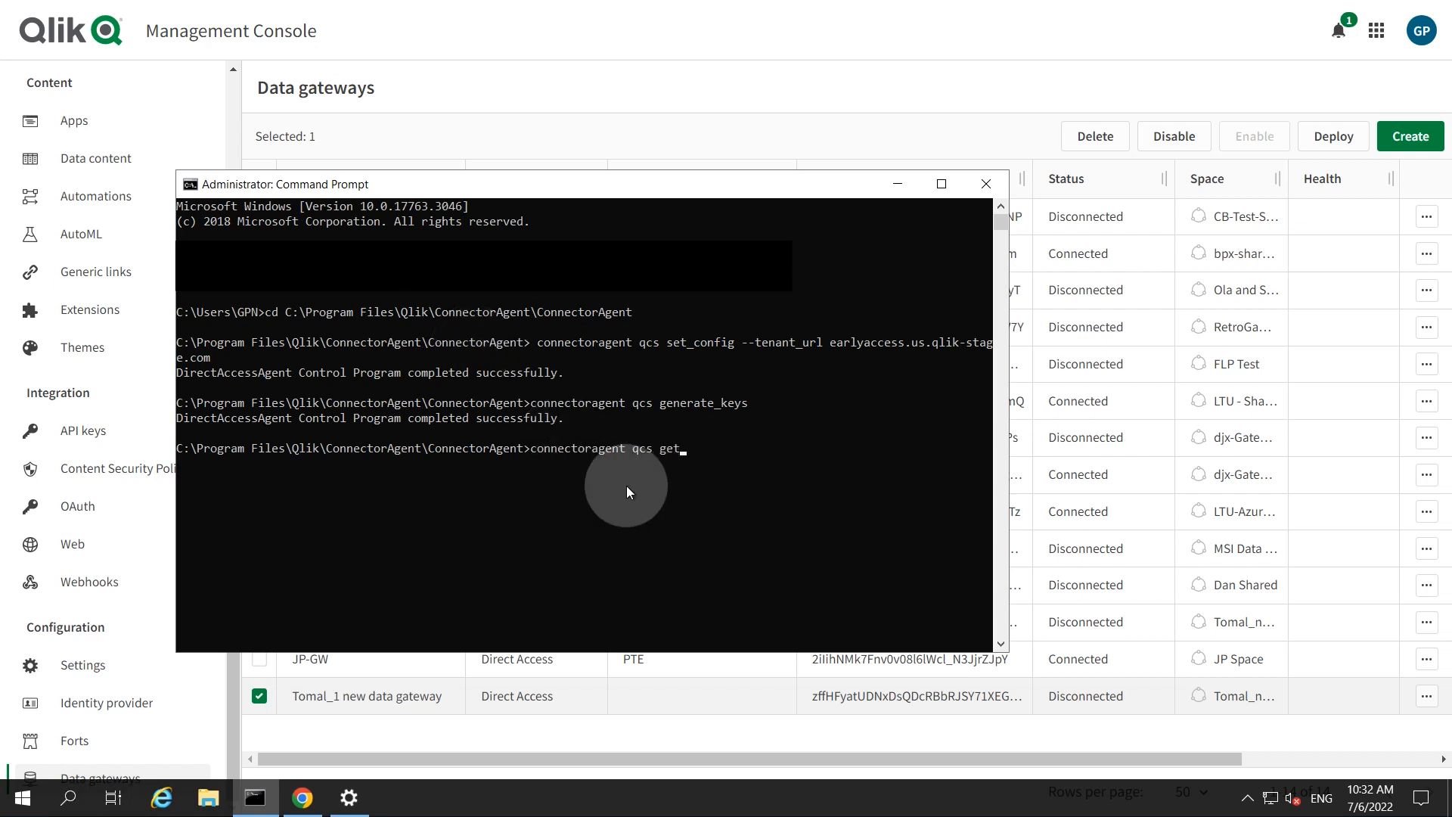
type("_registration")
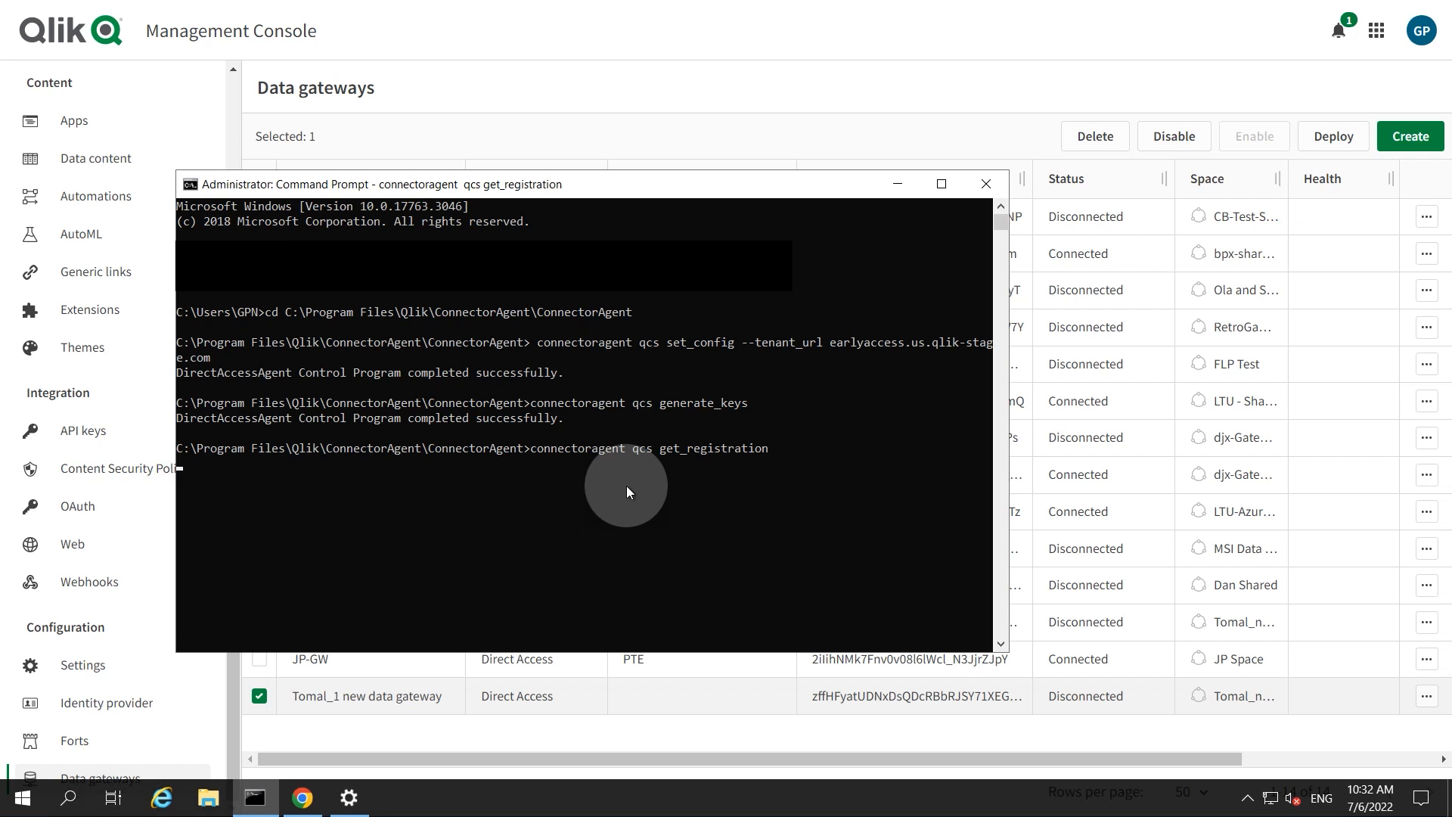
key("Return")
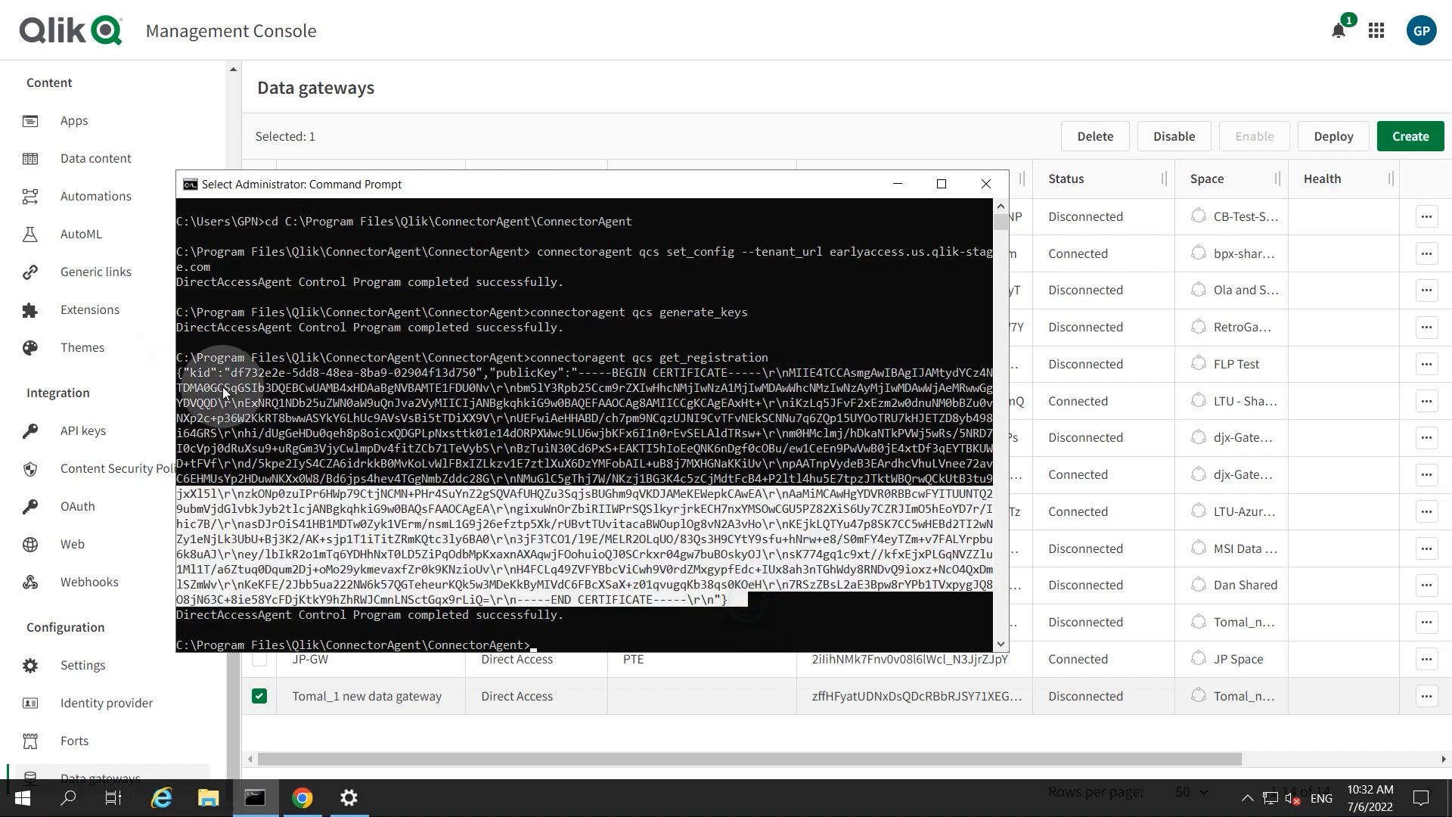
key("ctrl+c")
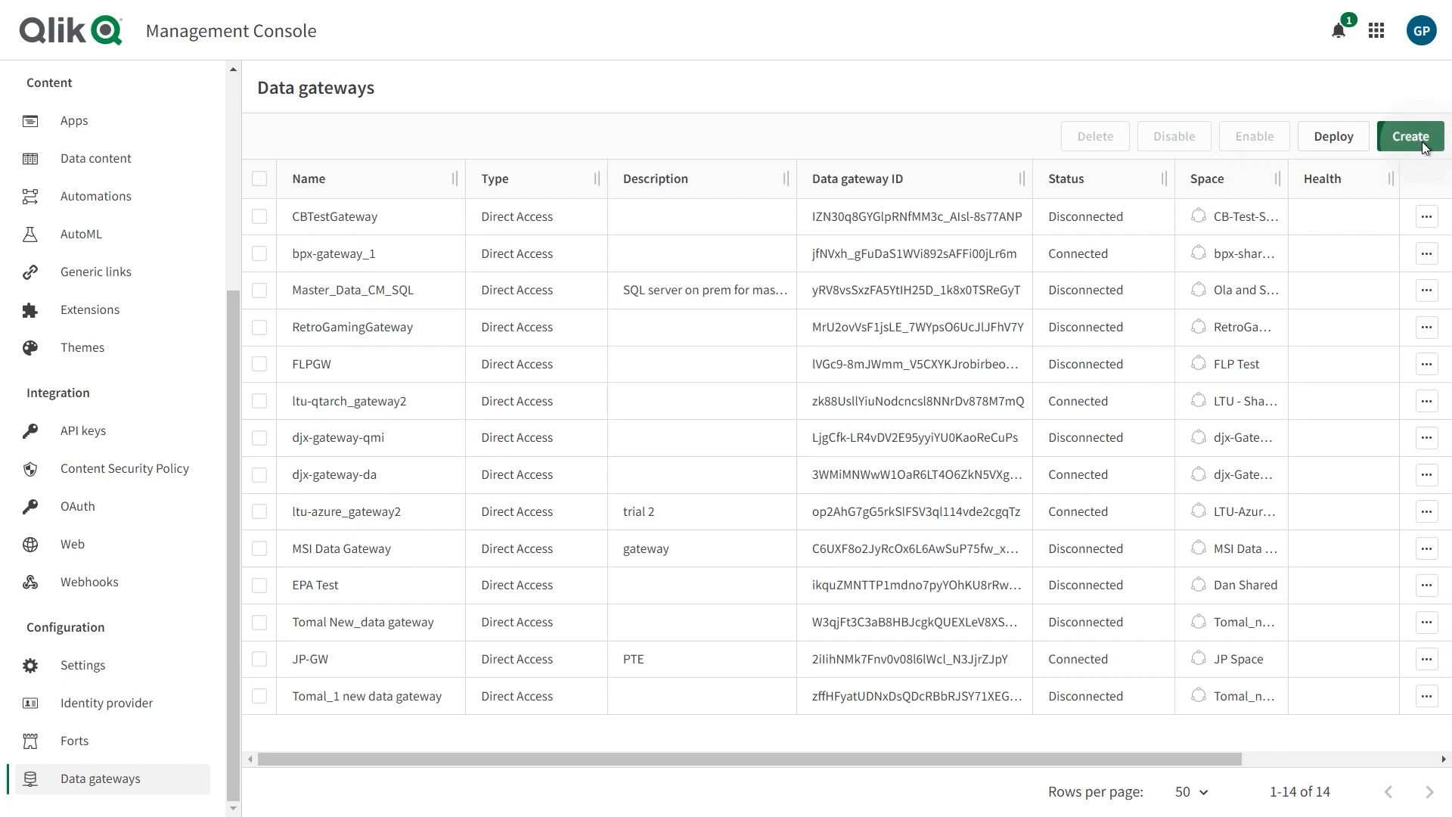
Step: Create the Direct Access gateway 'Data gateway GPN' for space GPN using the pasted key
left_click(1408, 136)
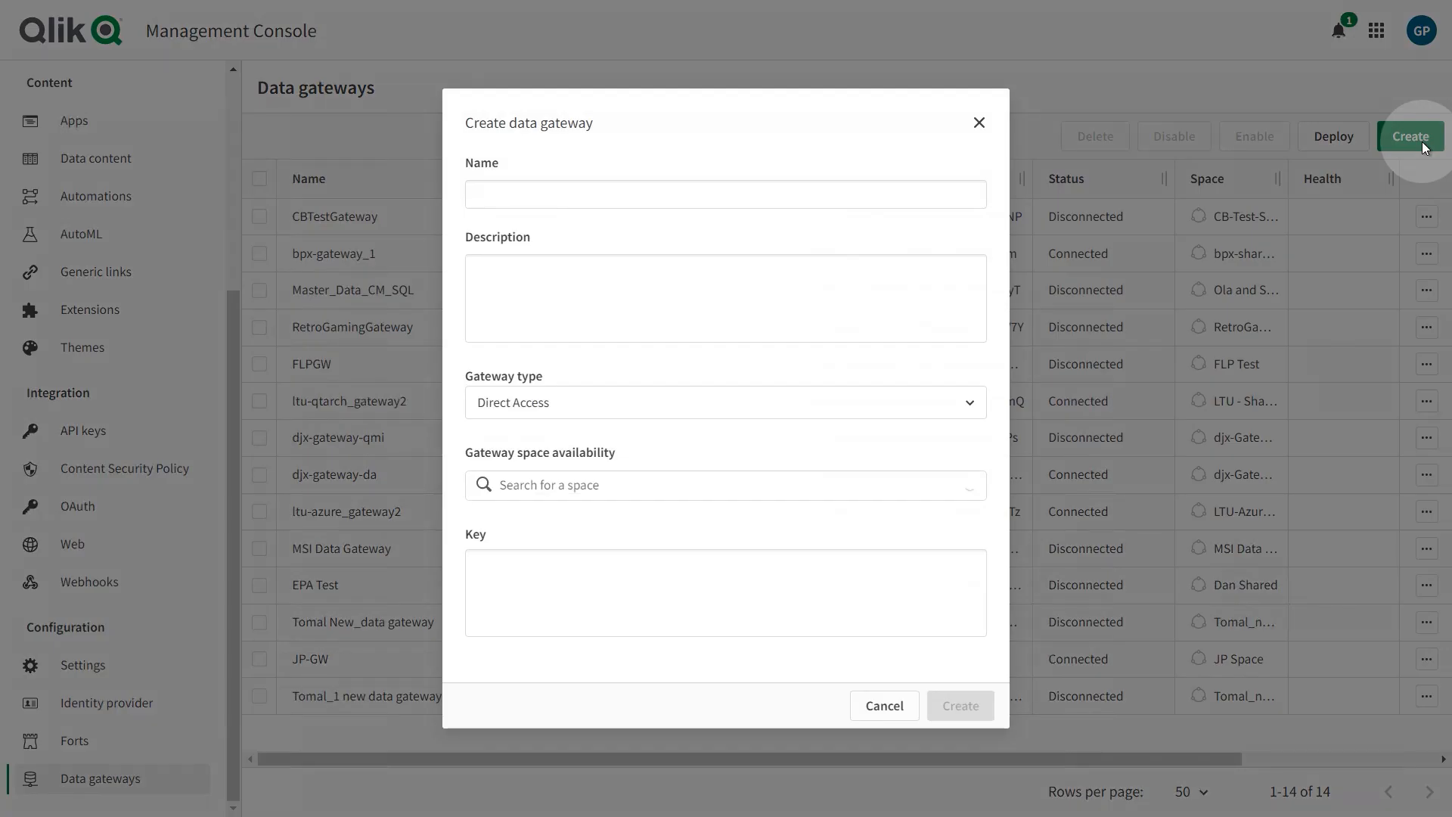
type("Data gateway GPN")
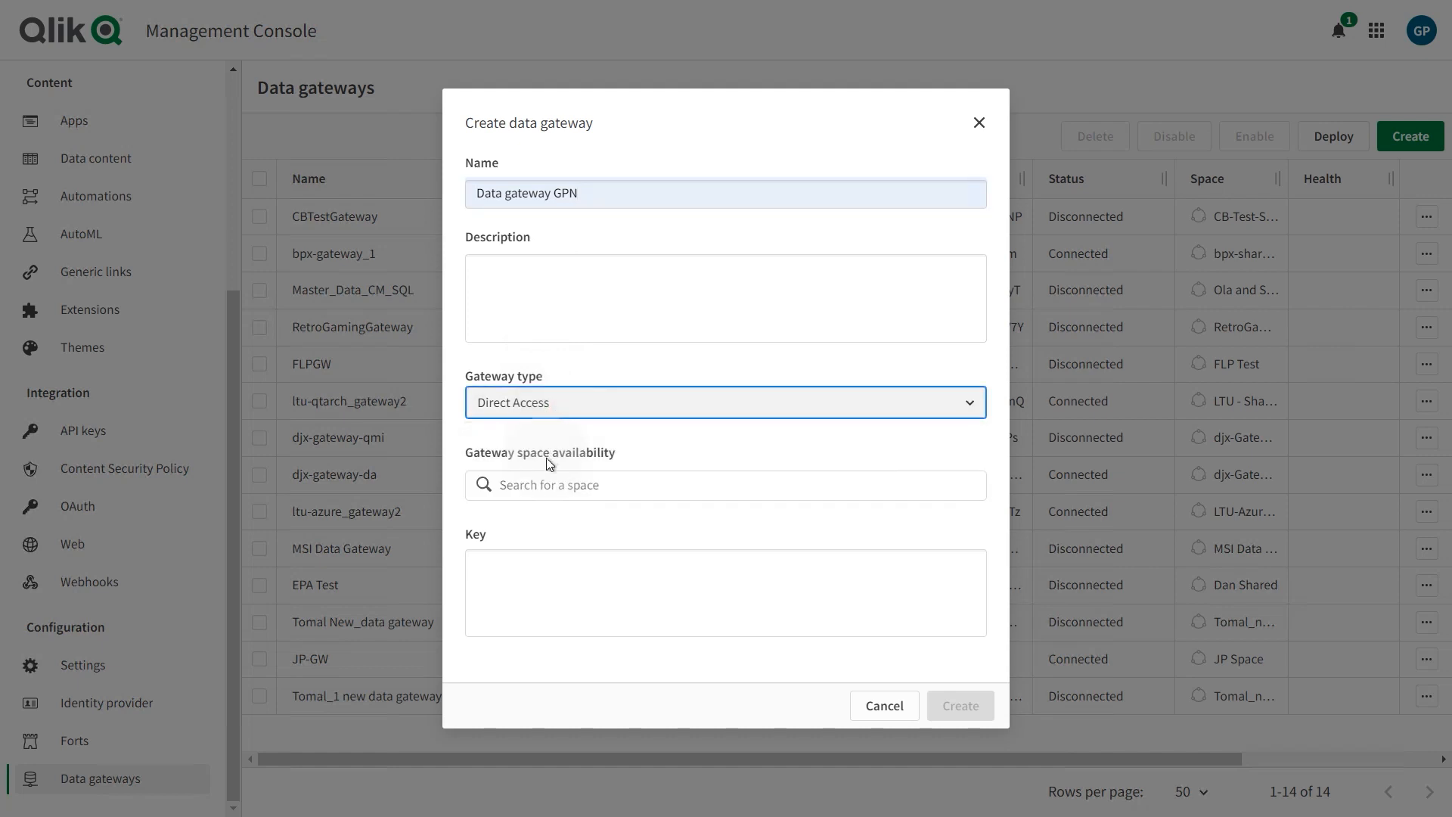
left_click(725, 484)
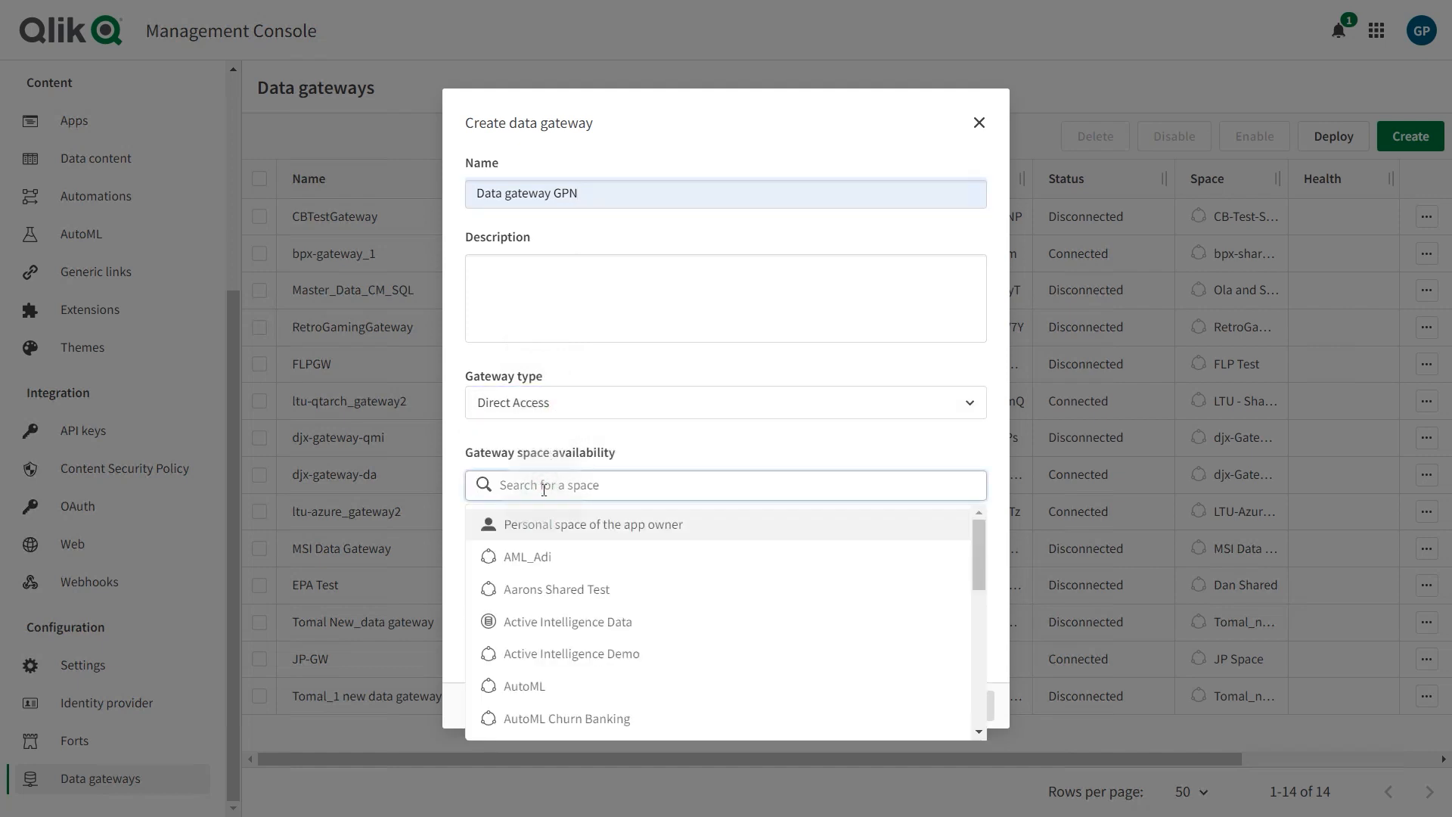
type("gpn")
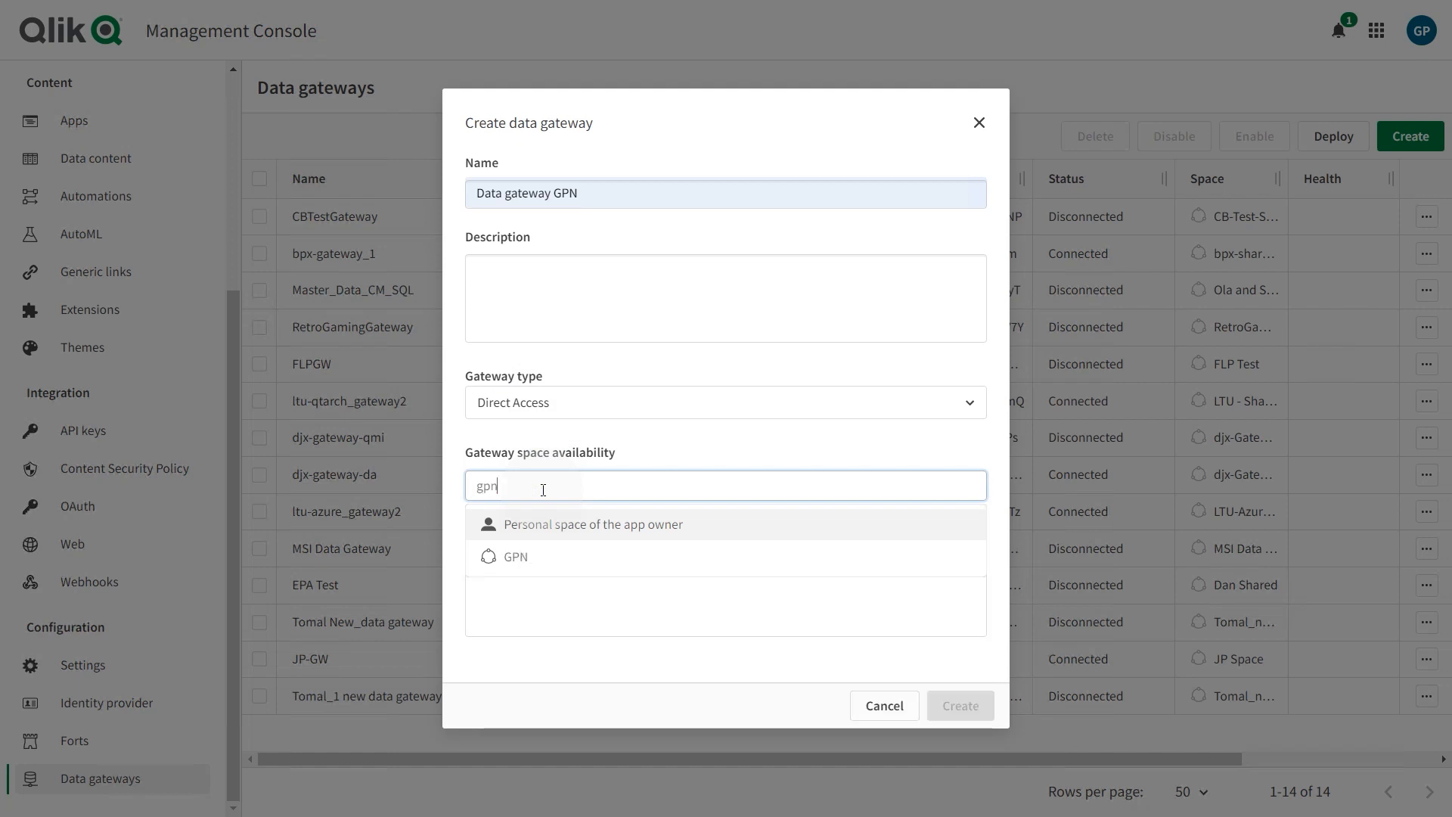
left_click(515, 557)
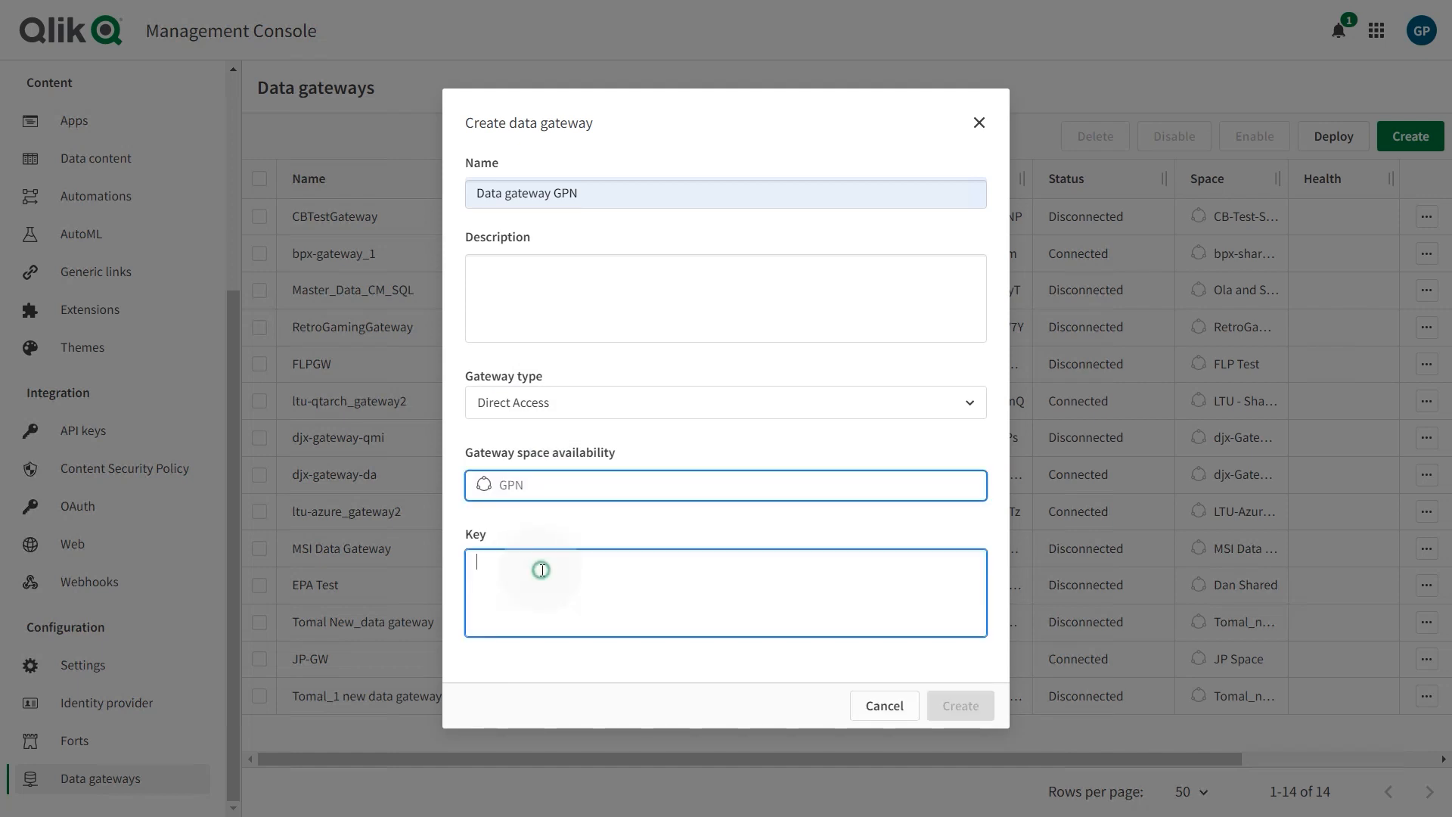
key("ctrl+v")
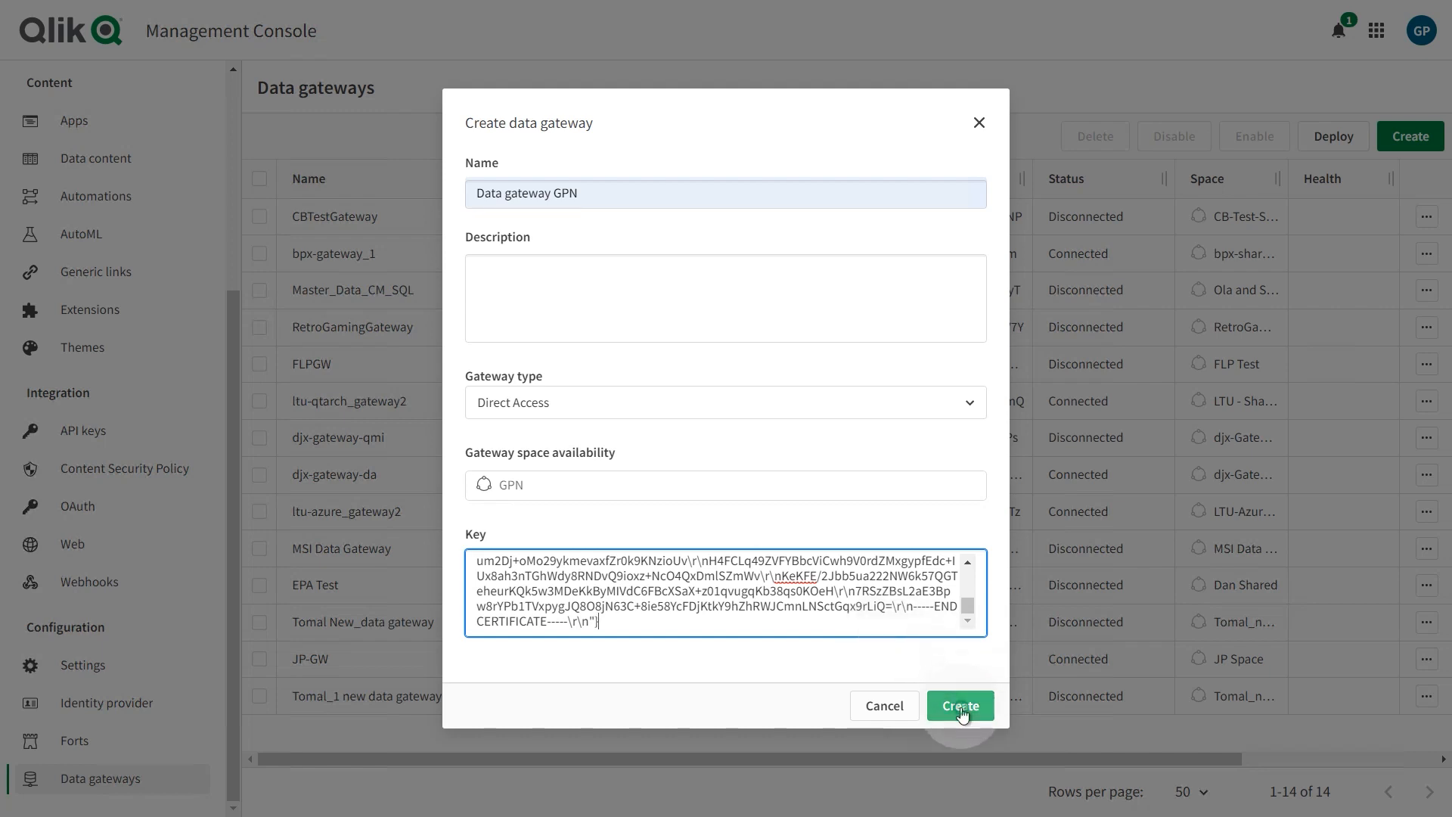
left_click(960, 706)
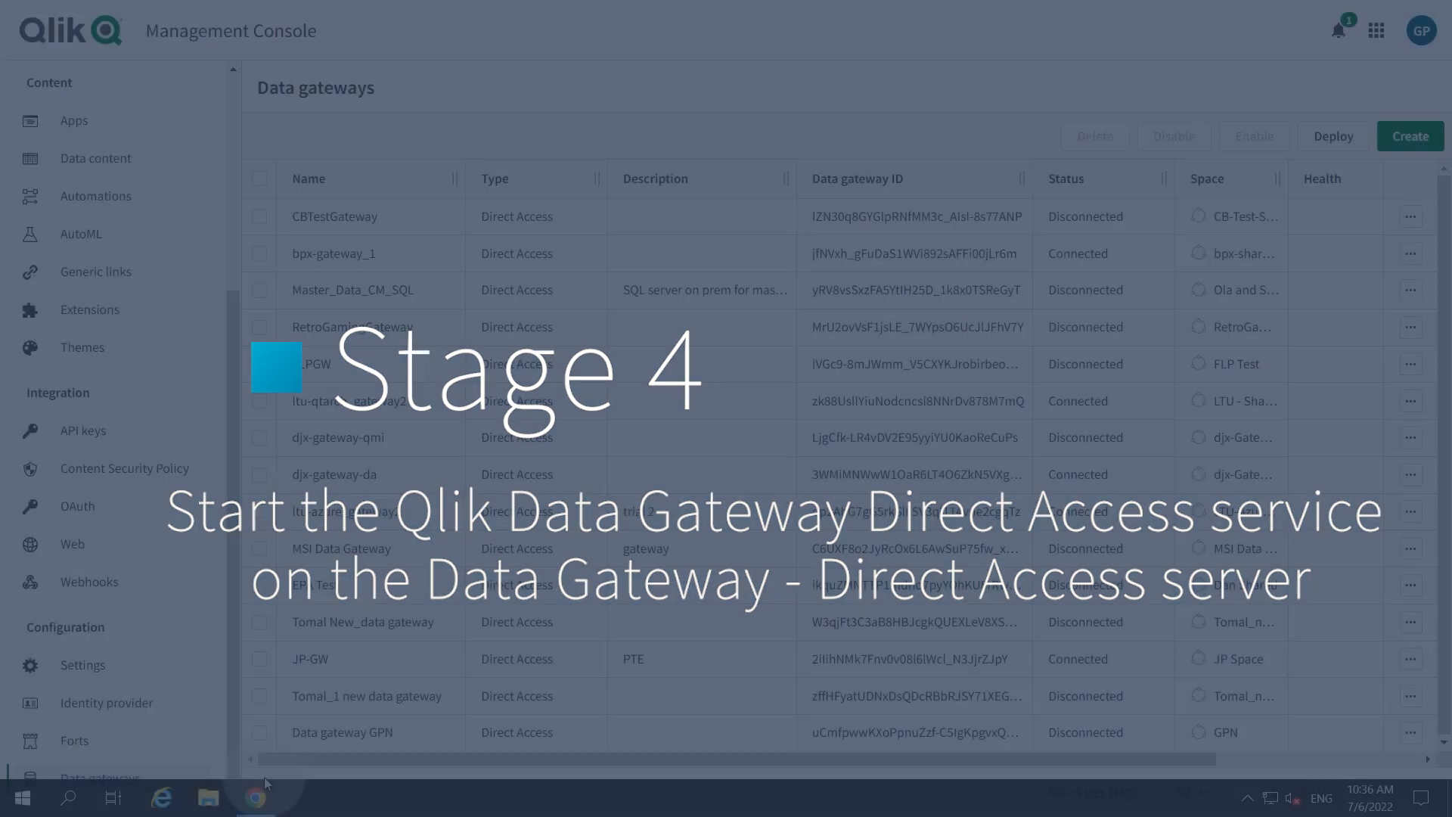
Step: Launch Command Prompt from Start search and enter the C:\Program Files\Qlik\ConnectorAgent\ConnectorAgent path
left_click(20, 796)
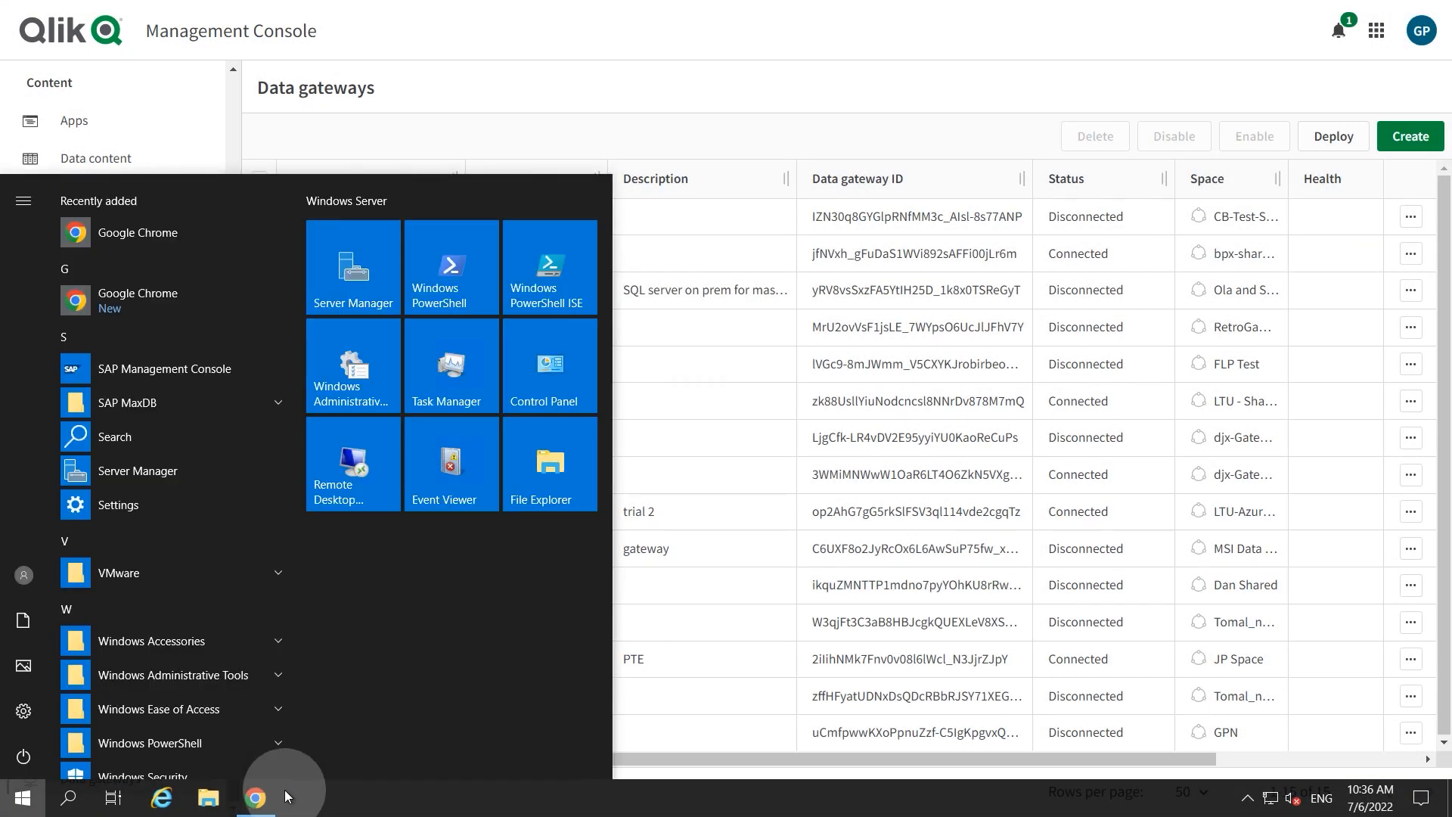
type("cmf")
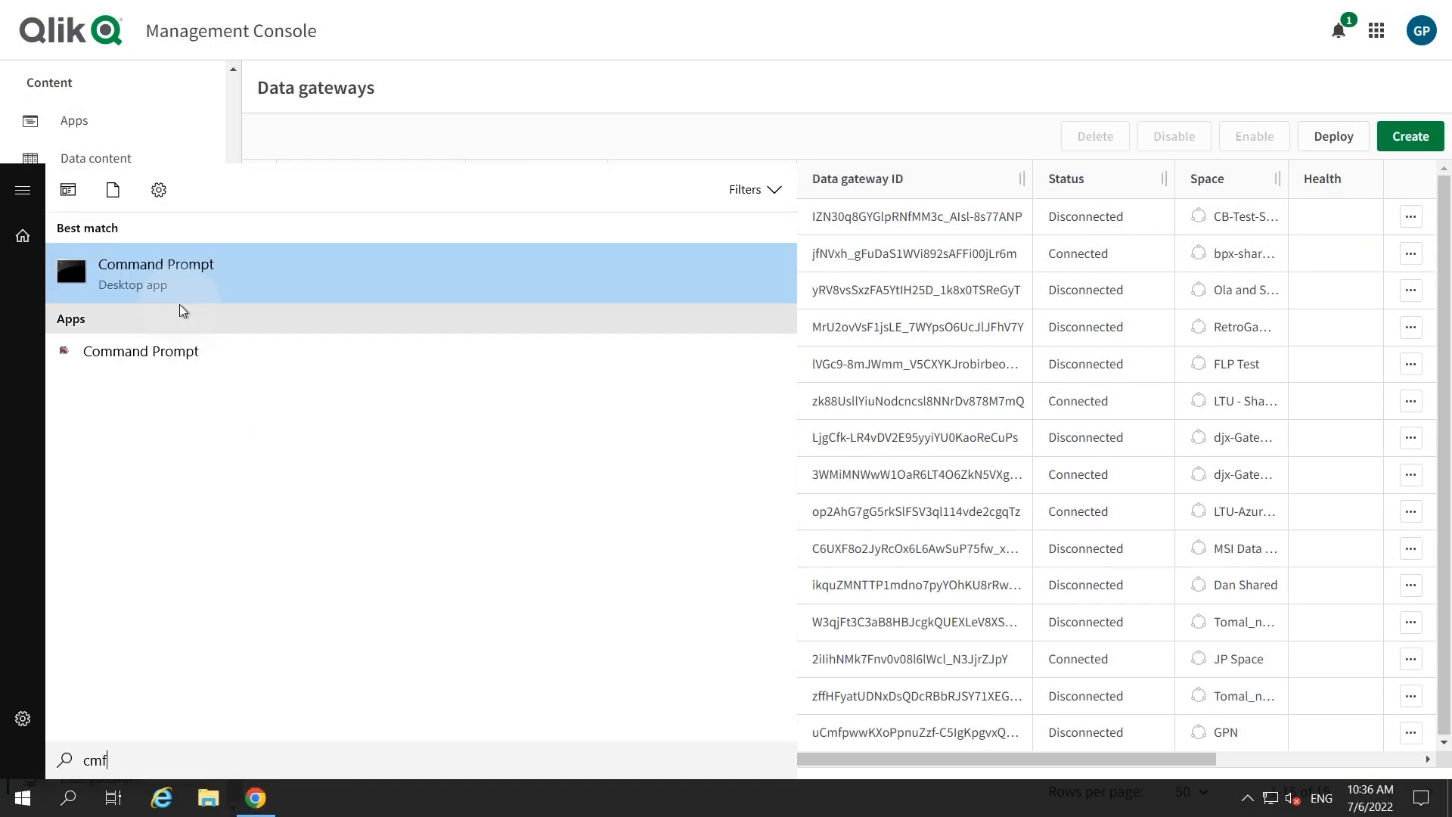
left_click(156, 264)
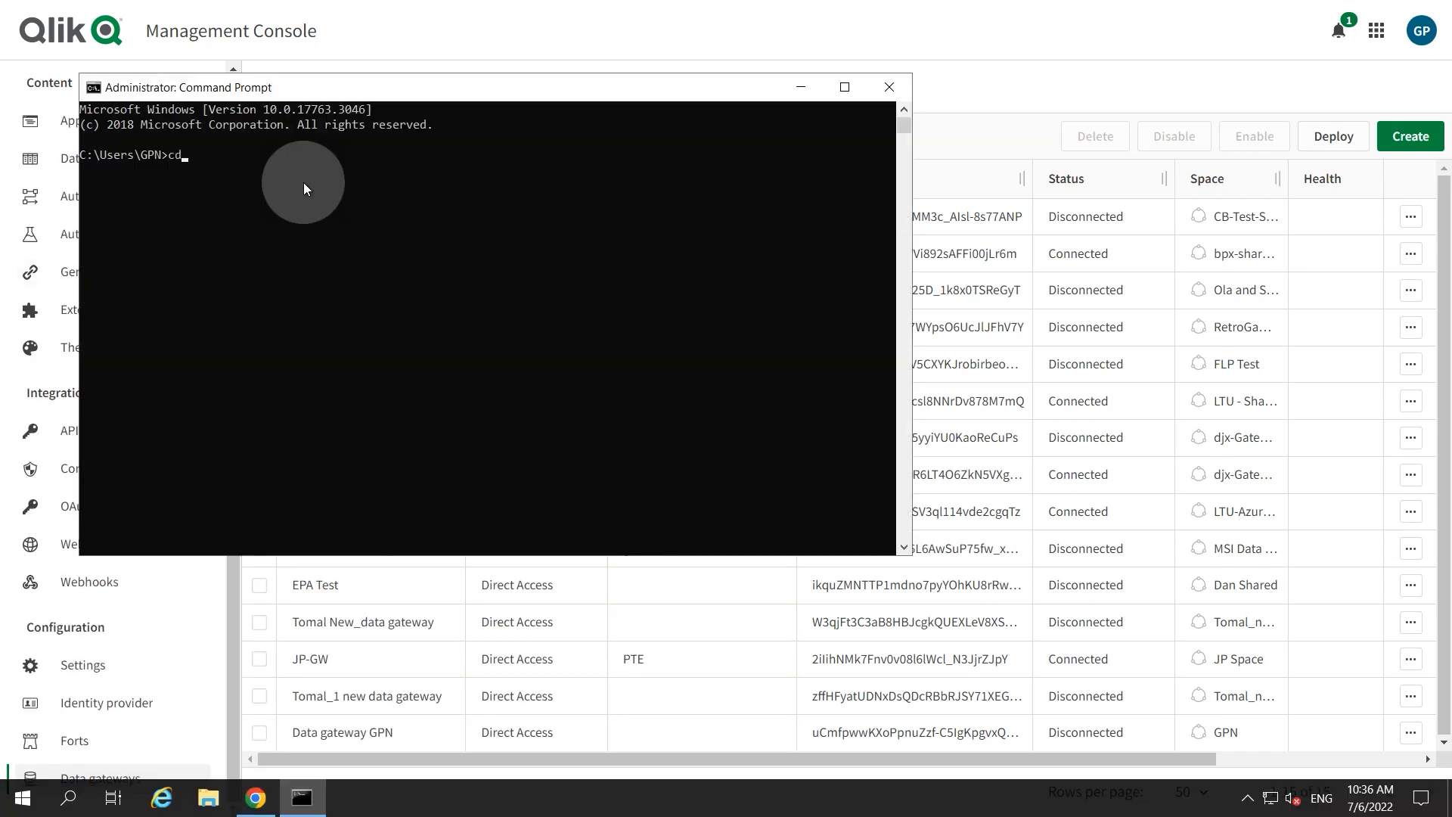
type("C:\\Program Files\\Qlik\\ConnectorAgent\\ConnectorAgent")
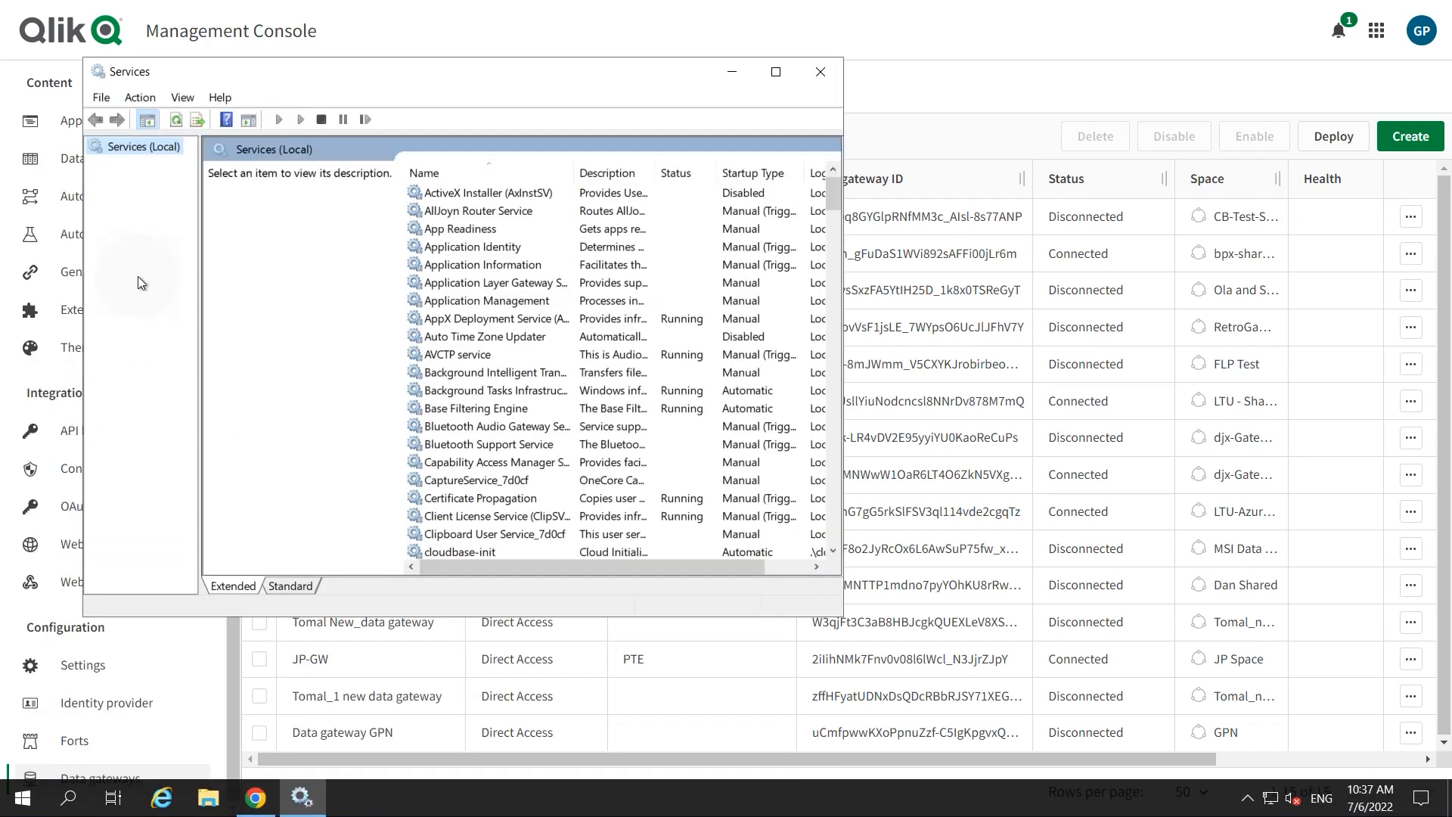
Step: Restart the Qlik Data Gateway - Direct Access service from its context menu in Services
left_click(458, 354)
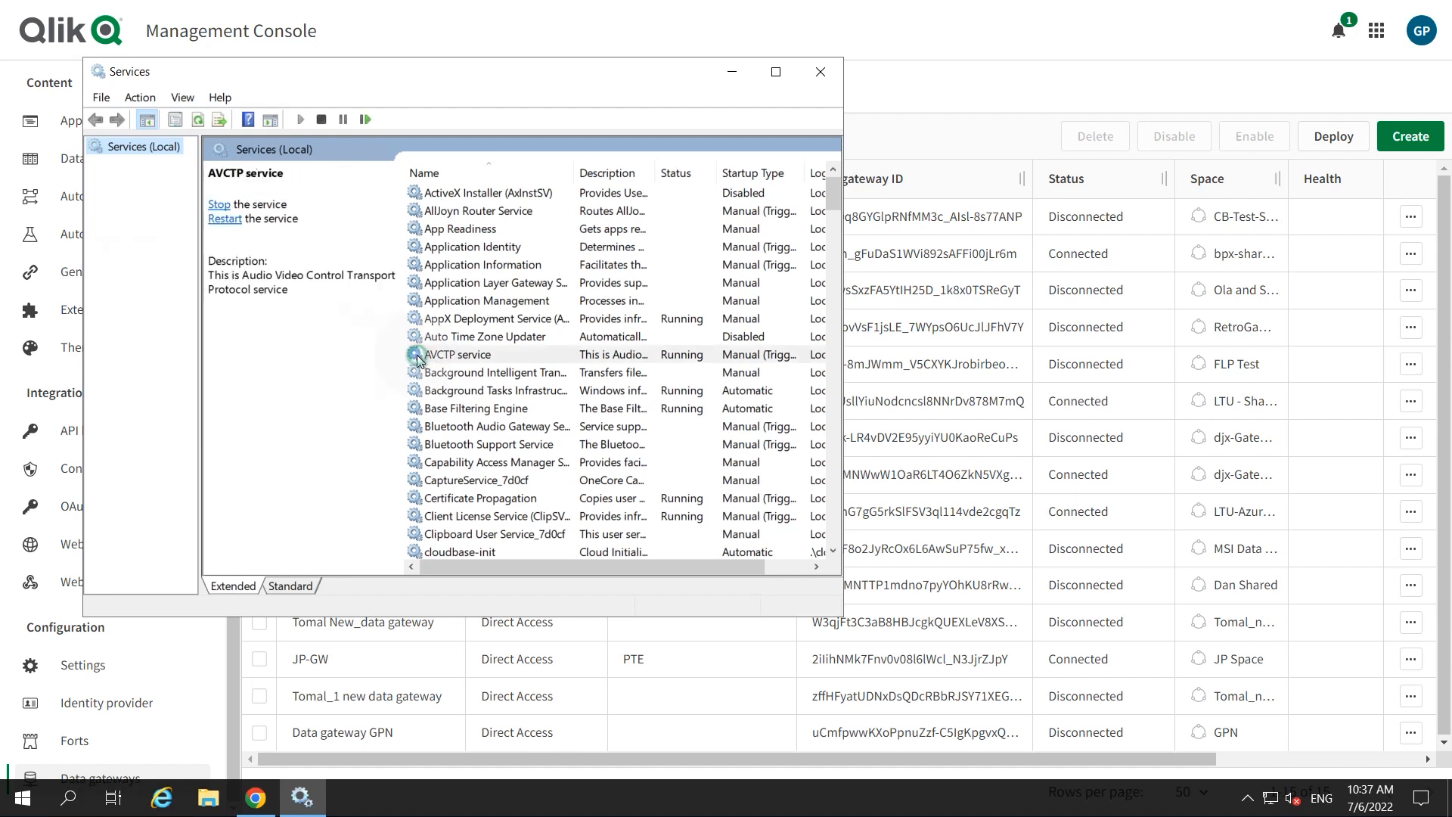
right_click(491, 193)
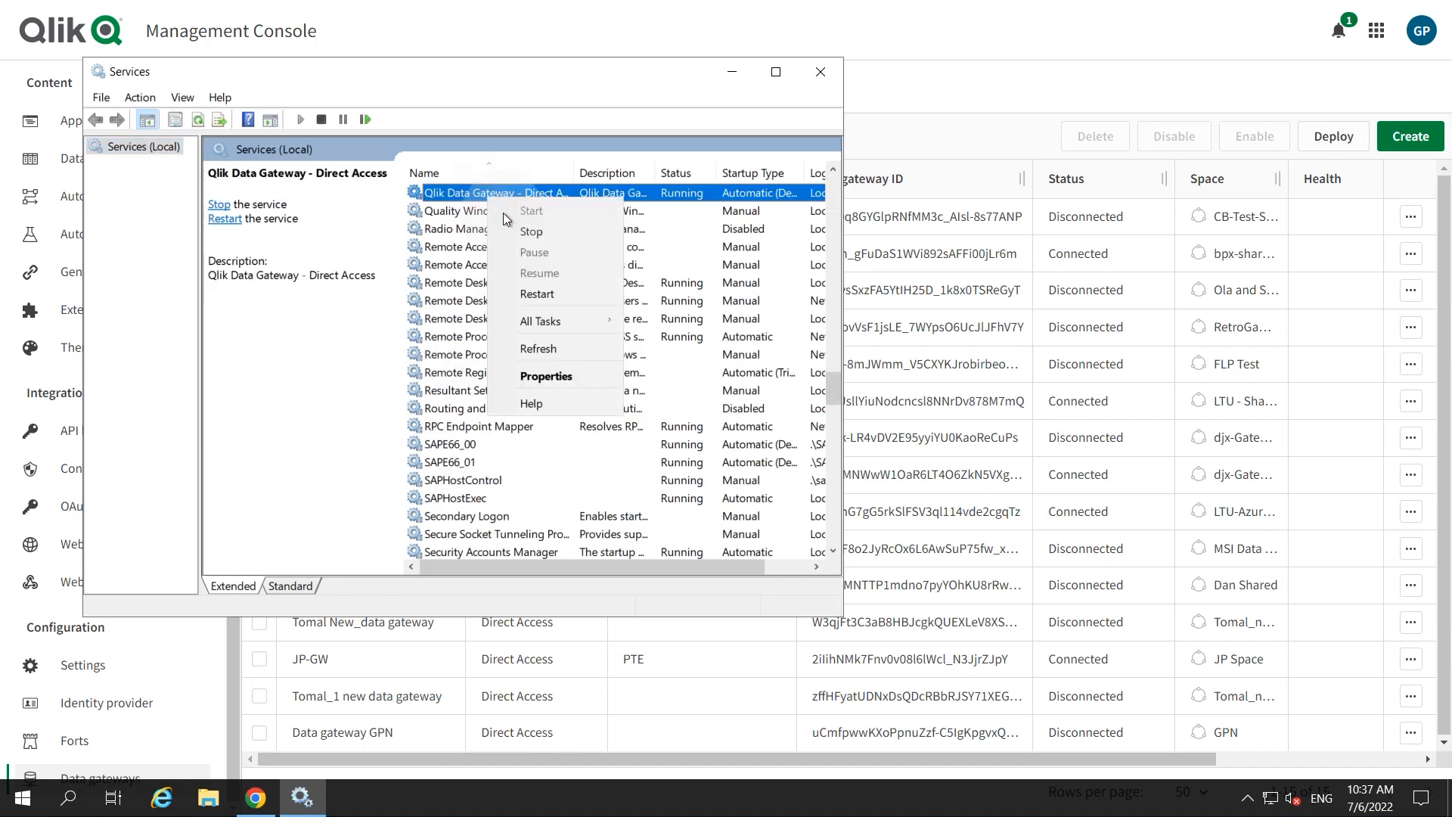
mouse_move(538, 294)
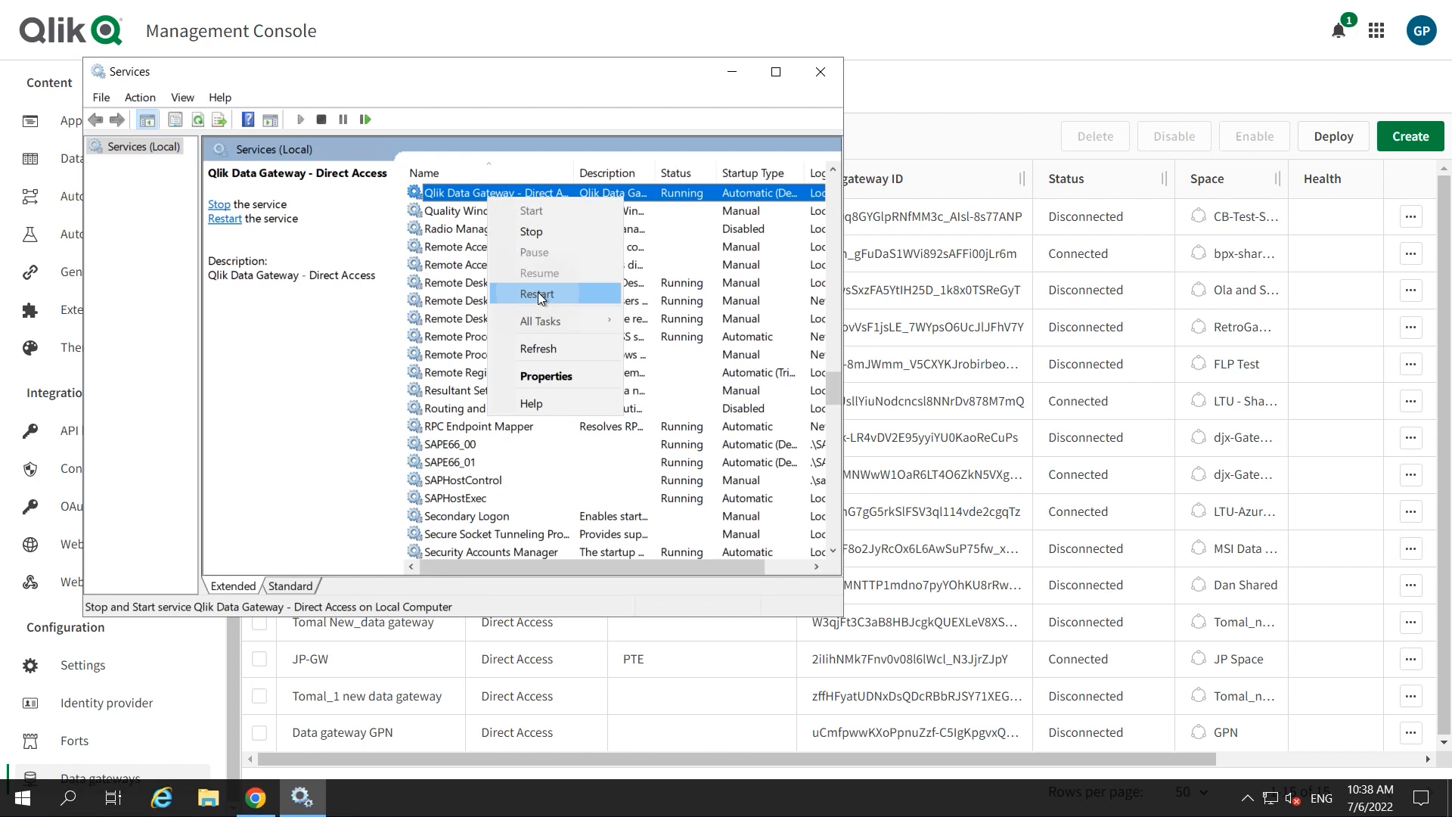
left_click(536, 294)
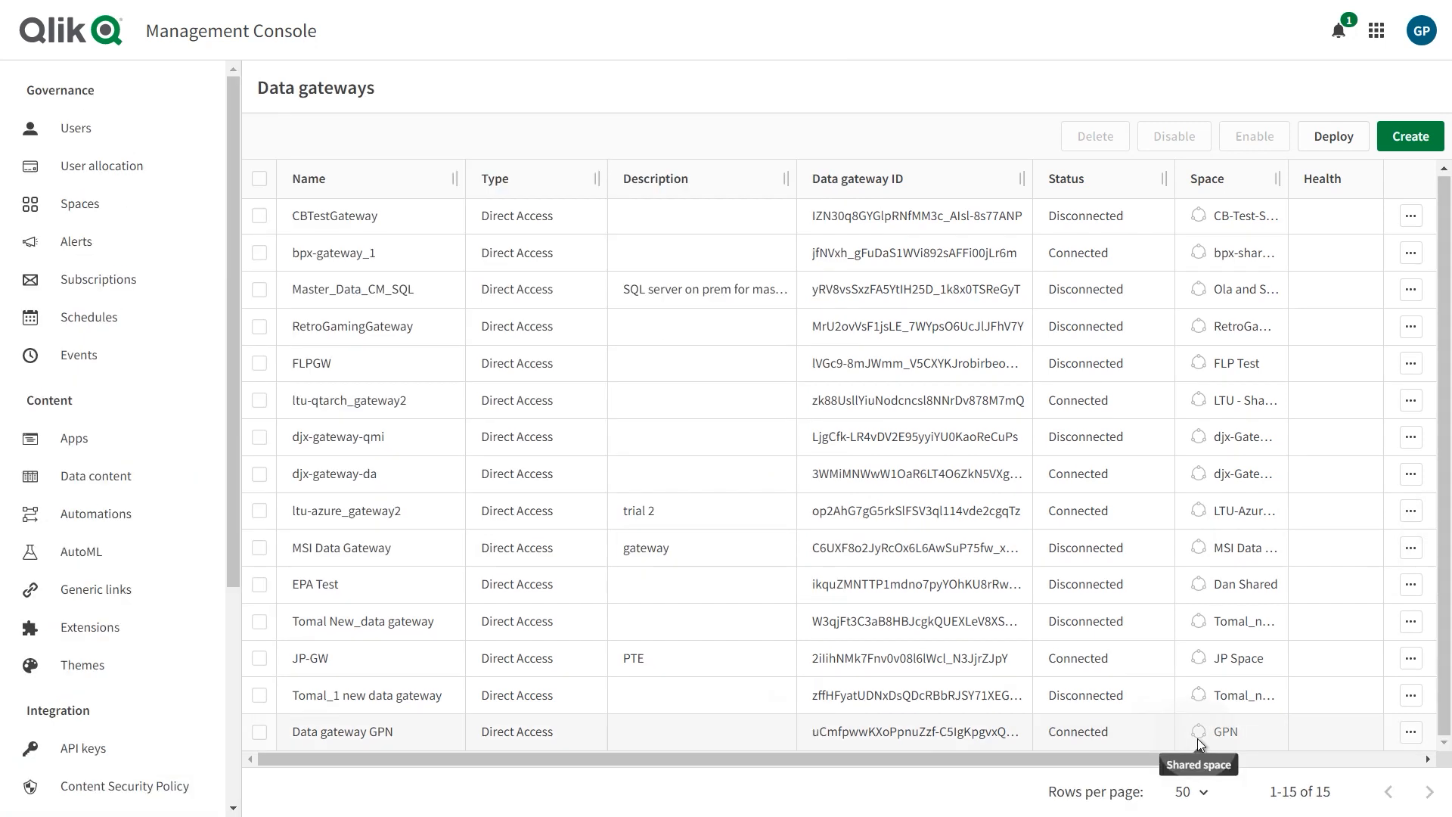
Step: Confirm Data gateway GPN shows Connected, then show the Qlik Cloud services launcher
left_click(343, 732)
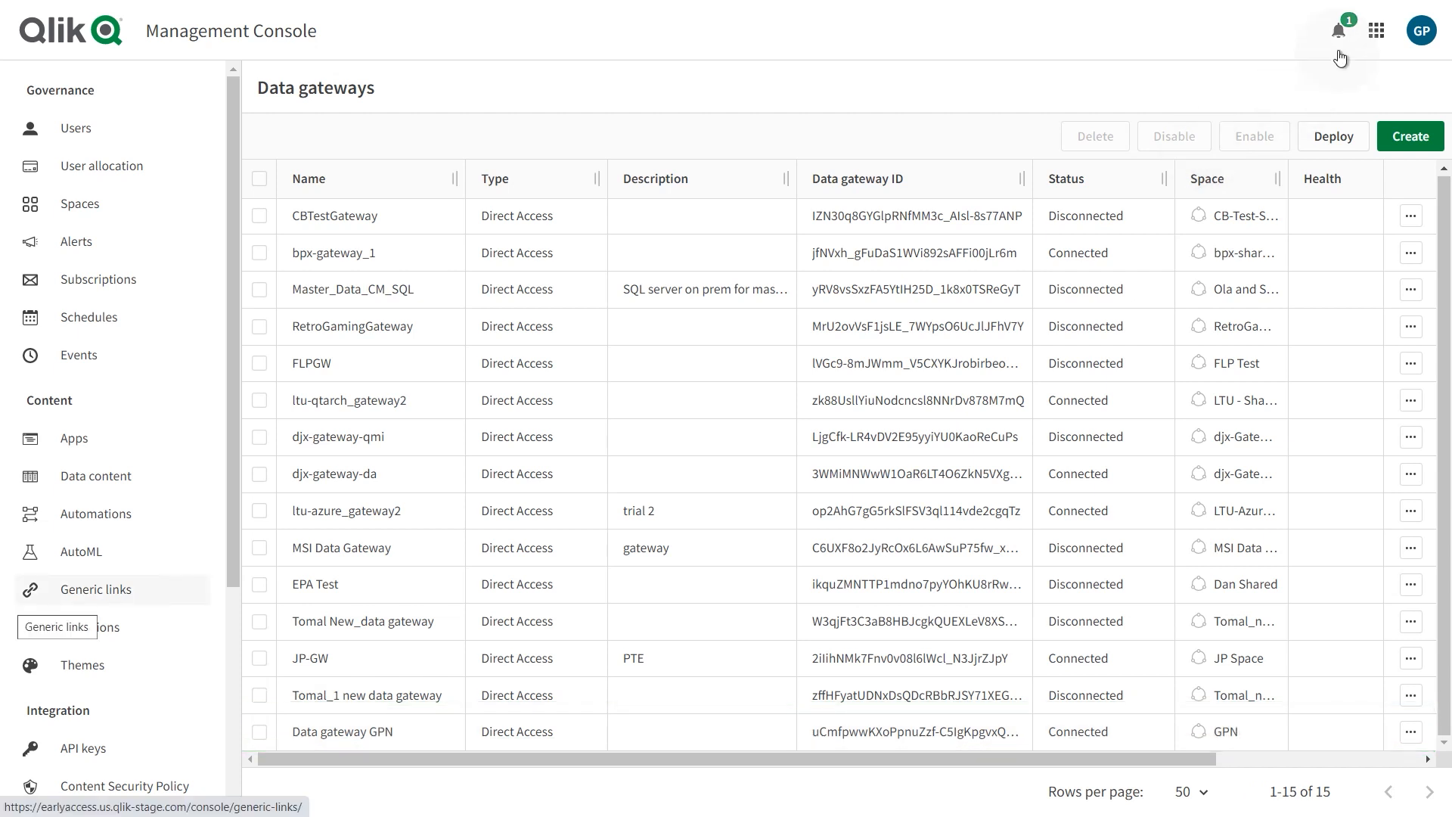
left_click(1375, 30)
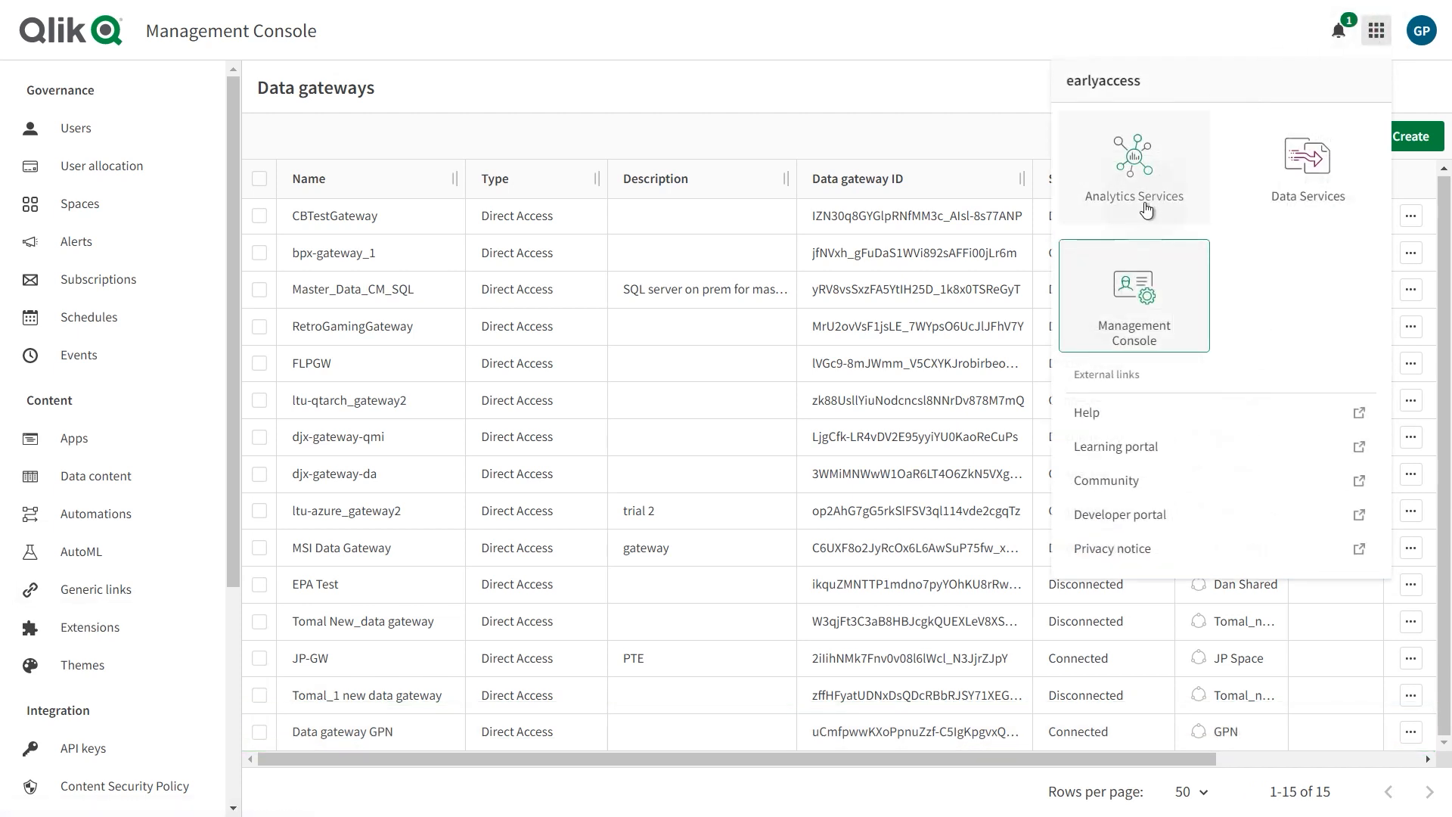
Step: In Analytics Services, create a new analytics app named 'Data Gateway' and open it
left_click(1133, 167)
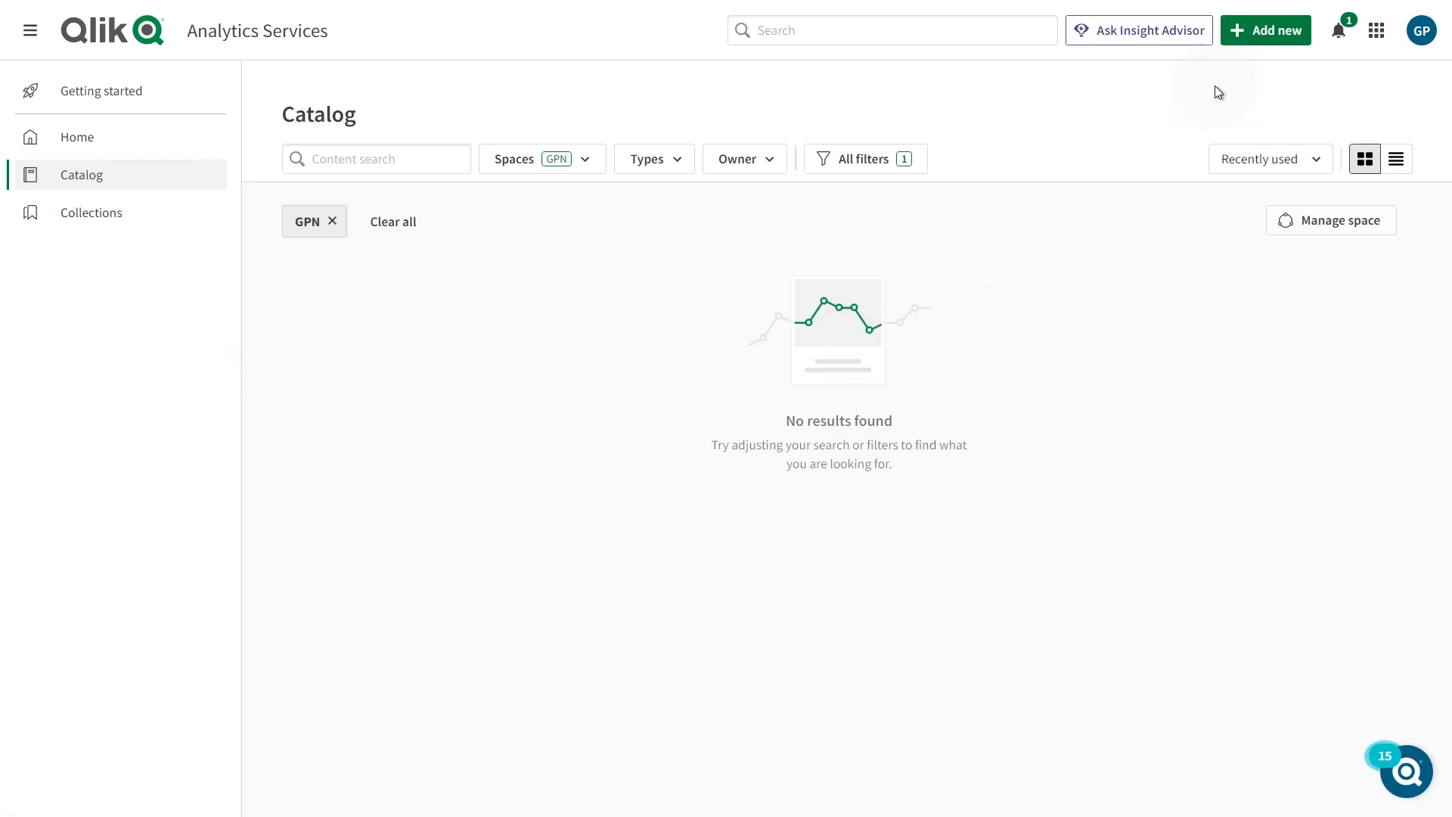
left_click(1266, 29)
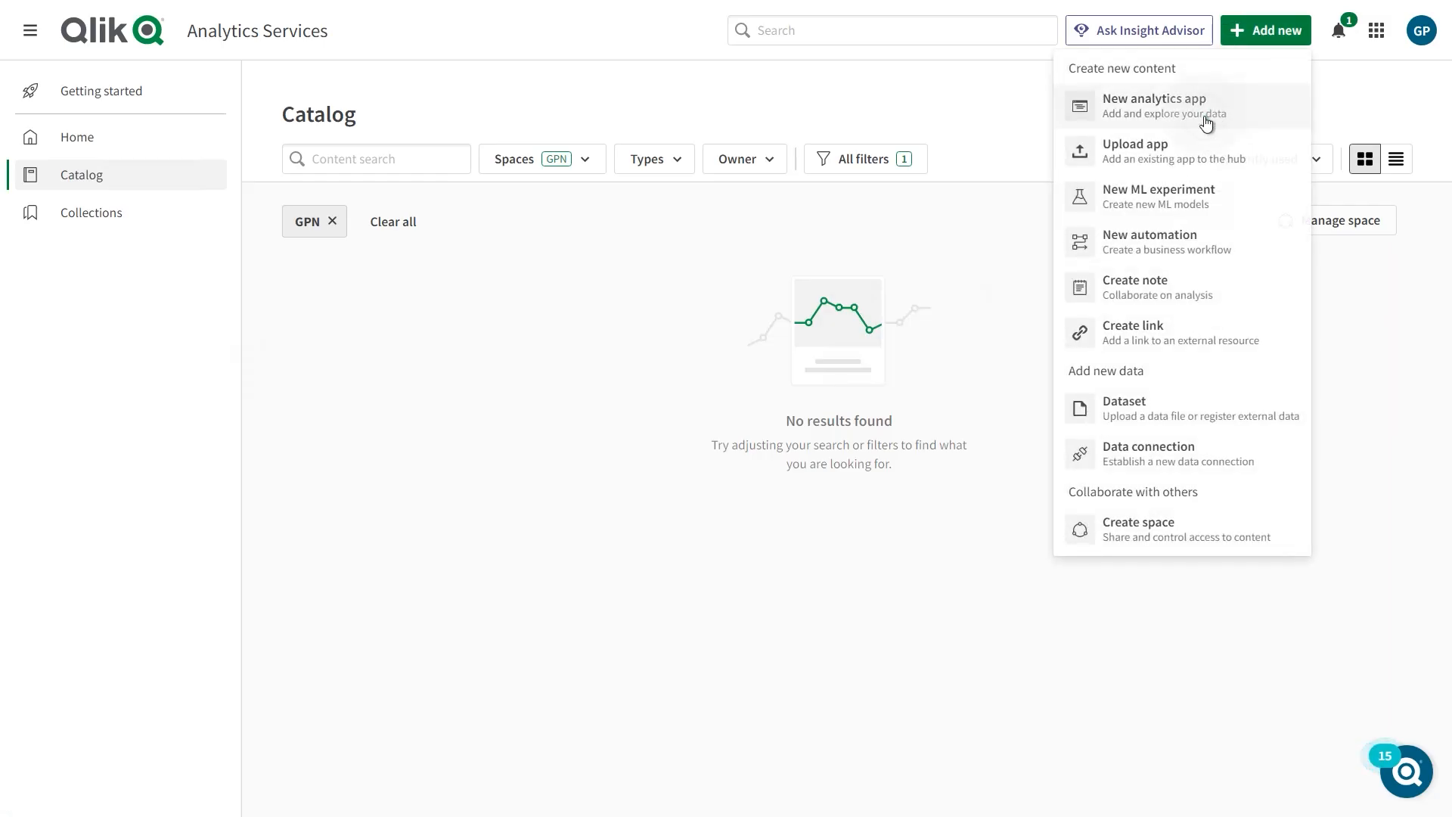
left_click(1154, 104)
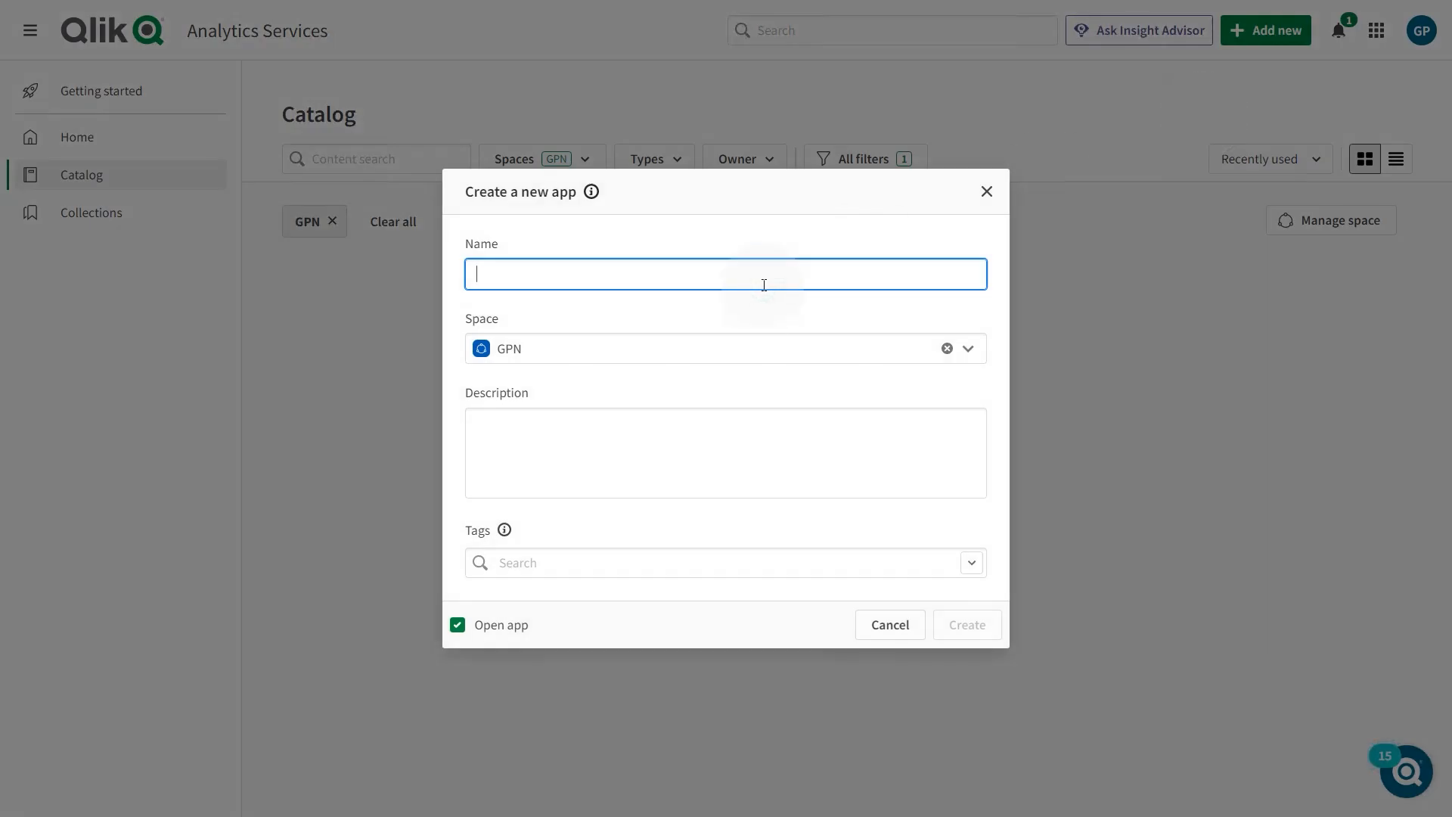
type("Data Gateway")
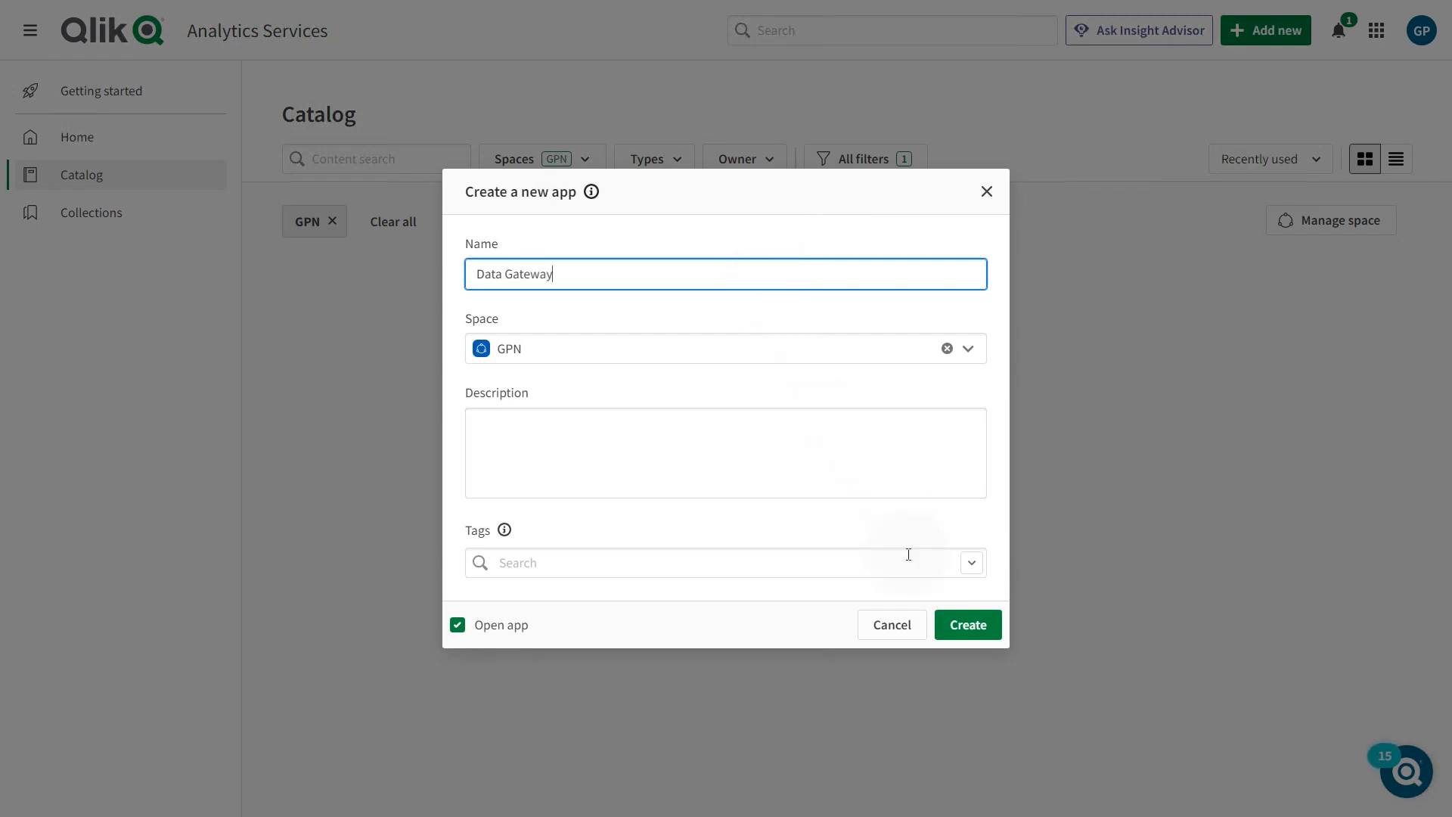
left_click(966, 624)
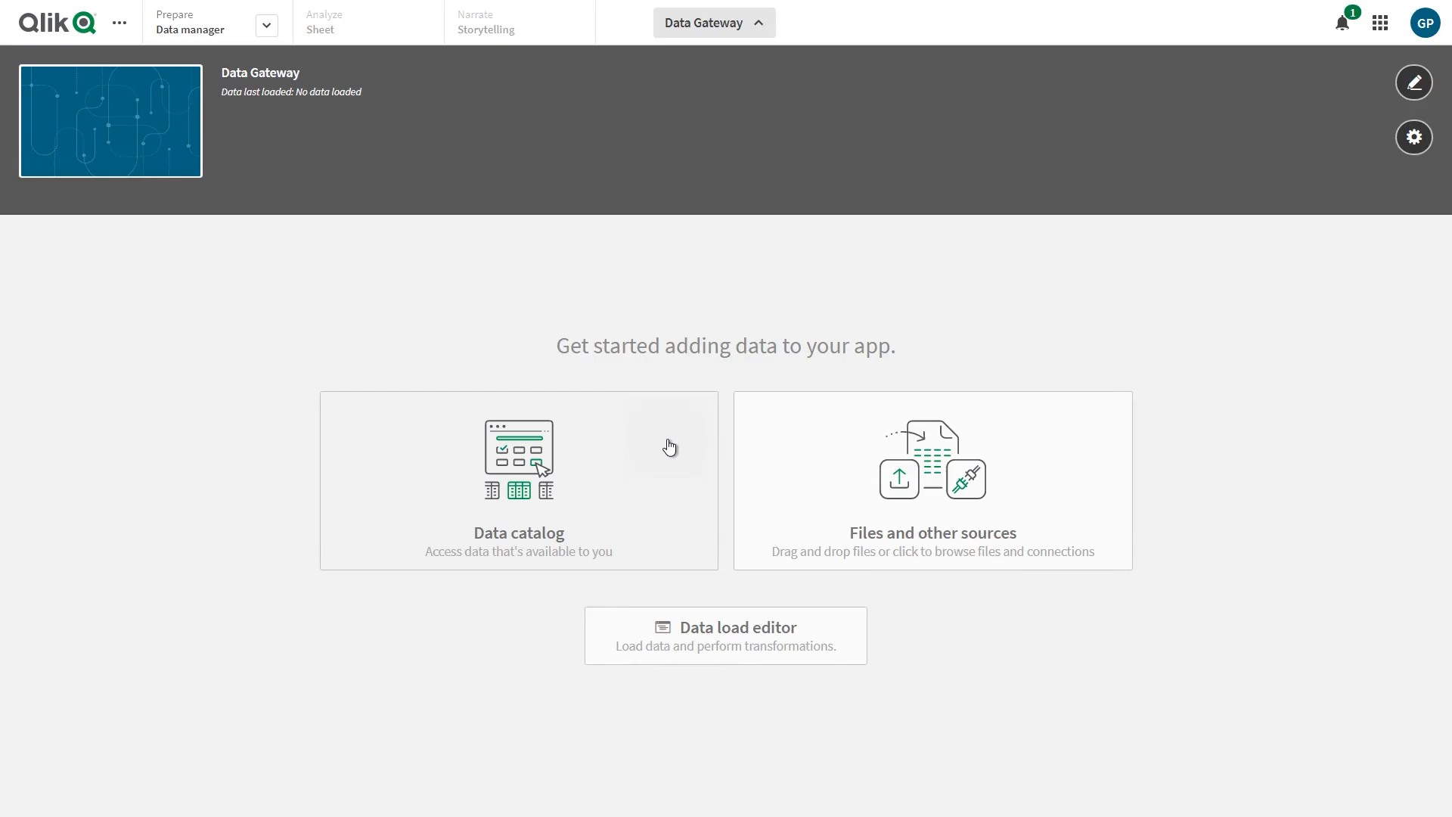
Step: Search connectors for 'gate' and start an Oracle (via Direct Access gateway) connection
left_click(932, 481)
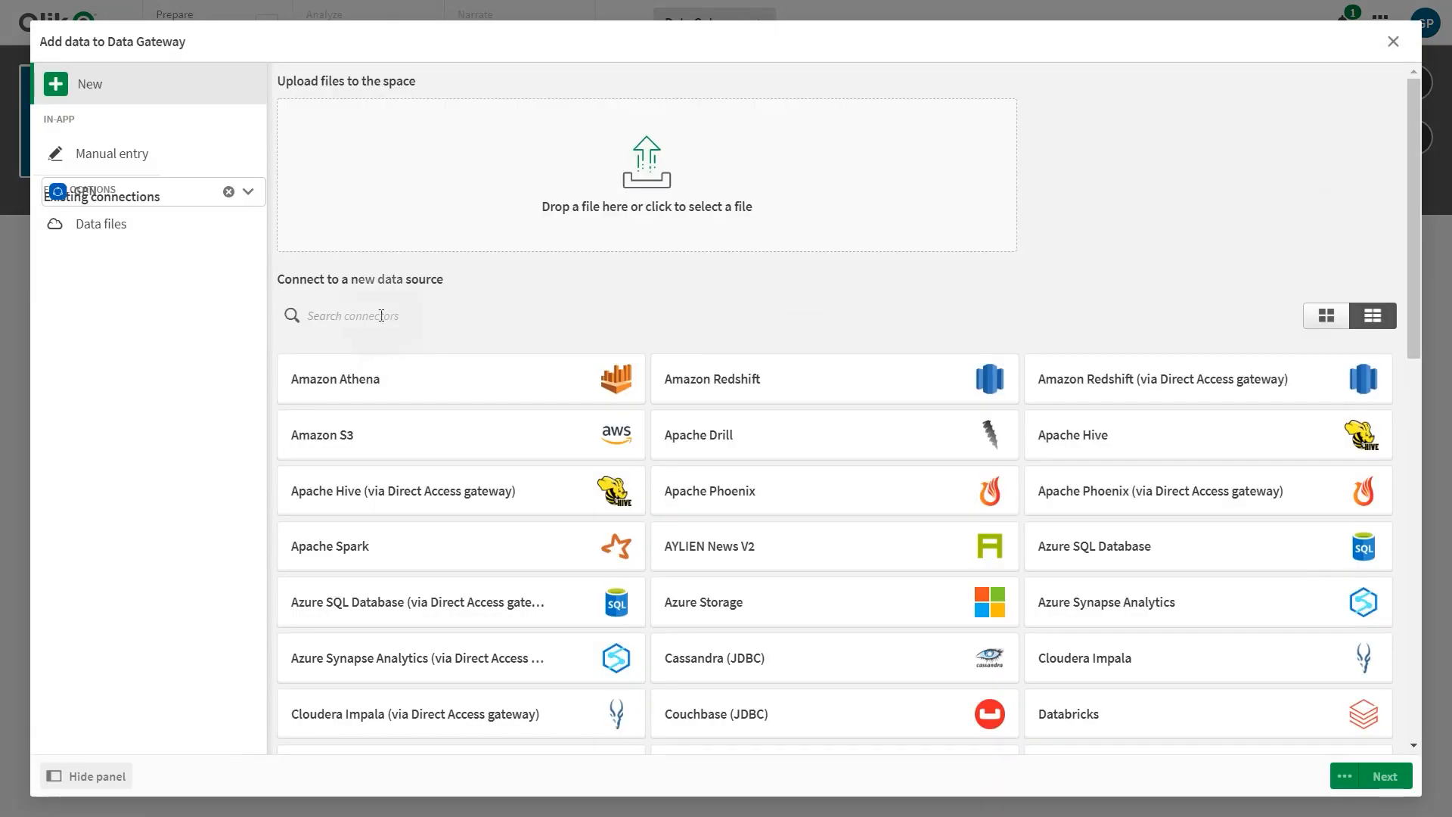
type("gate")
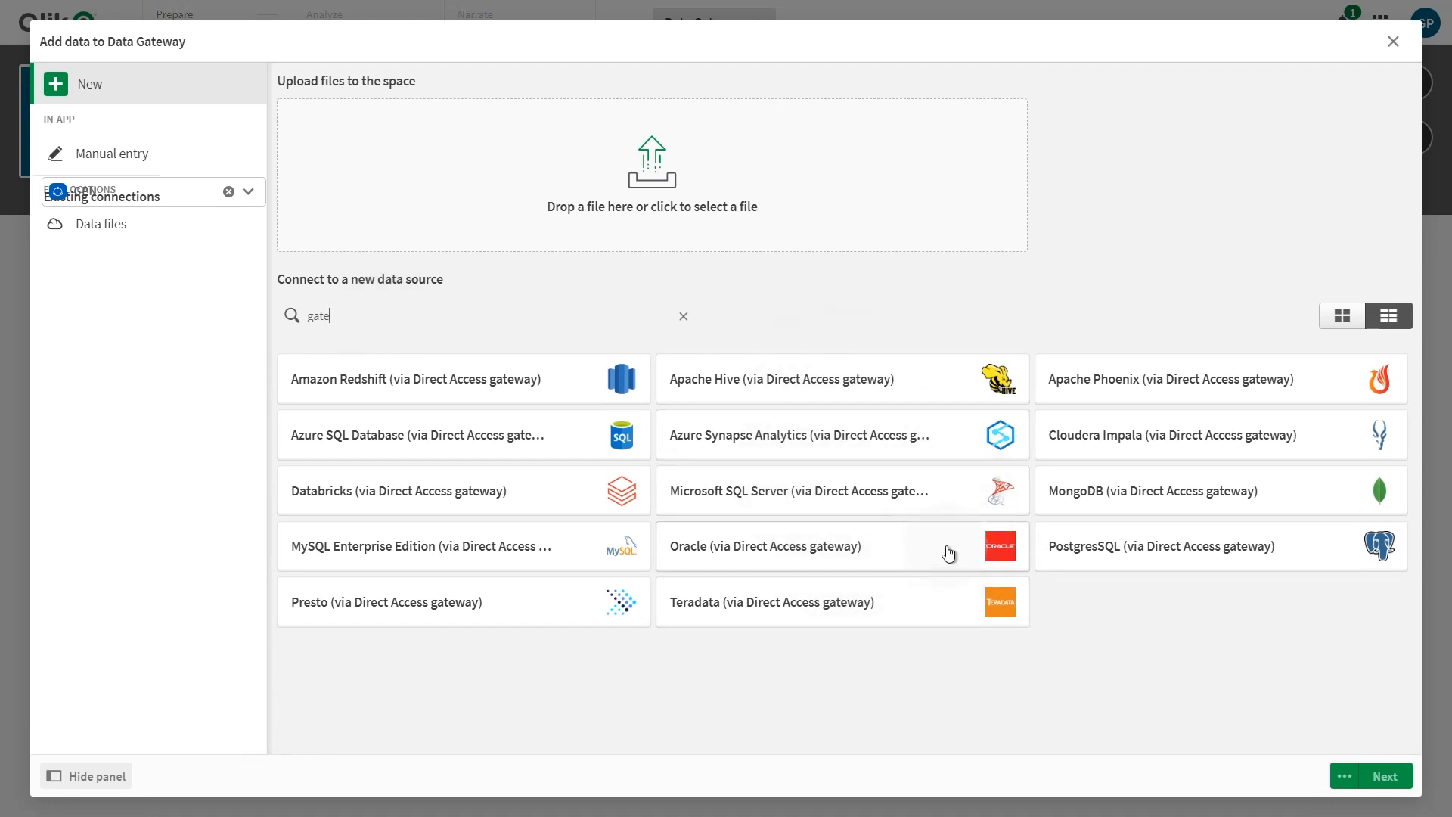
mouse_move(550, 578)
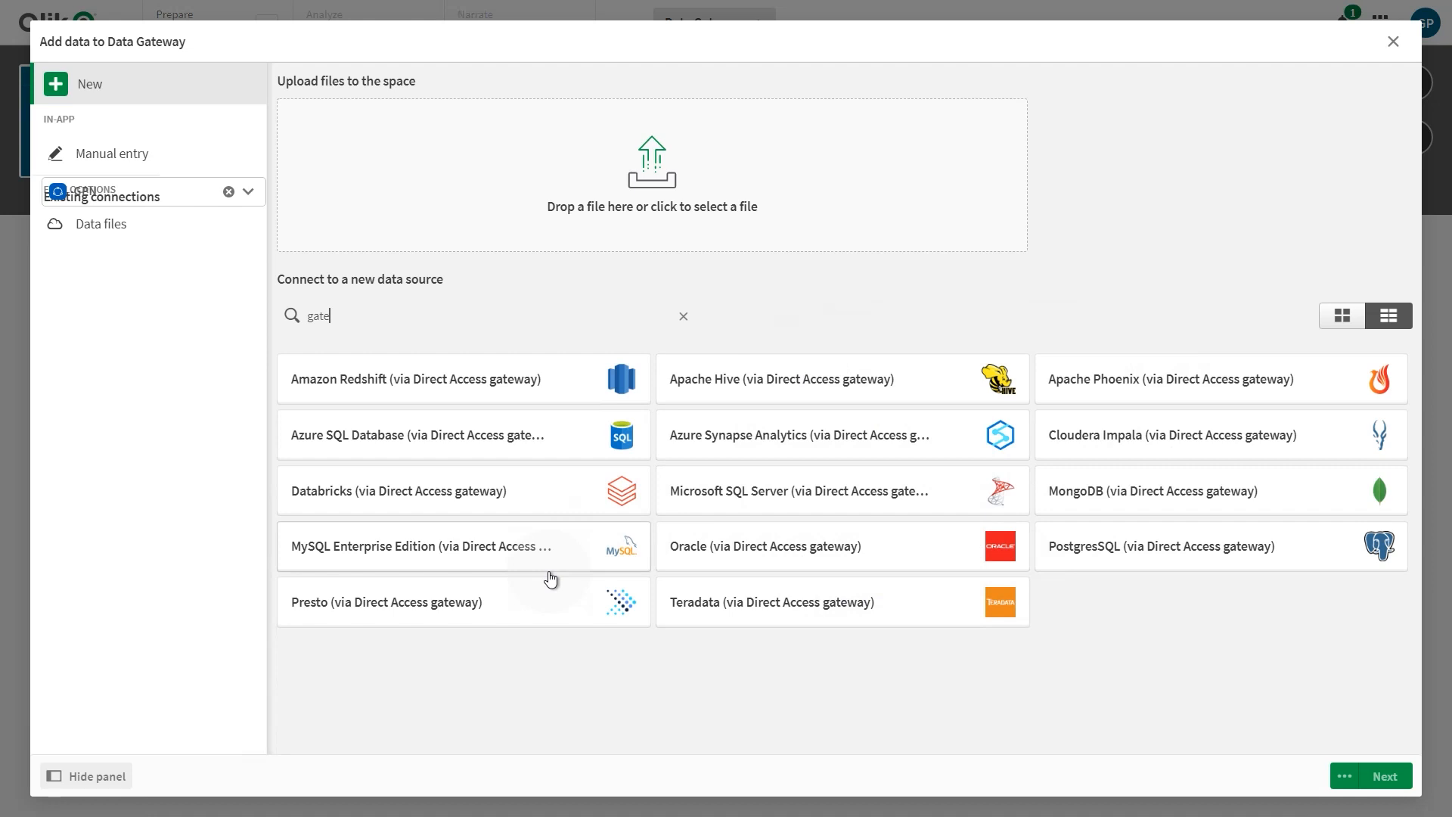
mouse_move(466, 514)
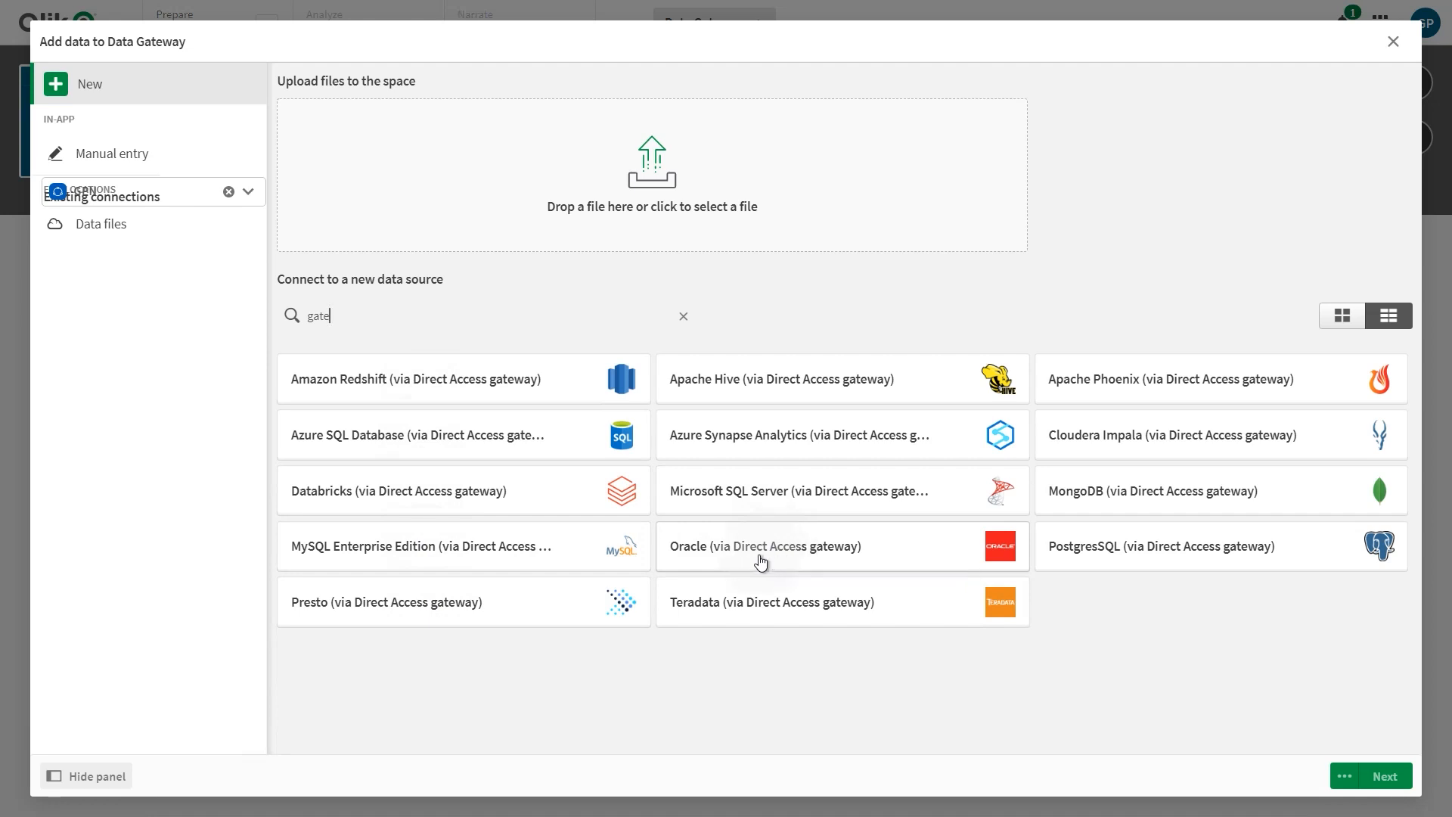
left_click(764, 546)
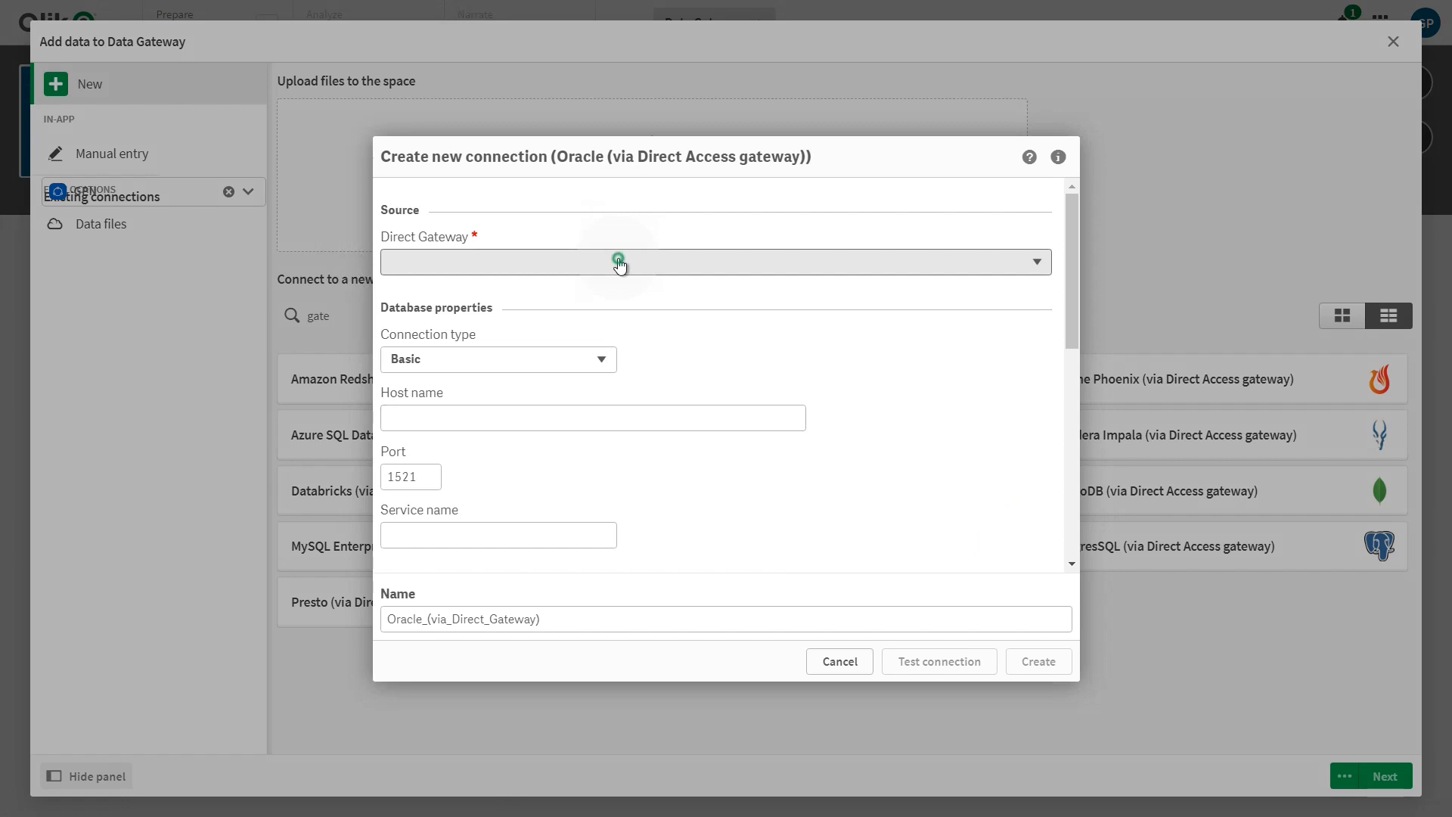
Step: Choose Data gateway GPN in the Oracle connection's Direct Gateway dropdown
left_click(713, 261)
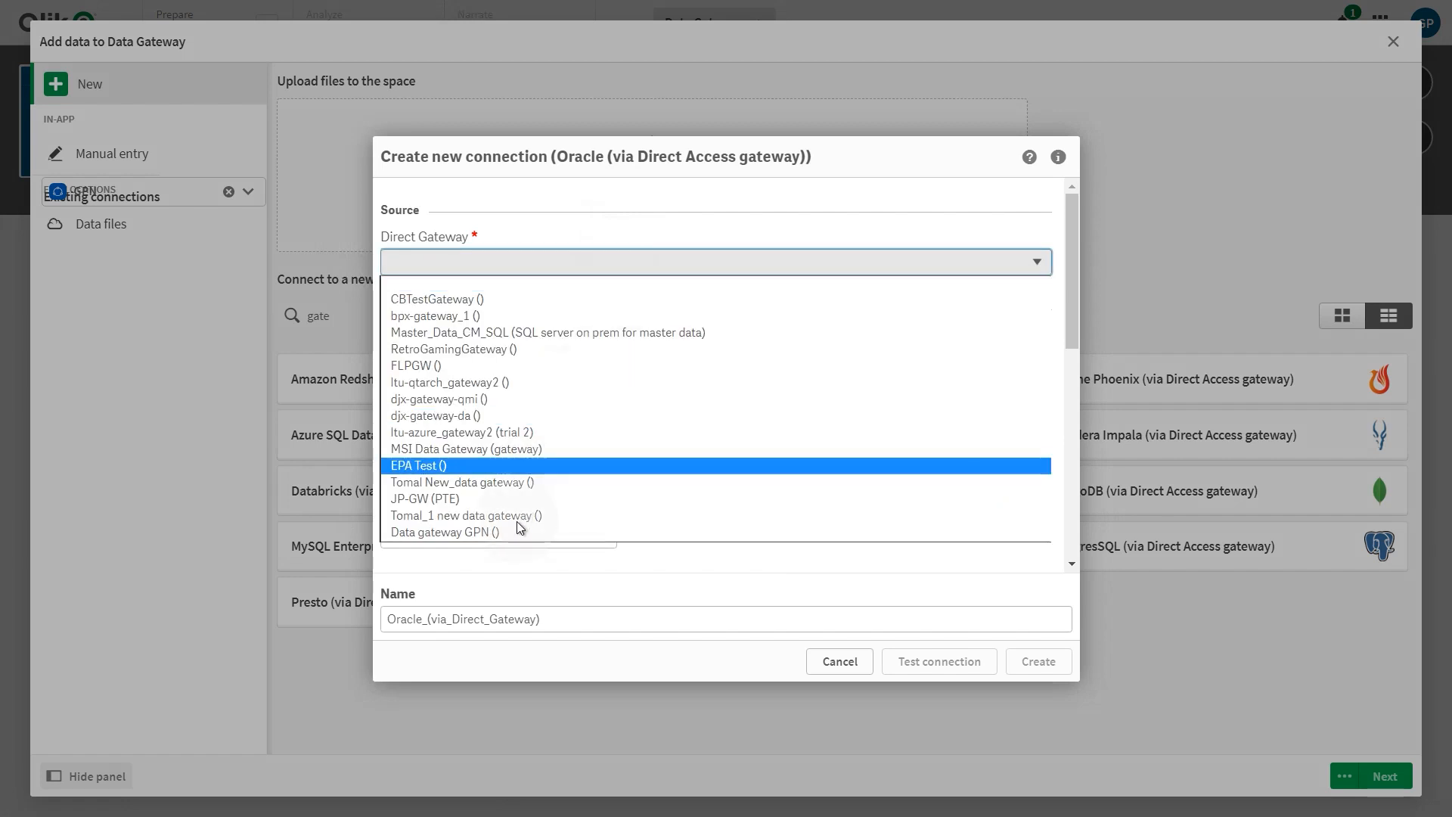
left_click(442, 531)
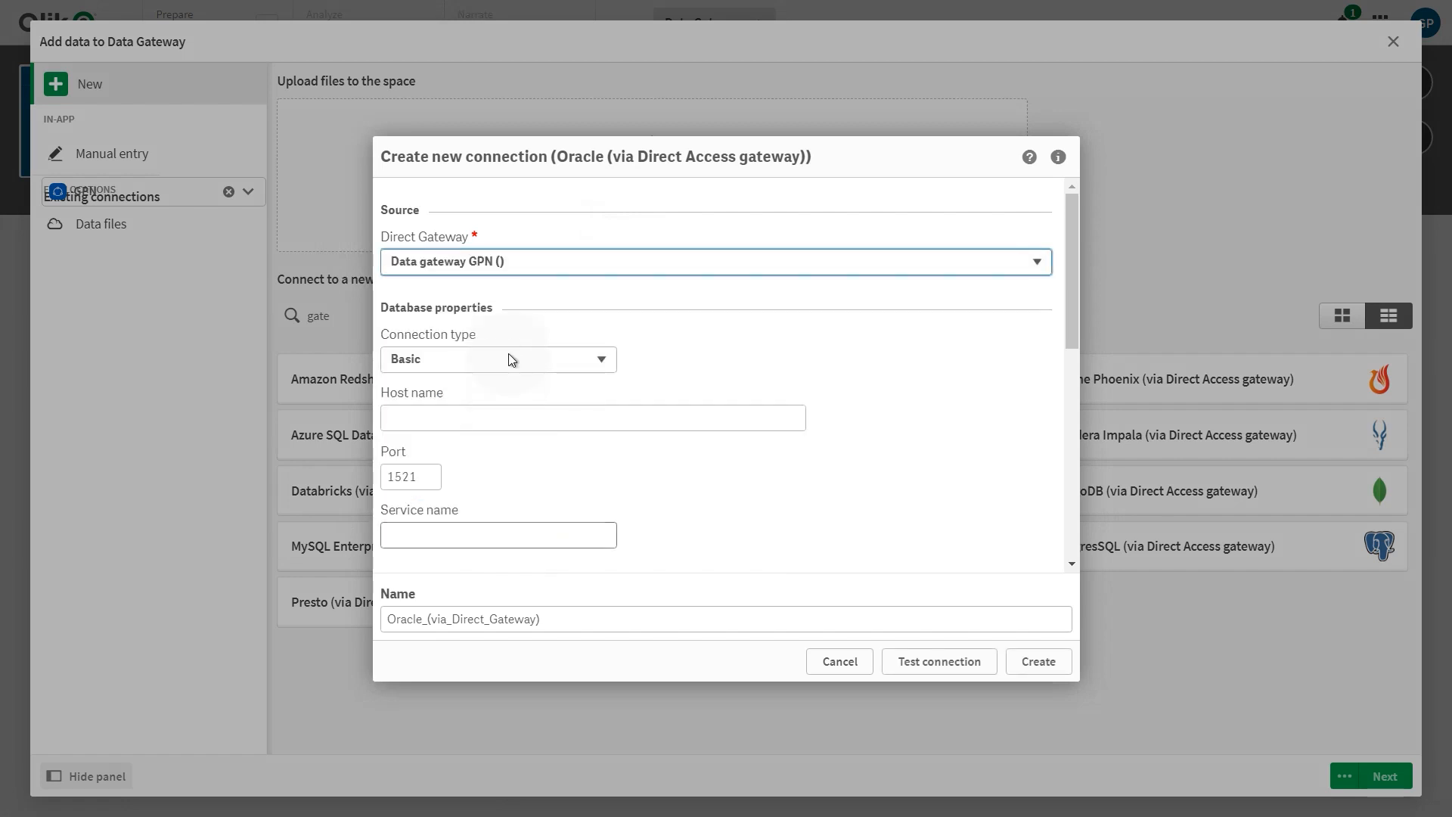